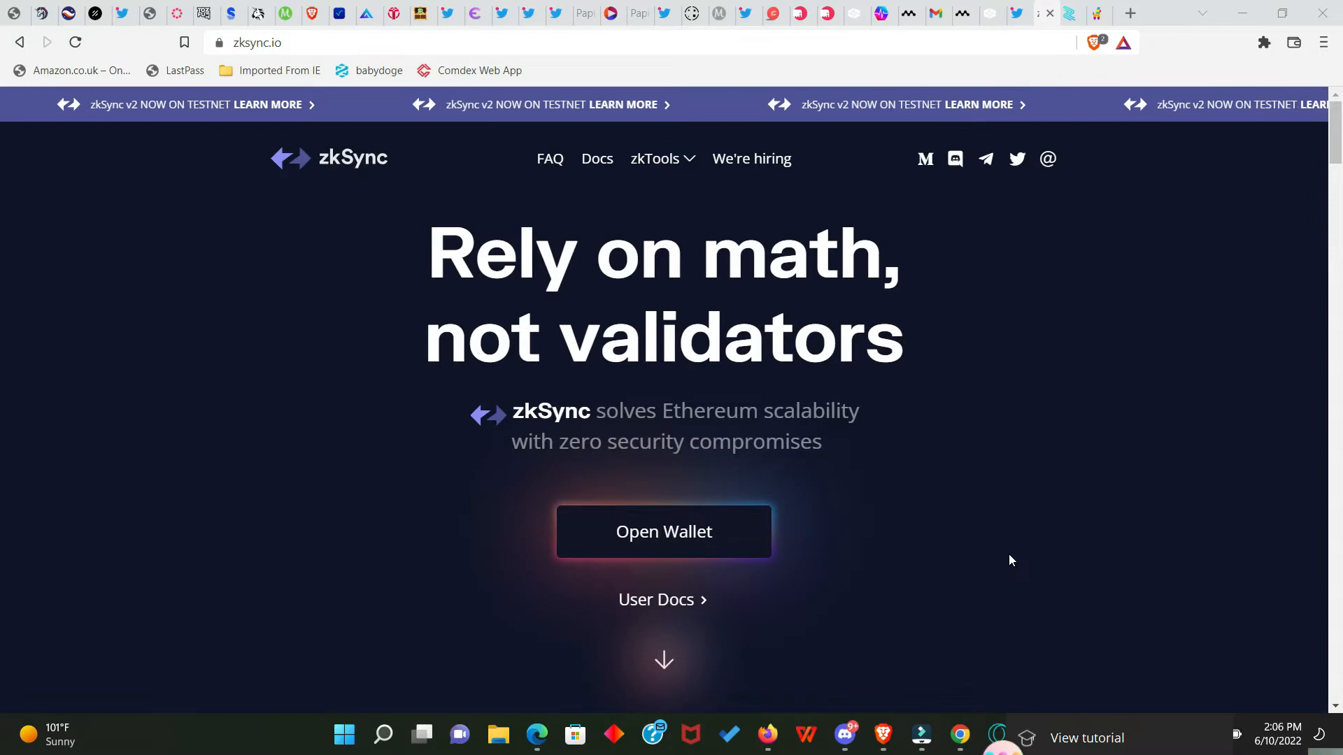
mouse_move(945, 575)
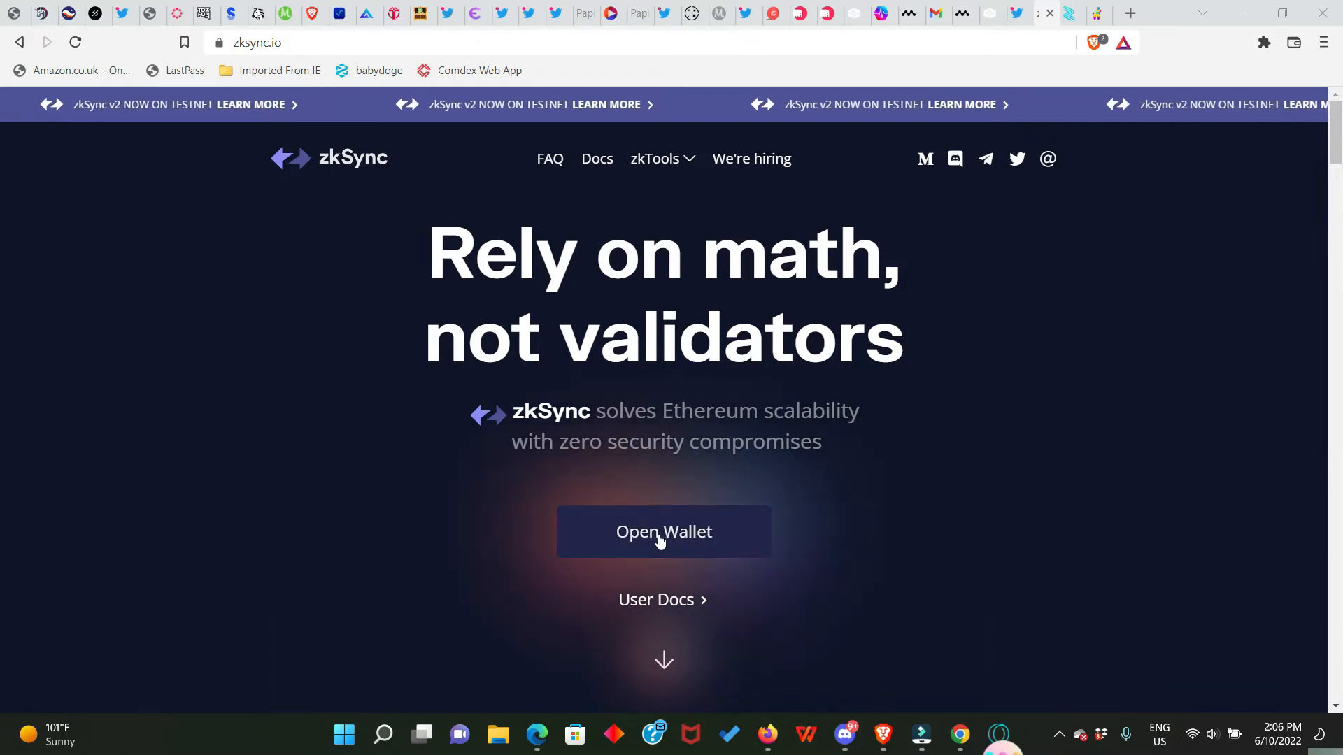
mouse_move(790, 540)
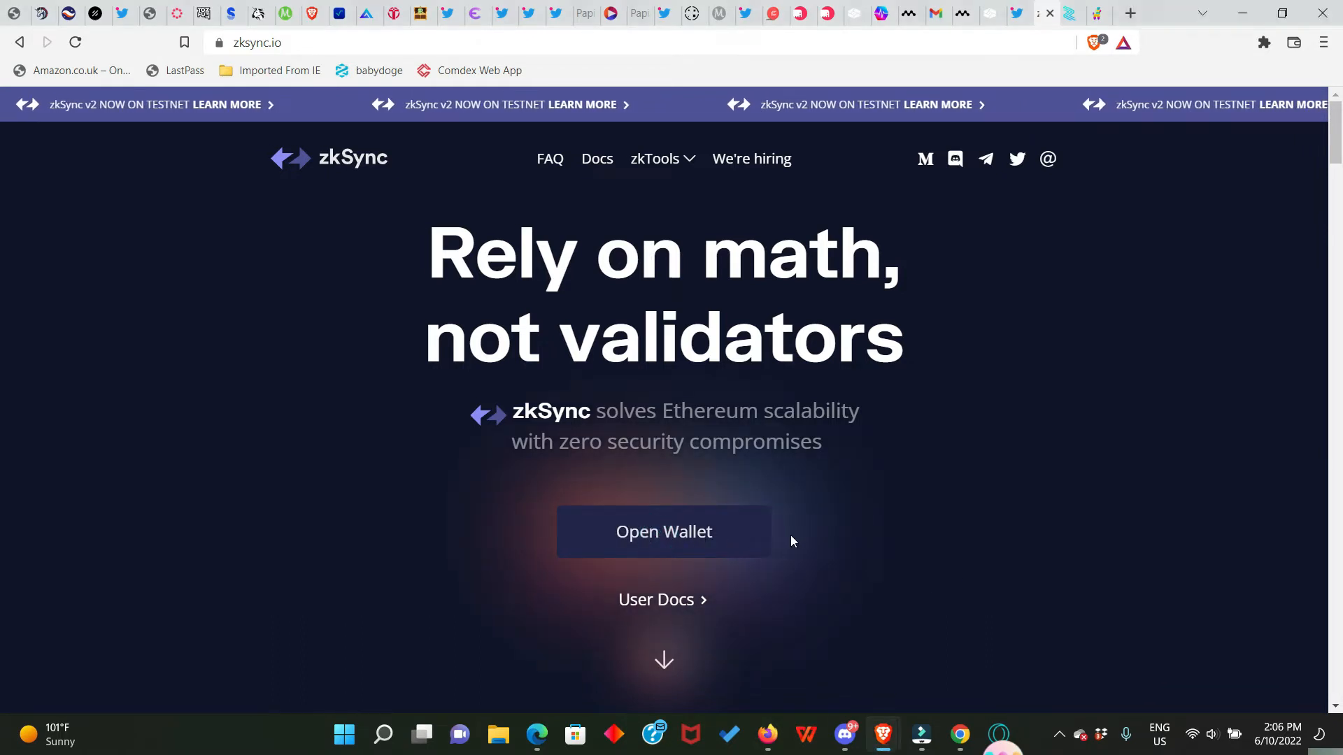
Launch the zkSync wallet app to reach the wallet-connection choices
click(663, 531)
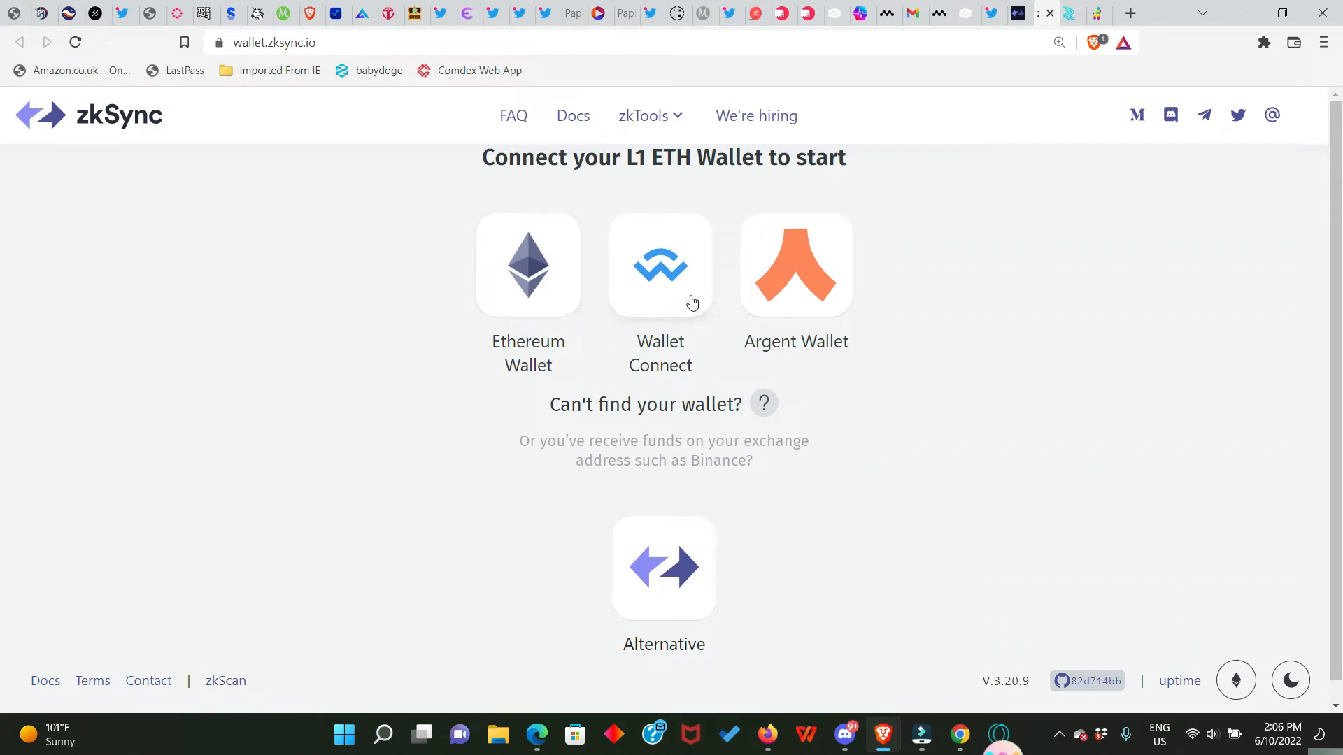
mouse_move(816, 351)
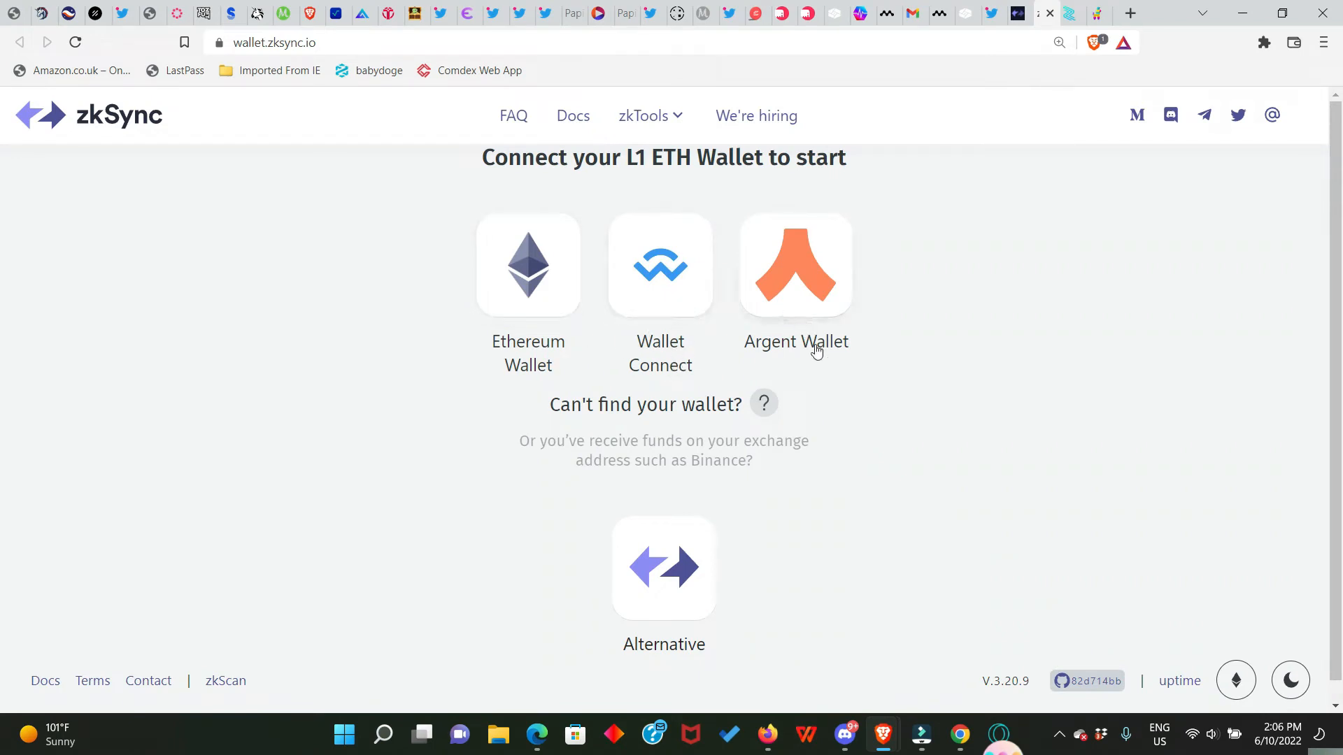
mouse_move(814, 307)
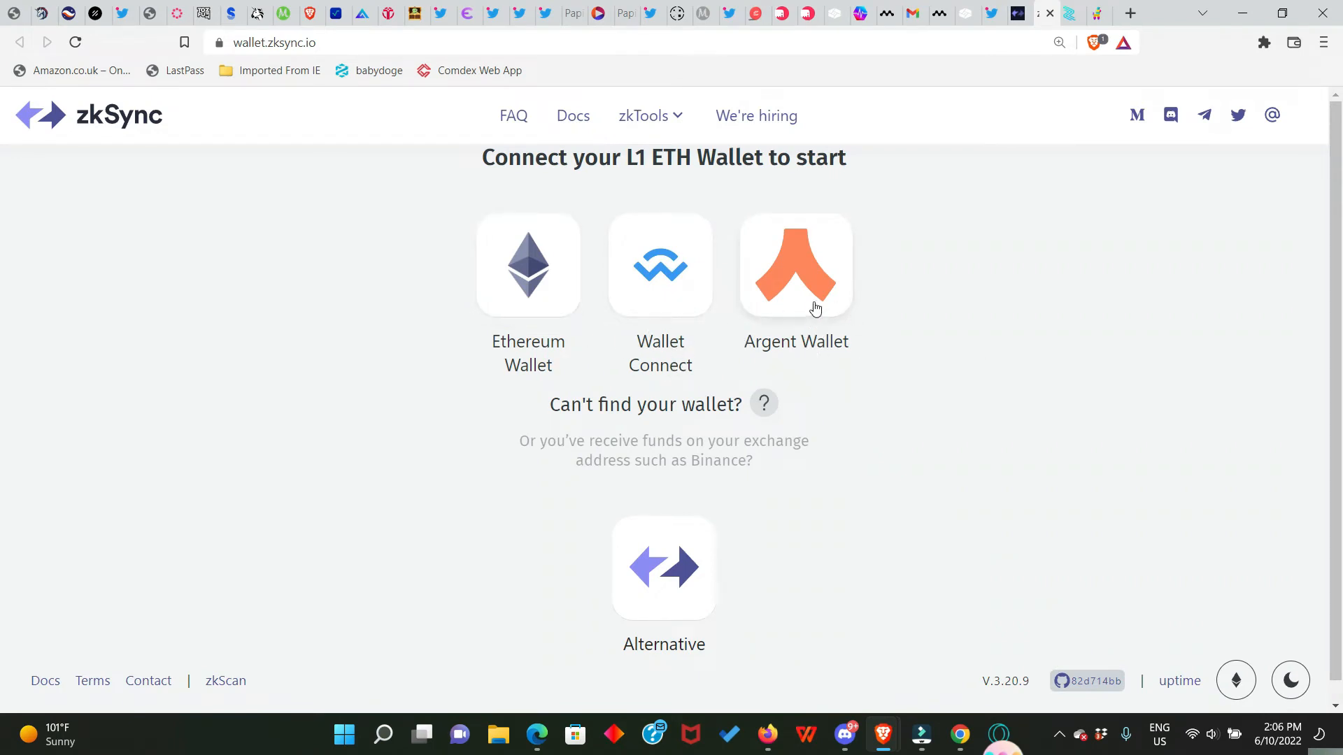
mouse_move(796, 315)
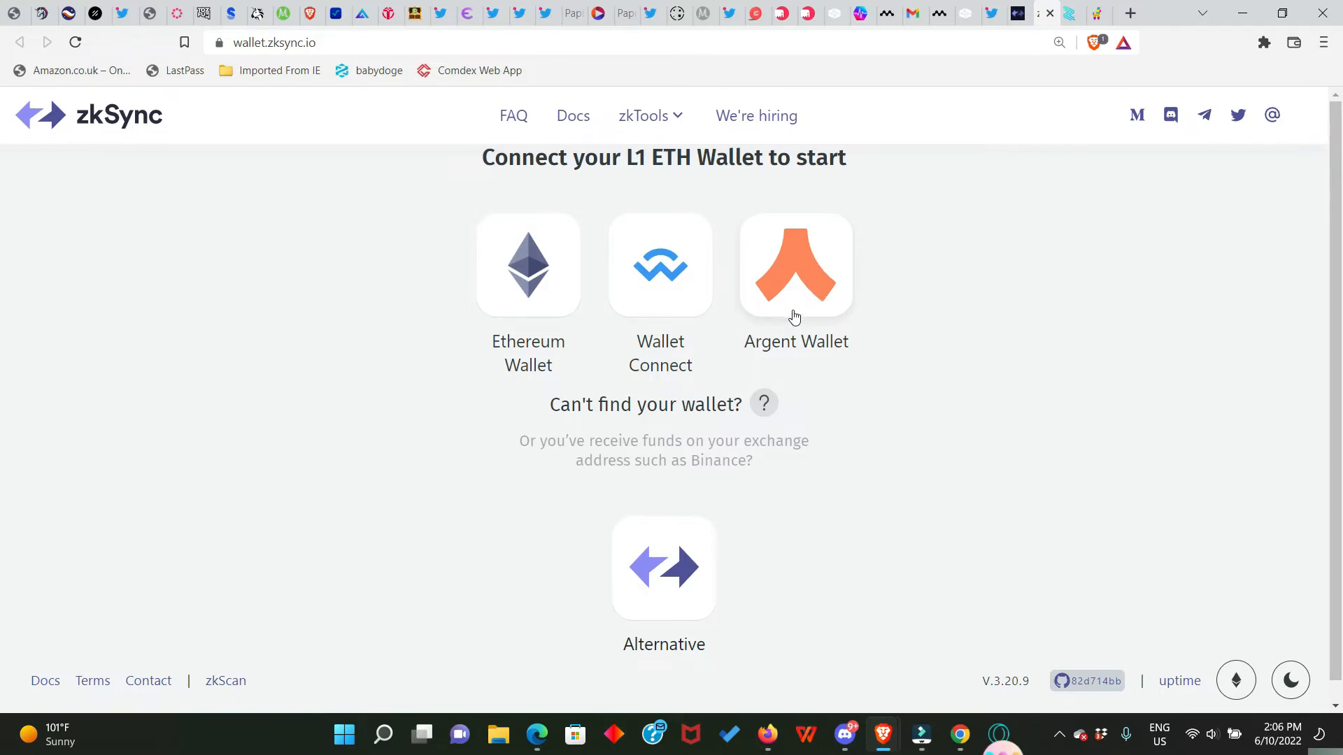
mouse_move(660, 337)
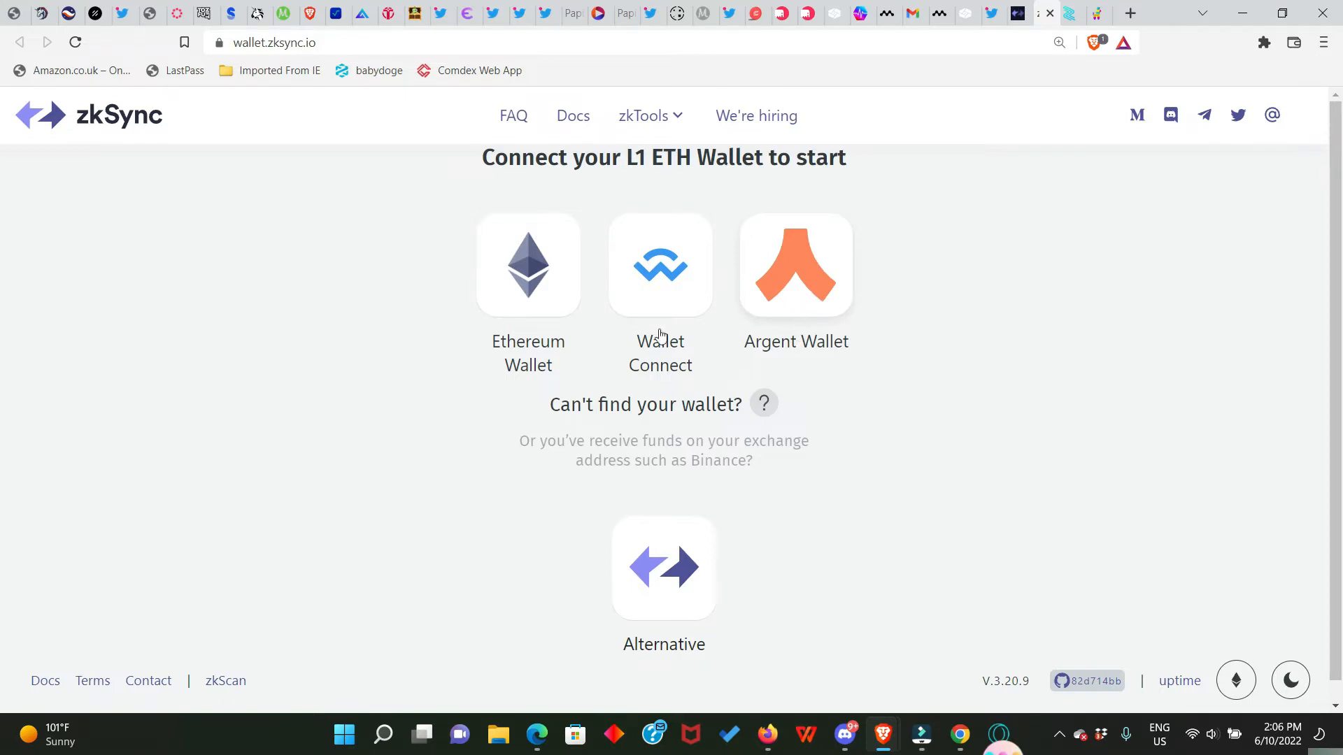
mouse_move(528, 291)
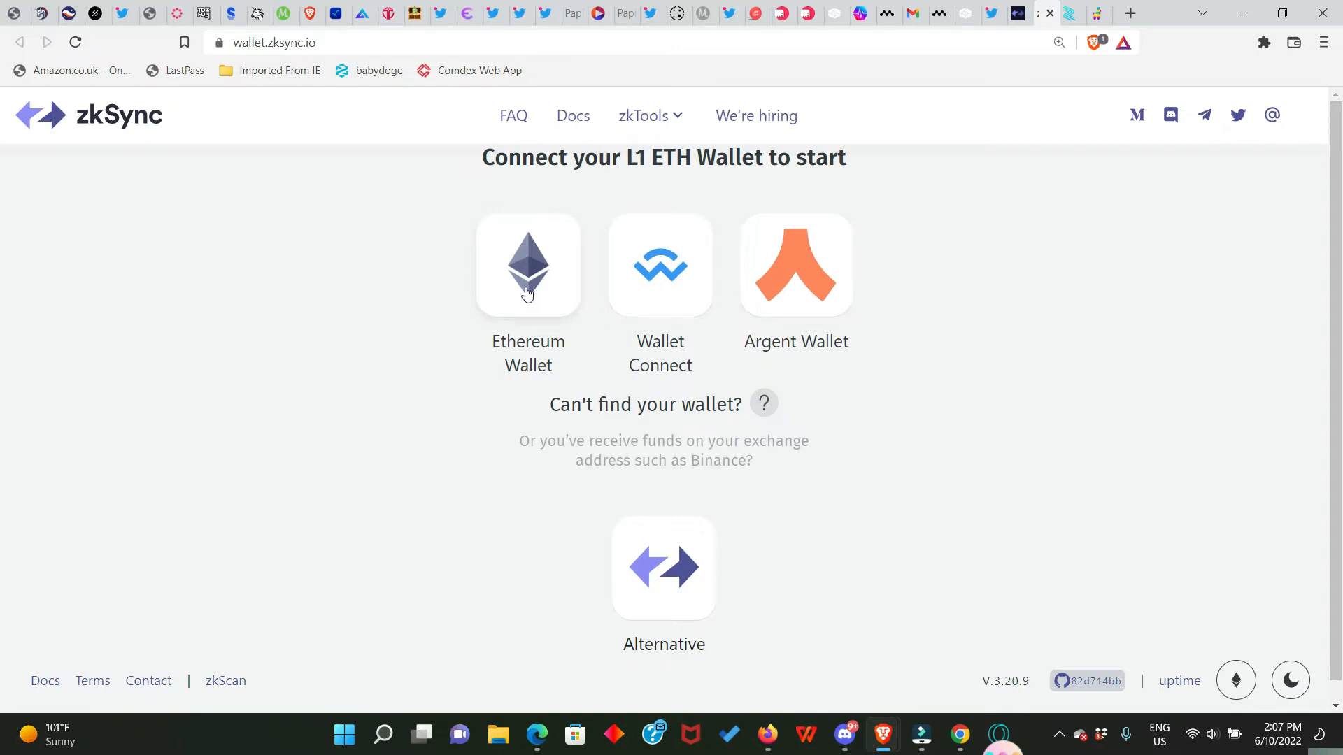
mouse_move(700, 364)
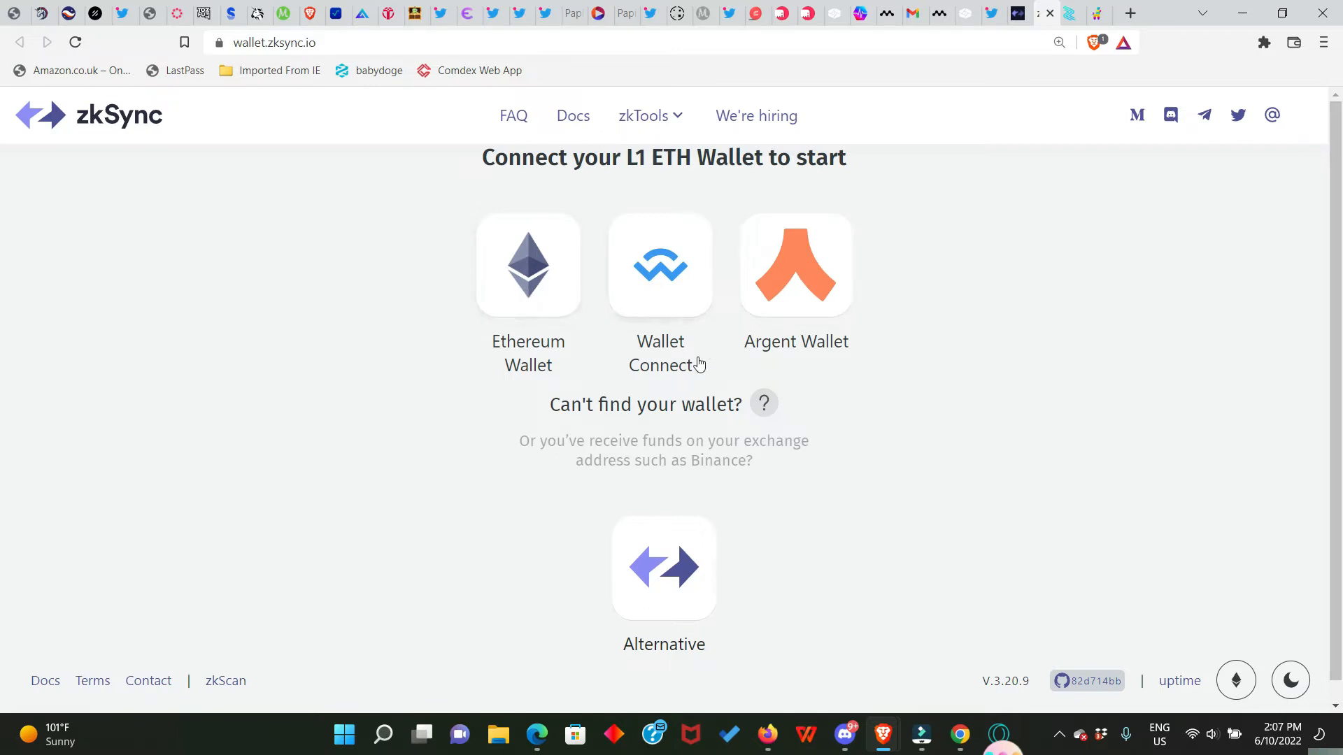
mouse_move(796, 341)
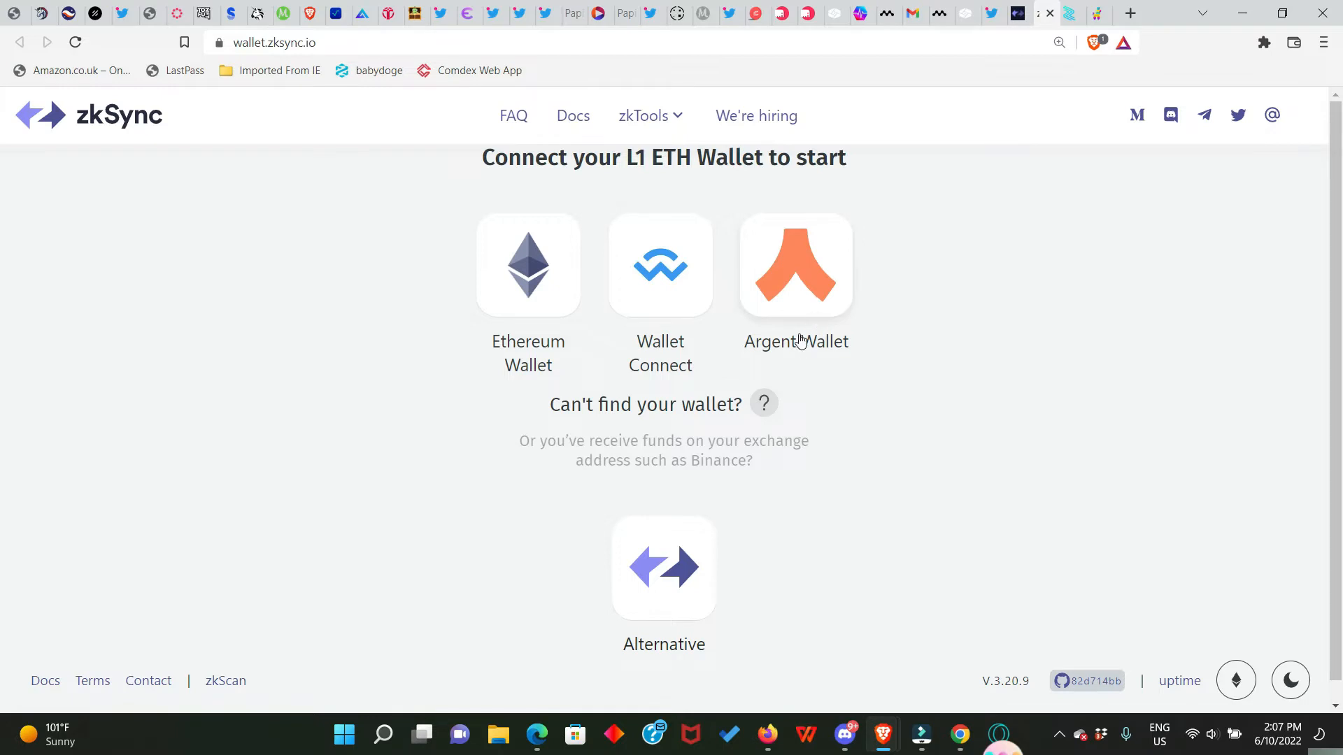
mouse_move(540, 326)
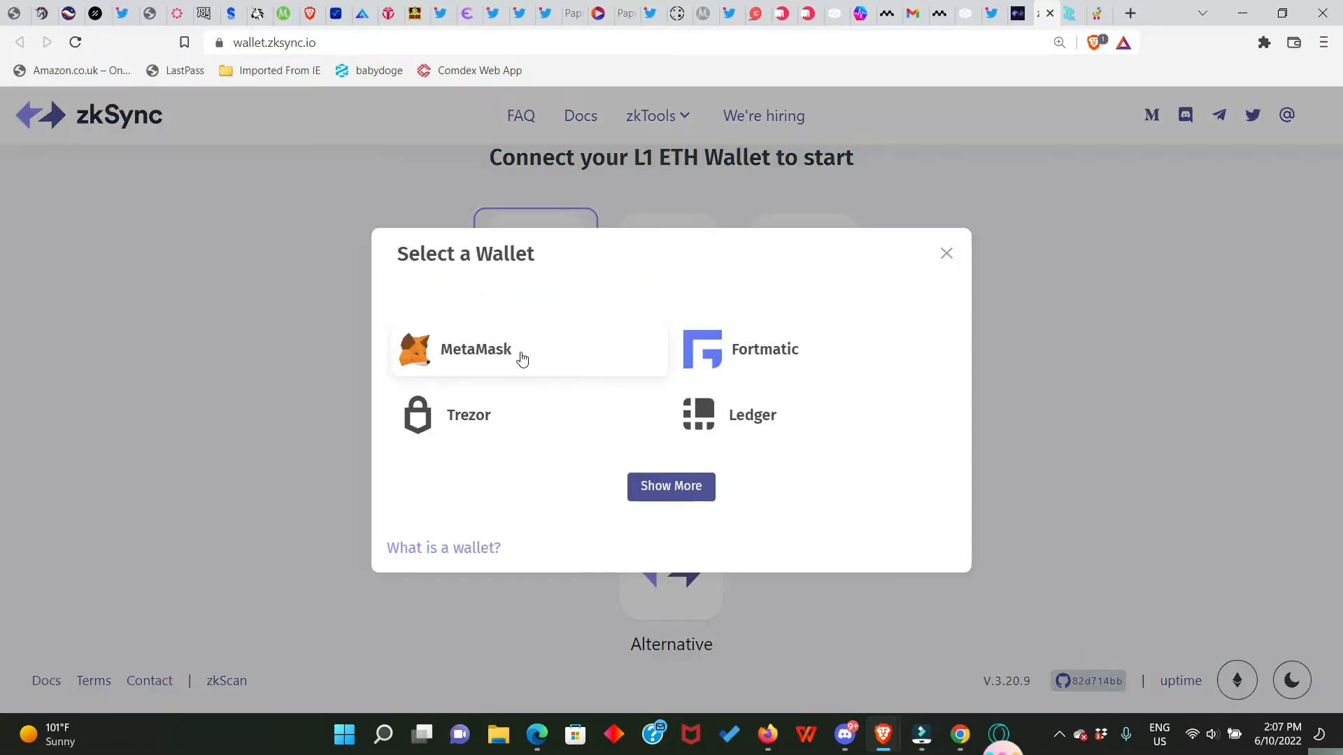
Connect MetaMask so the account's L2 balances page appears
click(475, 350)
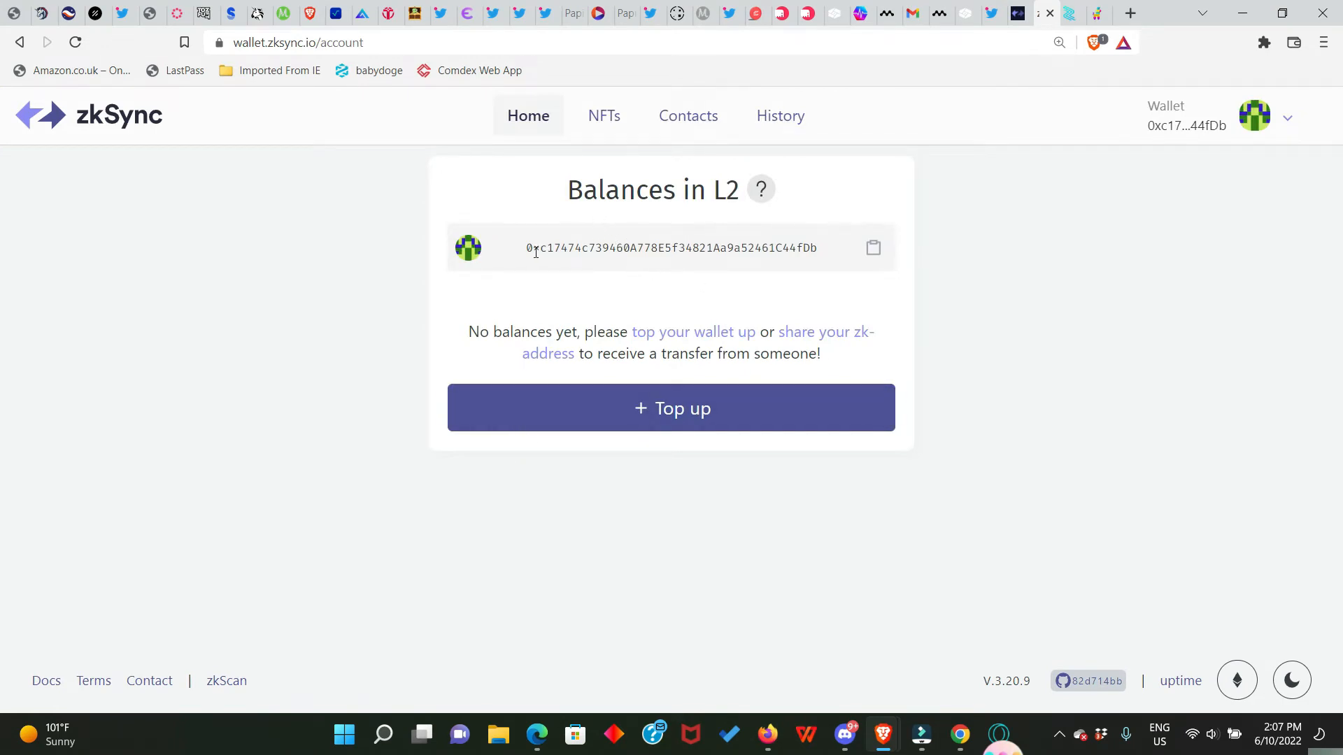
mouse_move(611, 301)
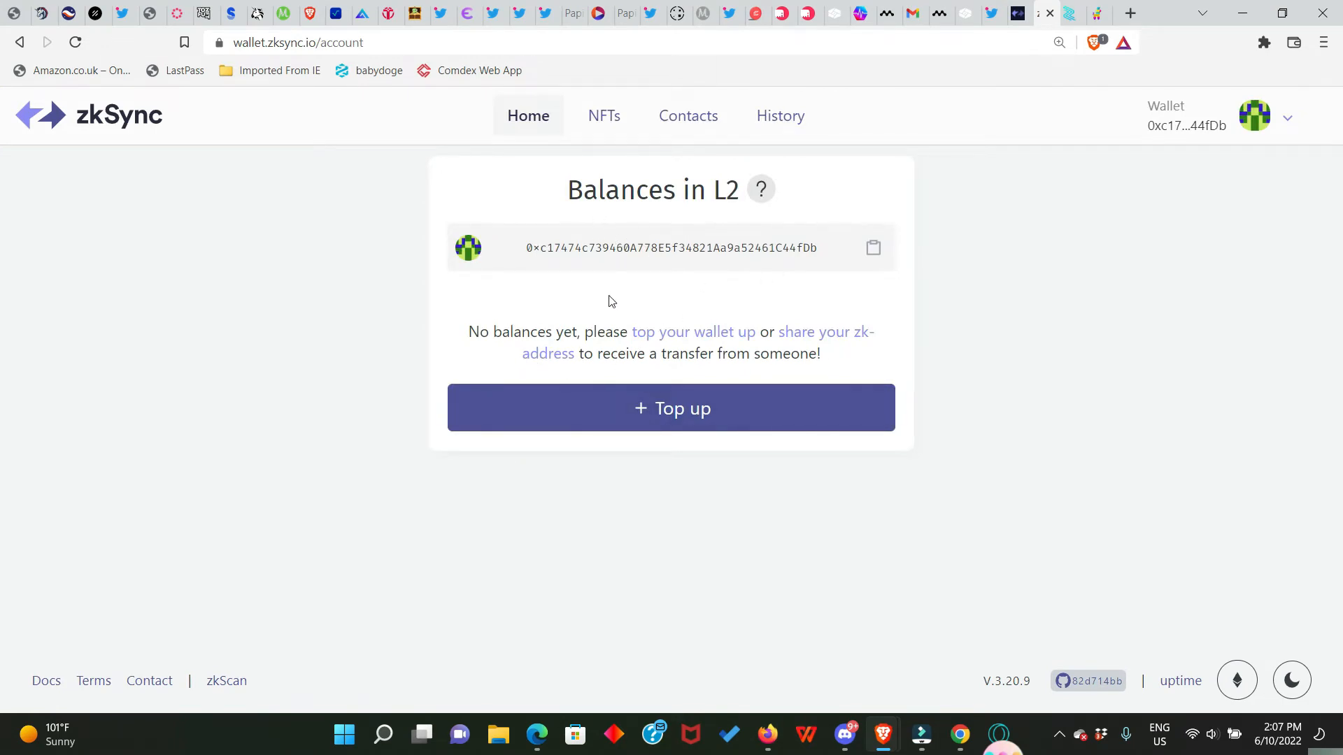
mouse_move(649, 288)
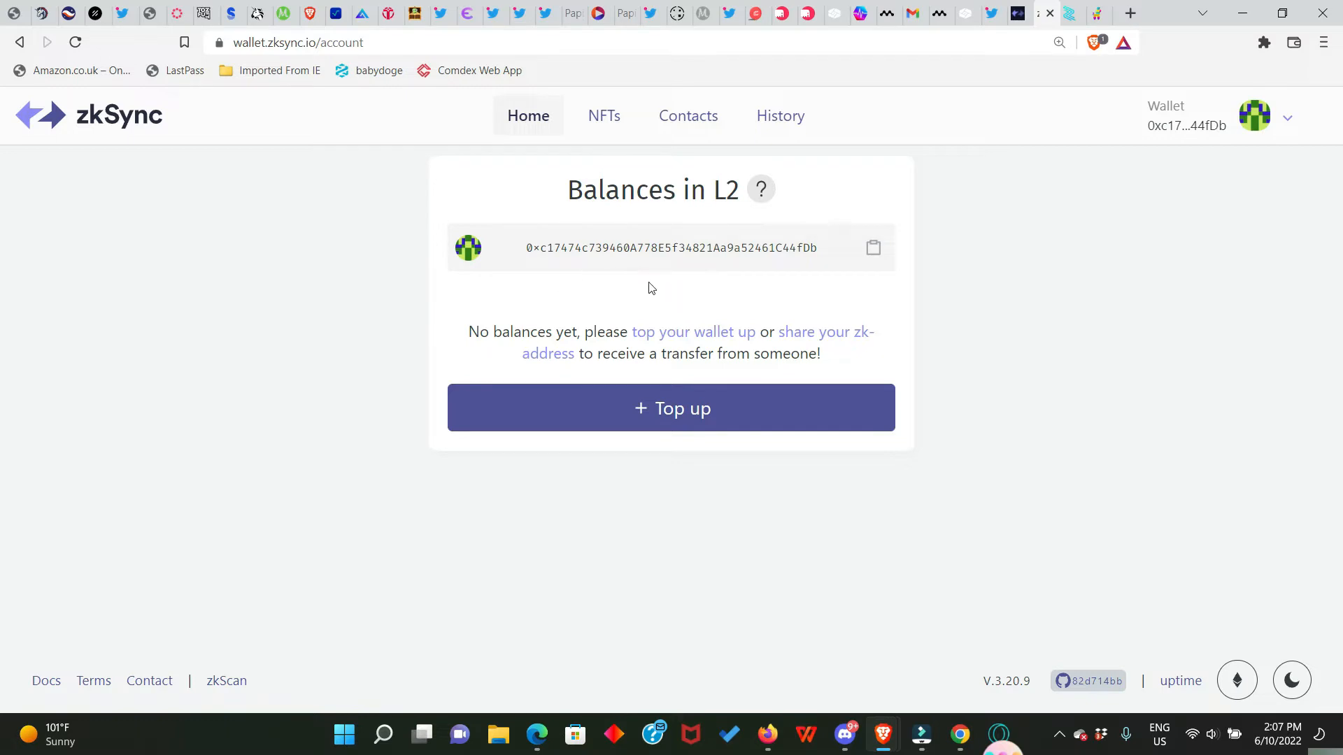
mouse_move(650, 445)
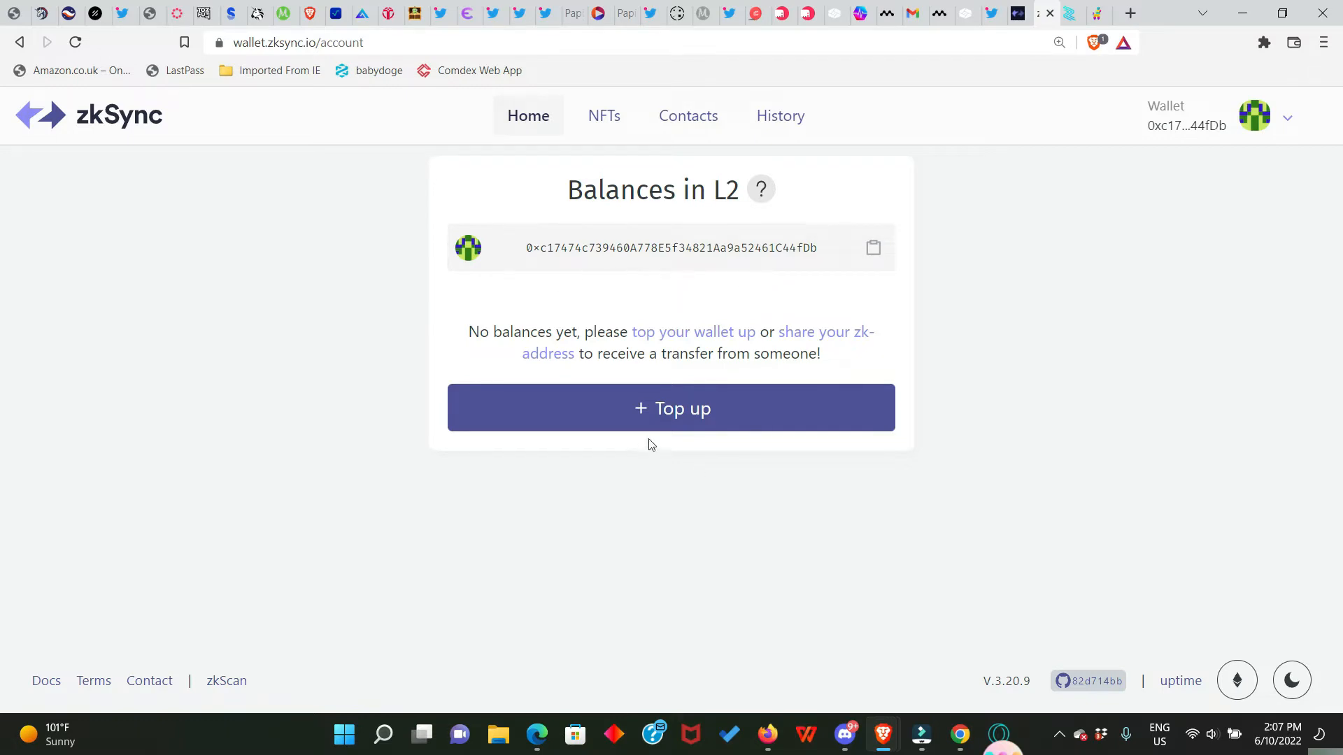
mouse_move(632, 440)
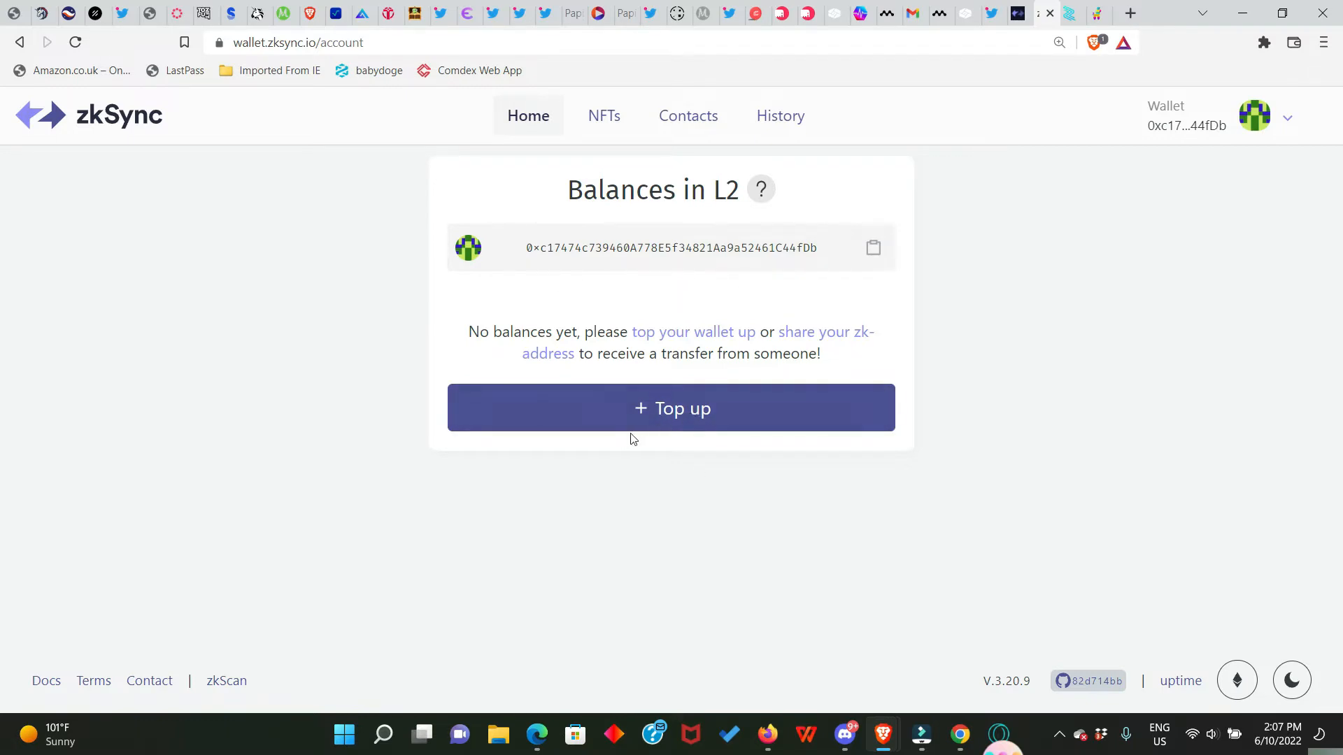
mouse_move(646, 417)
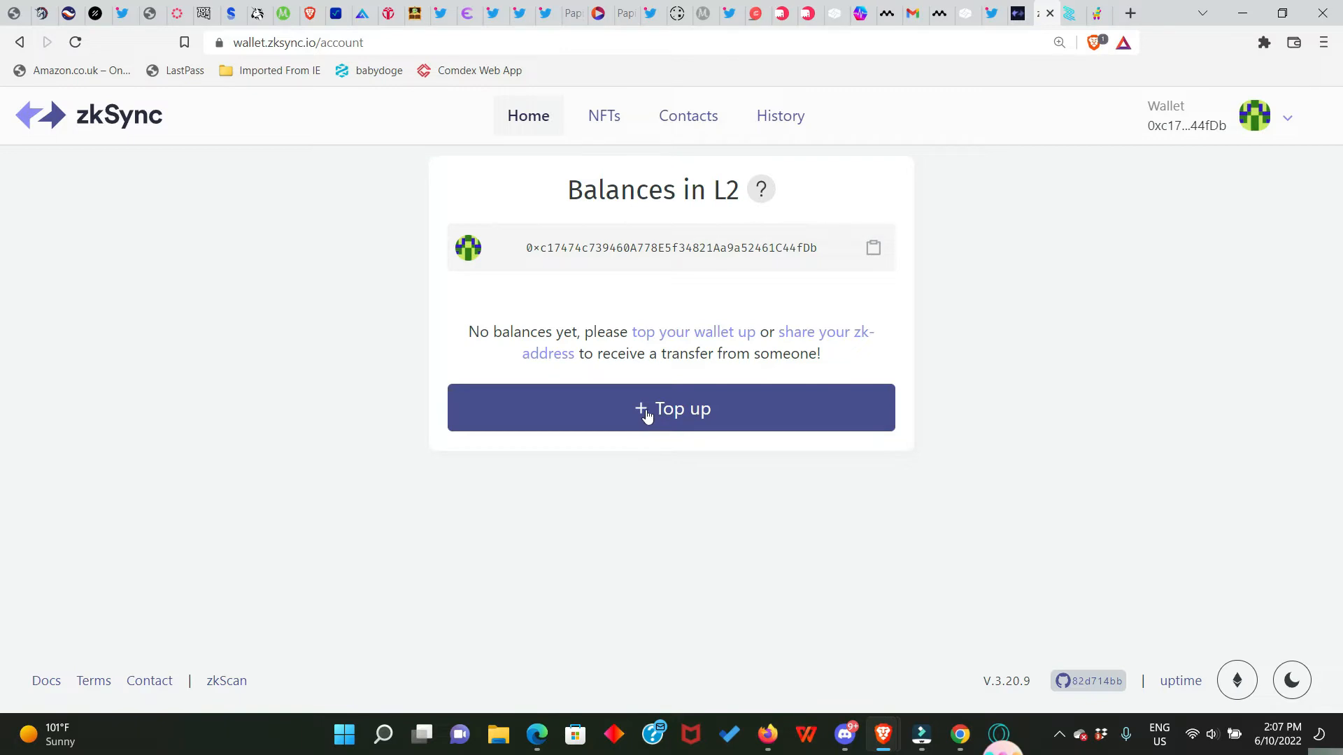
From Top up, pick the zkSync bridge among the funding options
click(670, 407)
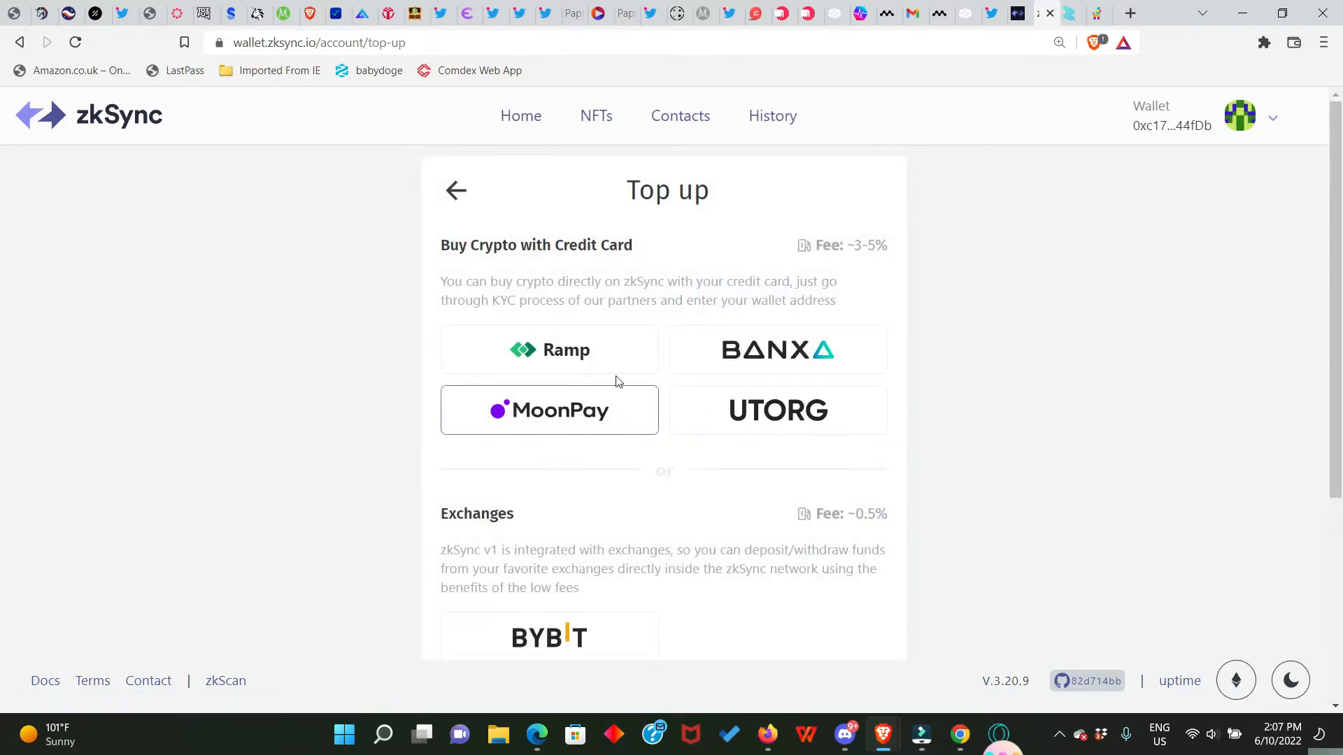
mouse_move(540, 411)
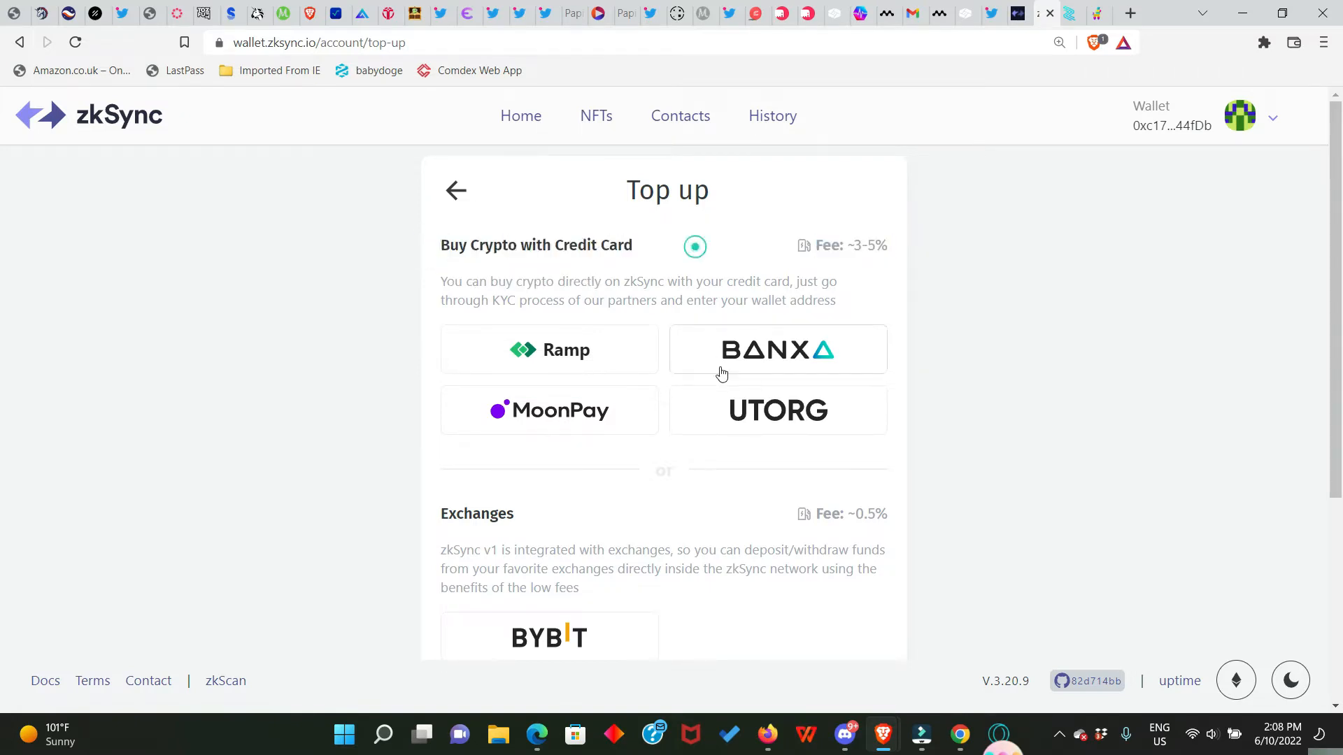
scroll(down, 3)
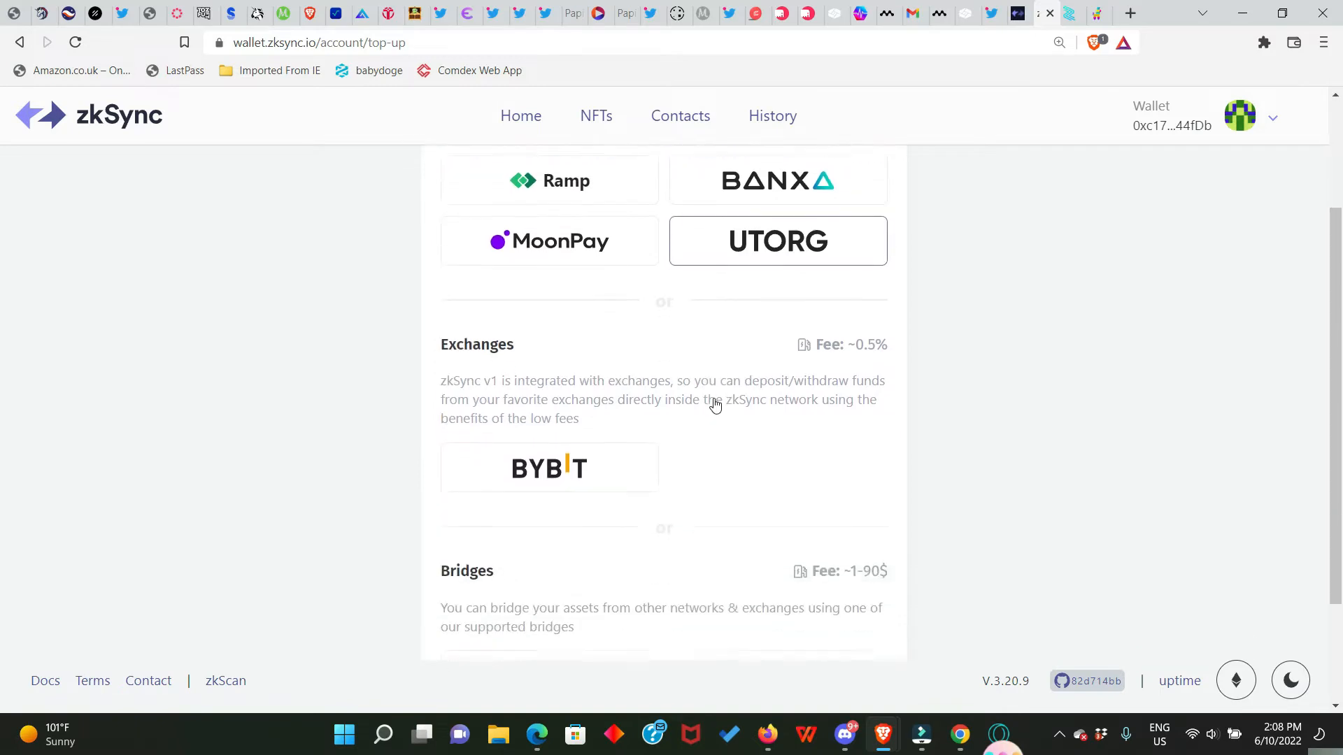
scroll(down, 3)
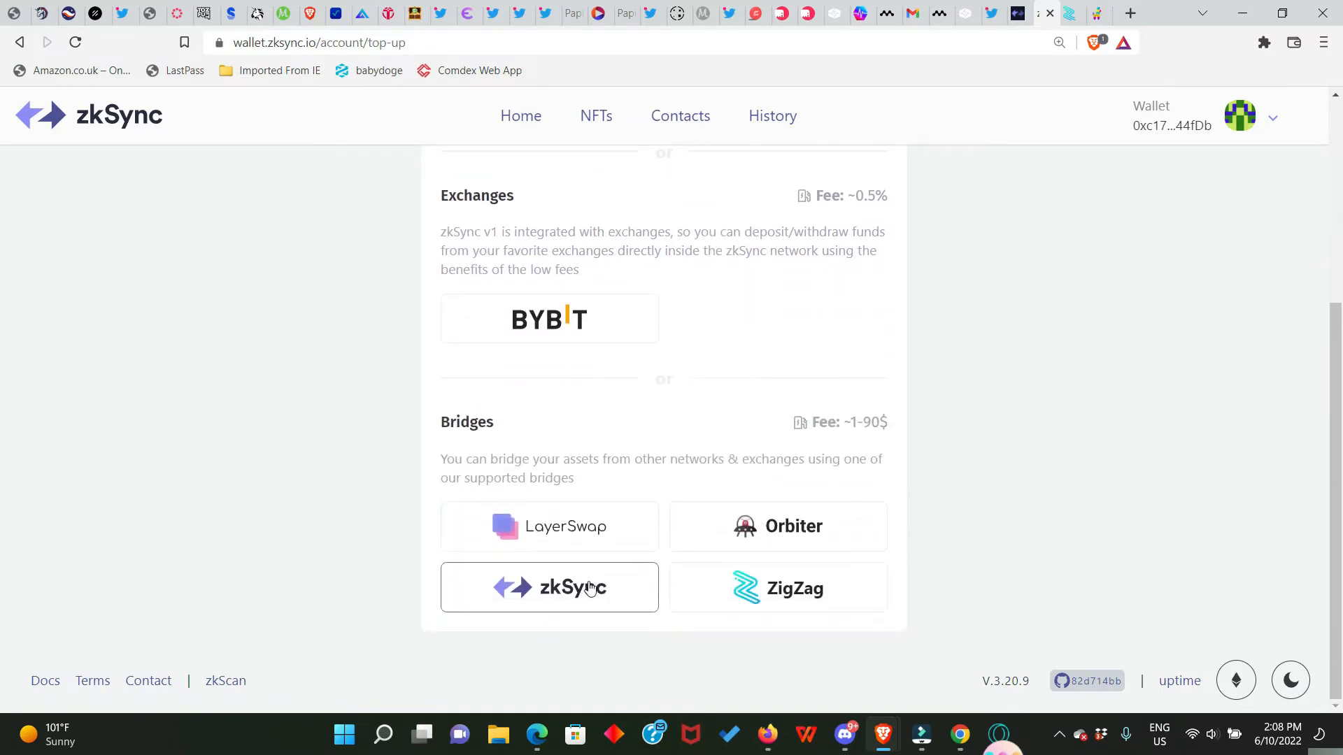
click(569, 586)
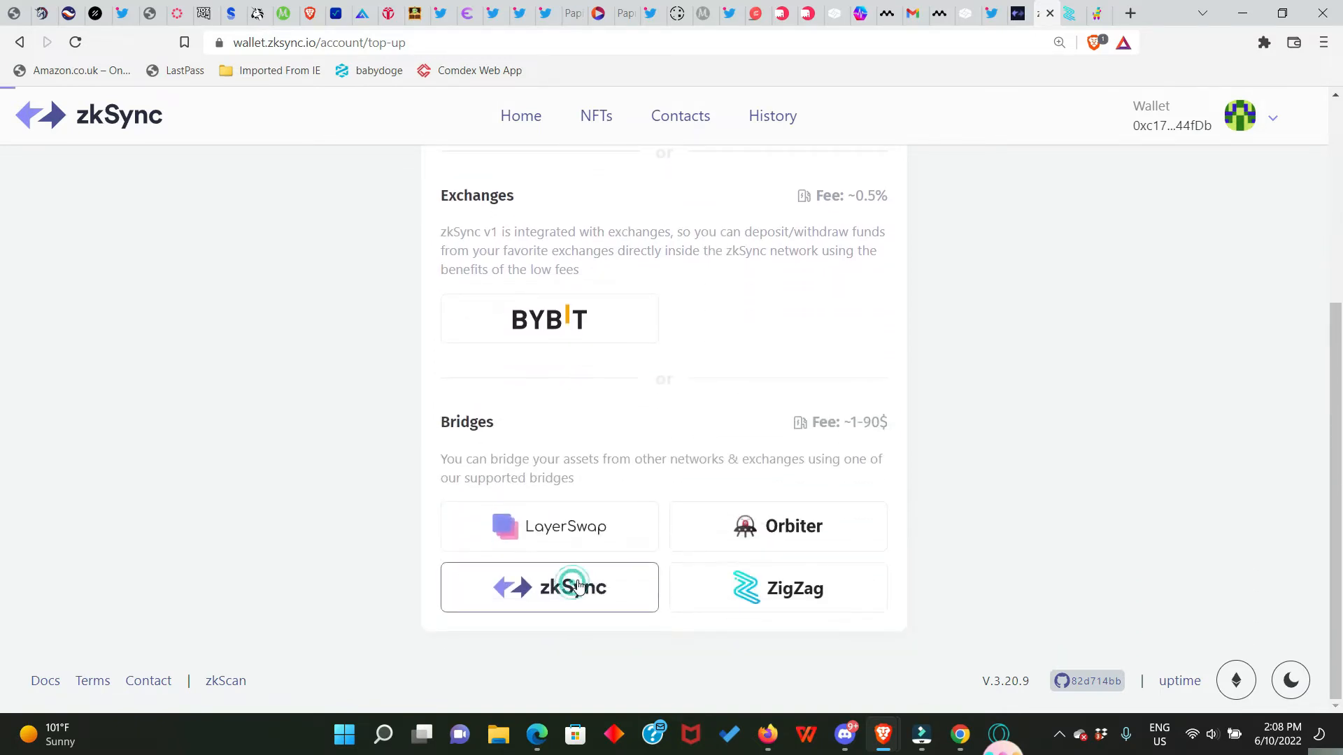
Enter a 0.005 ETH deposit to your own zkSync account
click(548, 586)
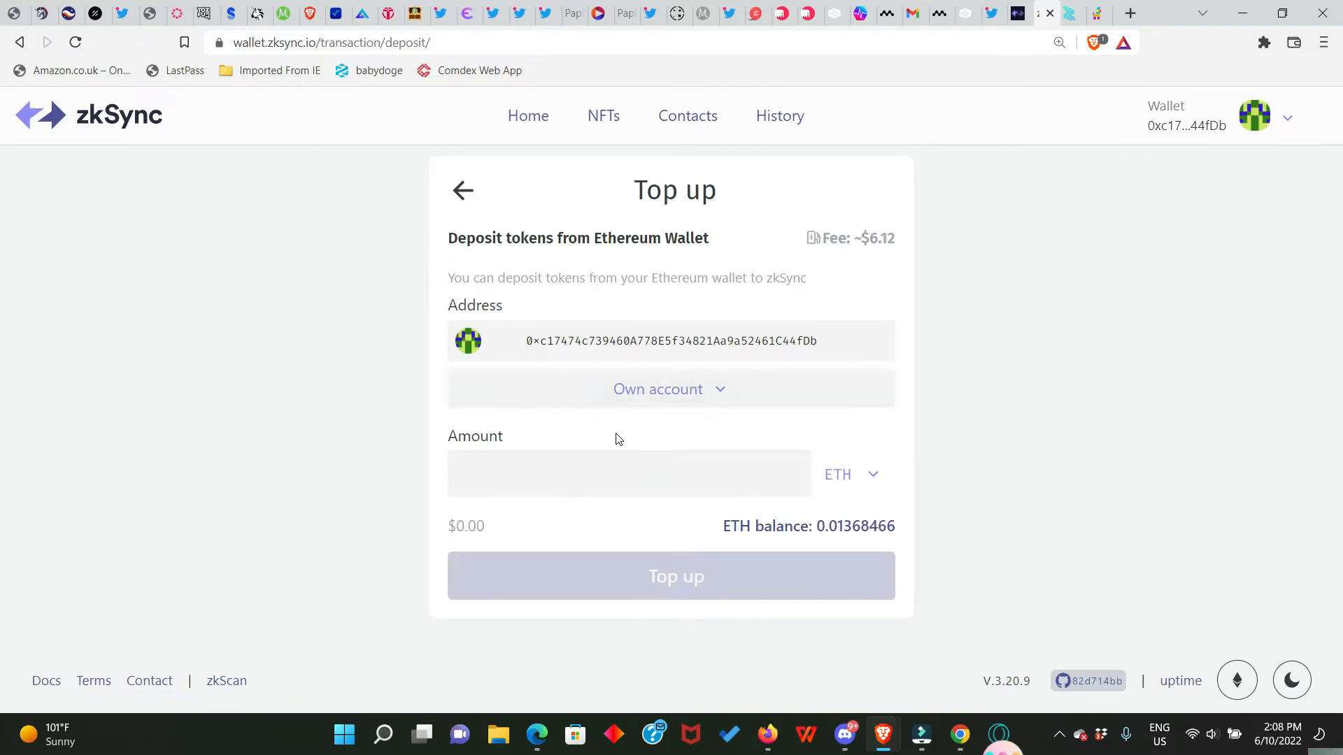
mouse_move(818, 547)
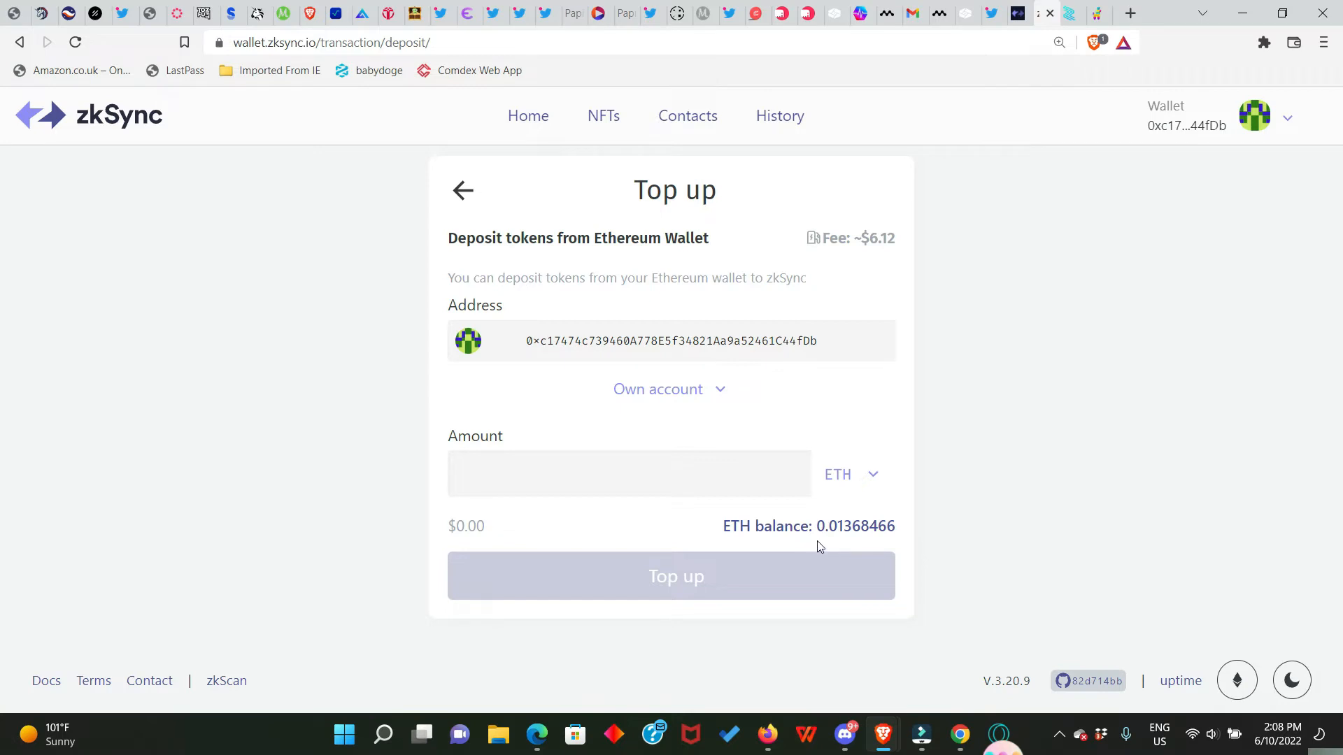
mouse_move(754, 540)
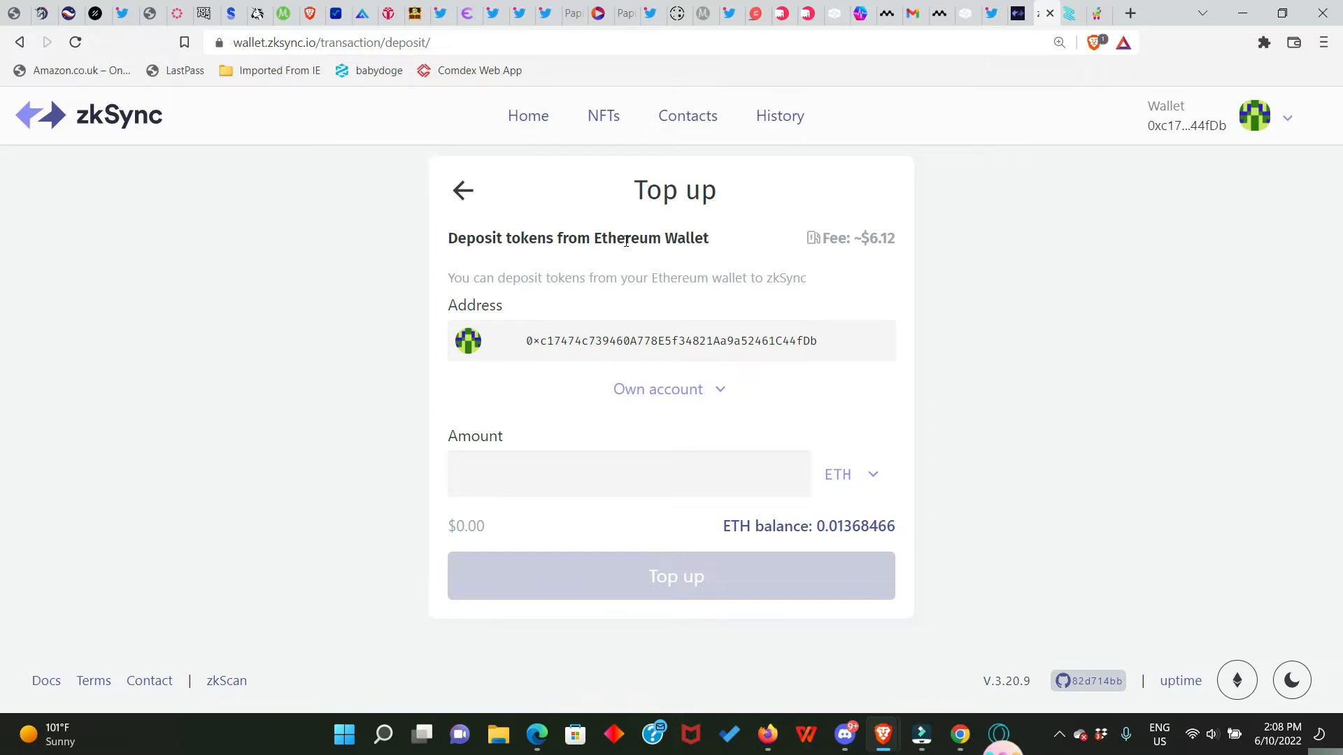
mouse_move(839, 255)
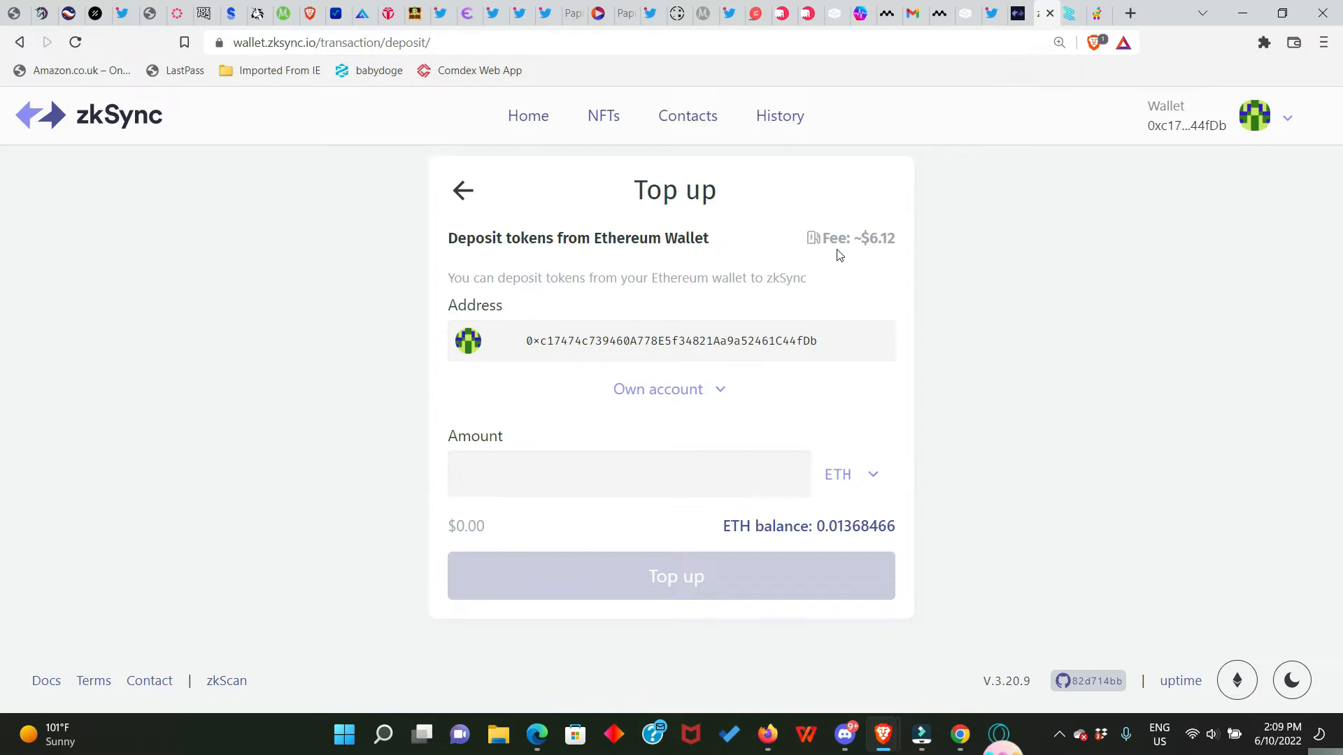
mouse_move(883, 260)
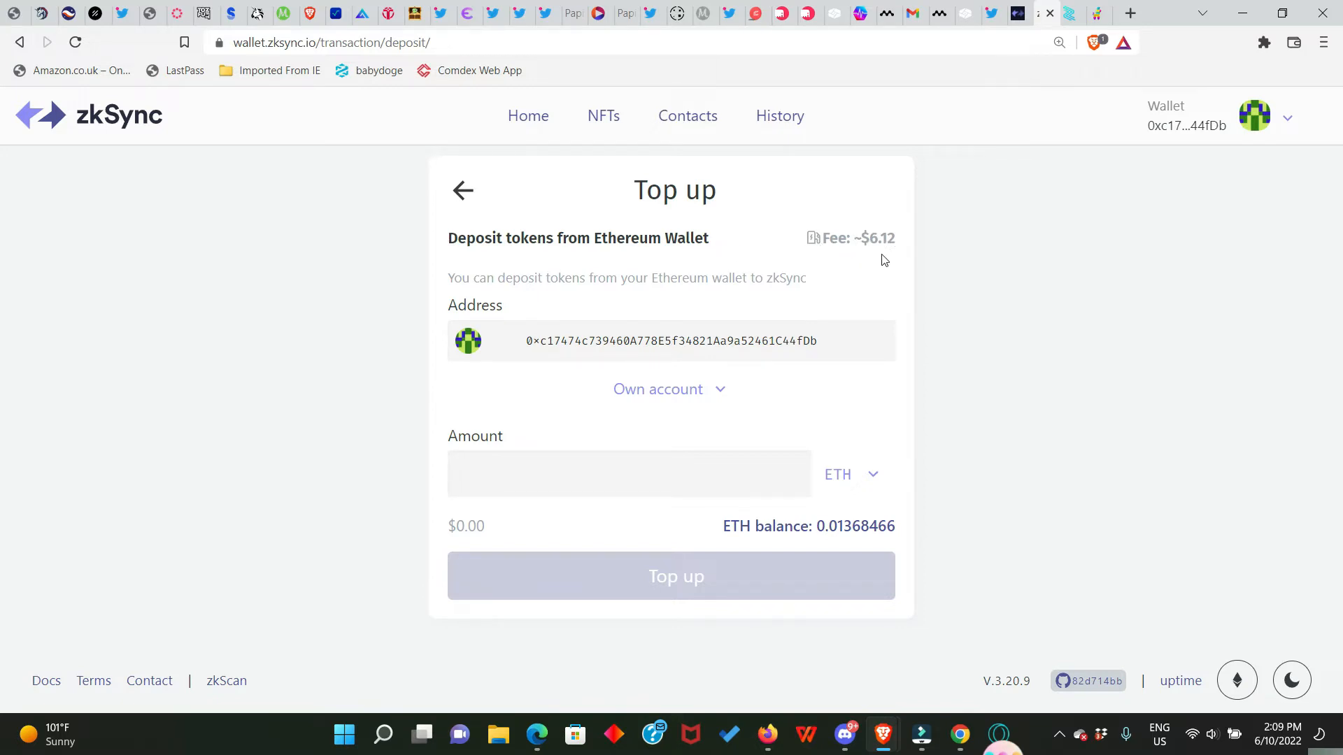
text(0.005)
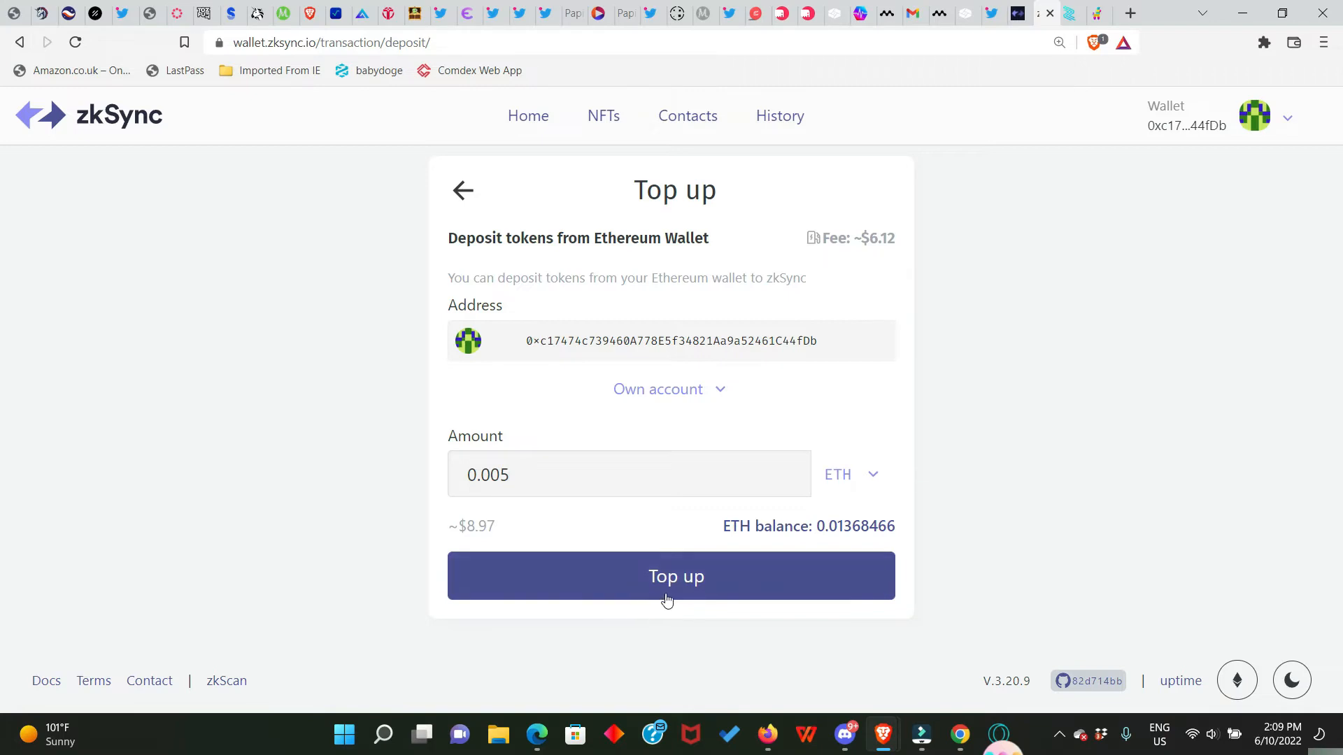
Submit the 0.005 ETH deposit and confirm it in MetaMask
click(670, 575)
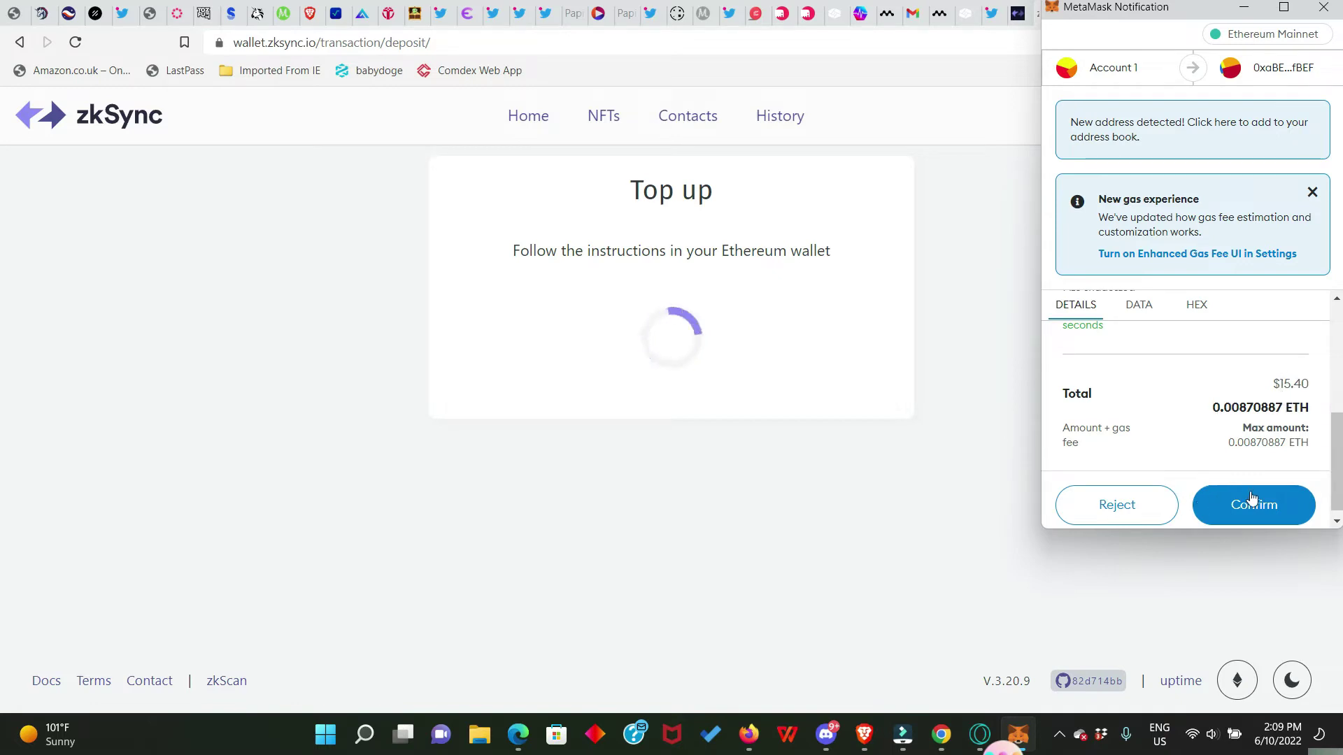
mouse_move(1181, 536)
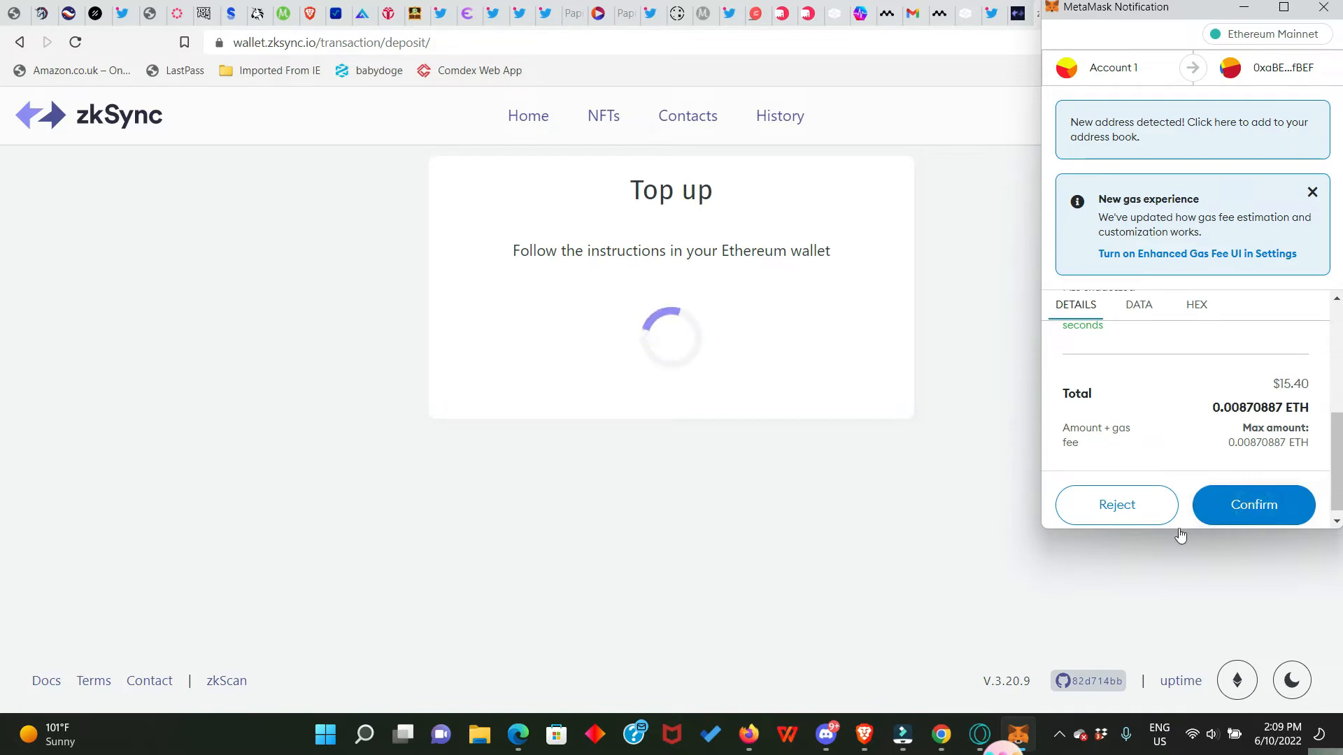
click(1253, 505)
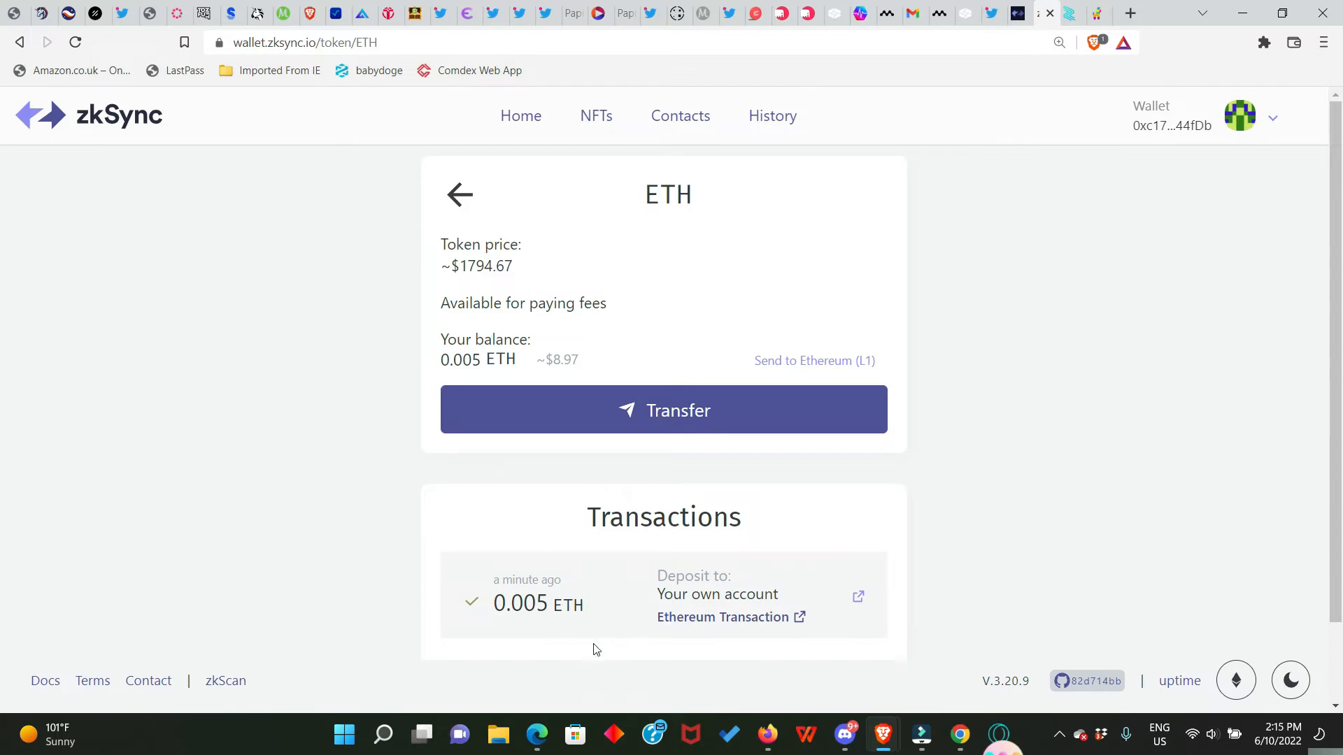
Go back to the L2 balances and begin a new transfer
scroll(down, 3)
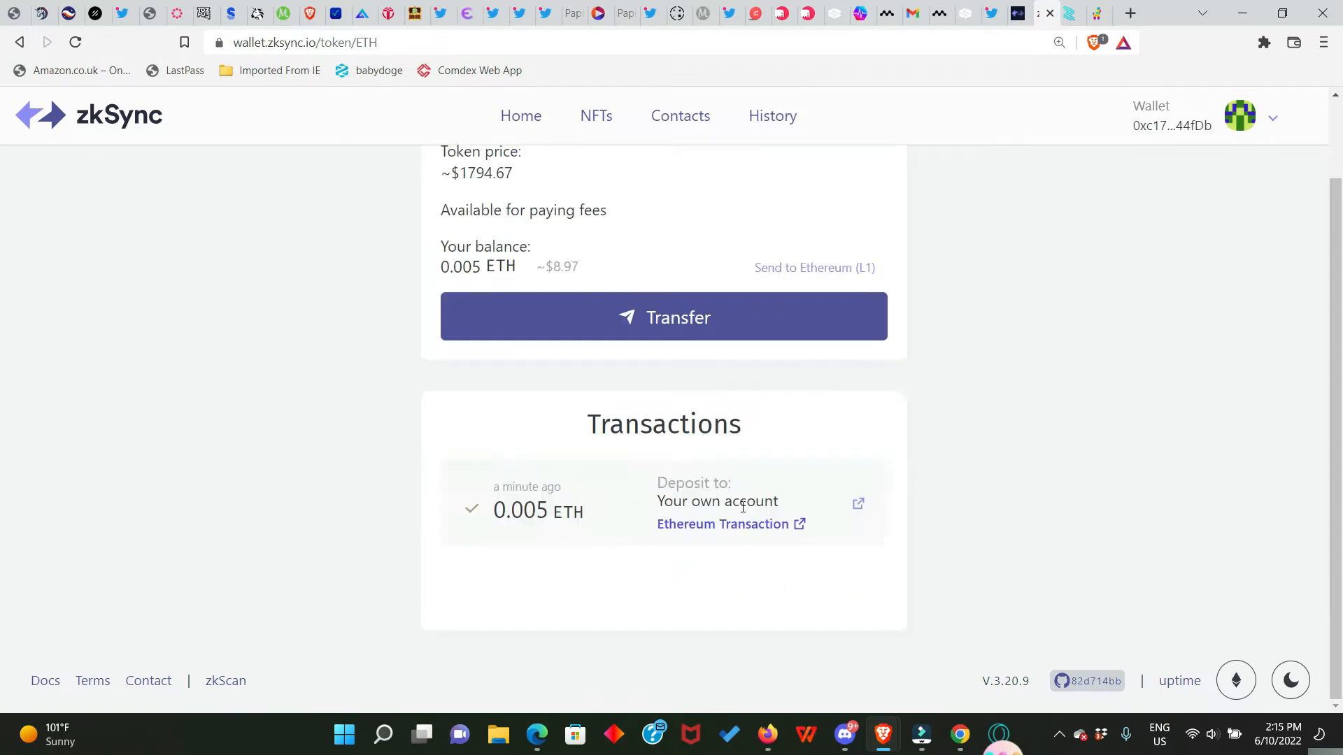
scroll(up, 3)
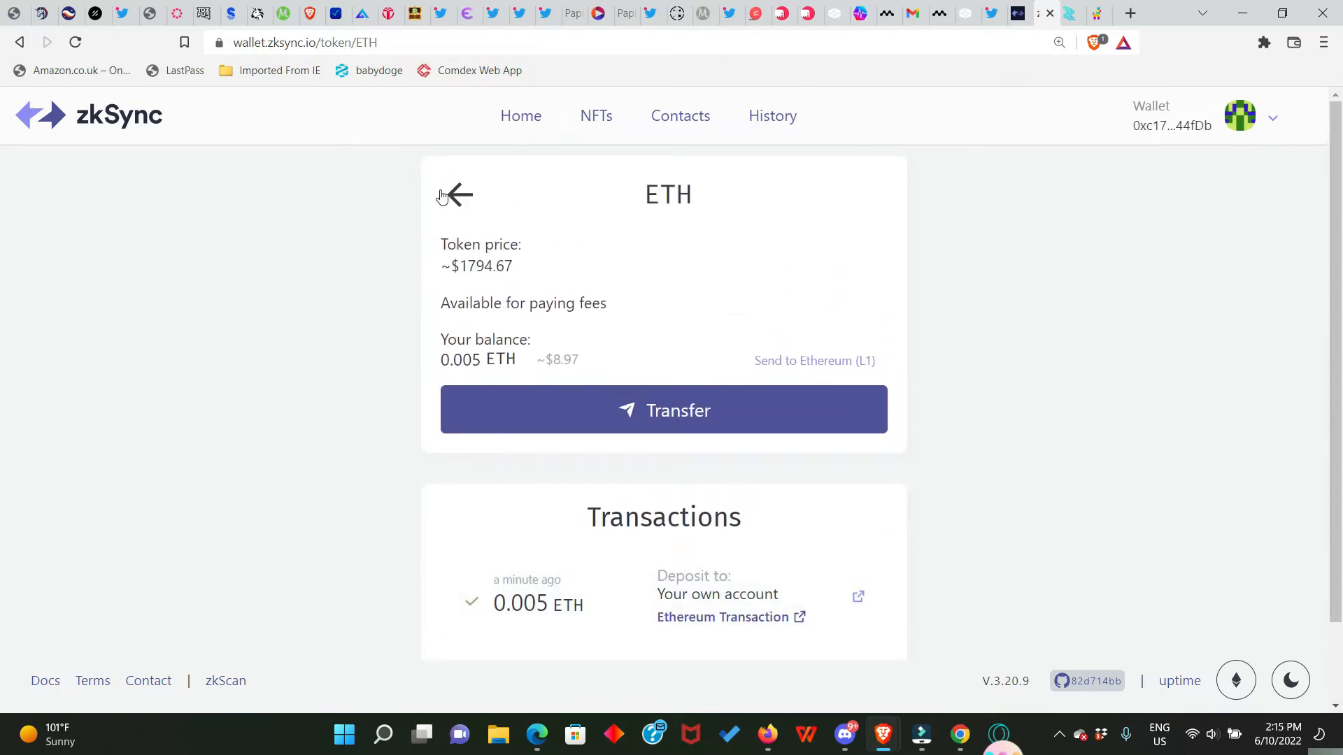
click(454, 194)
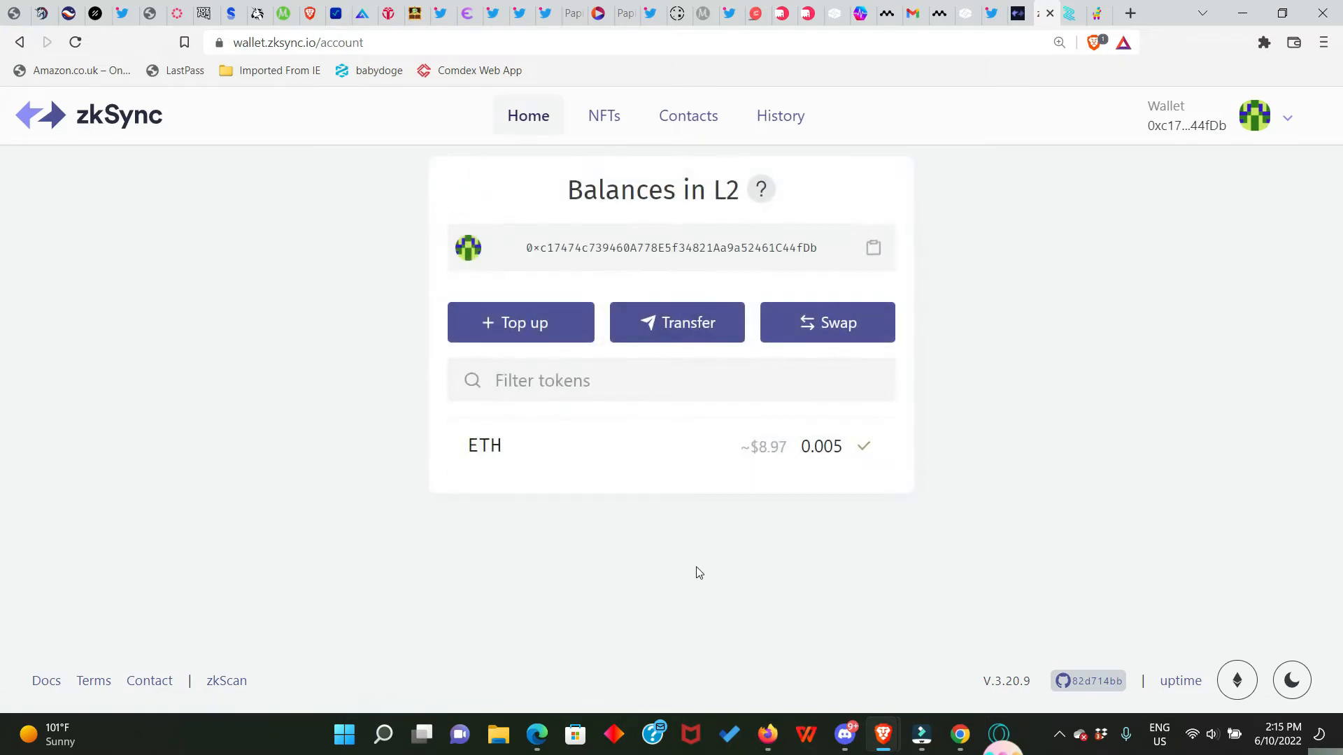
mouse_move(686, 445)
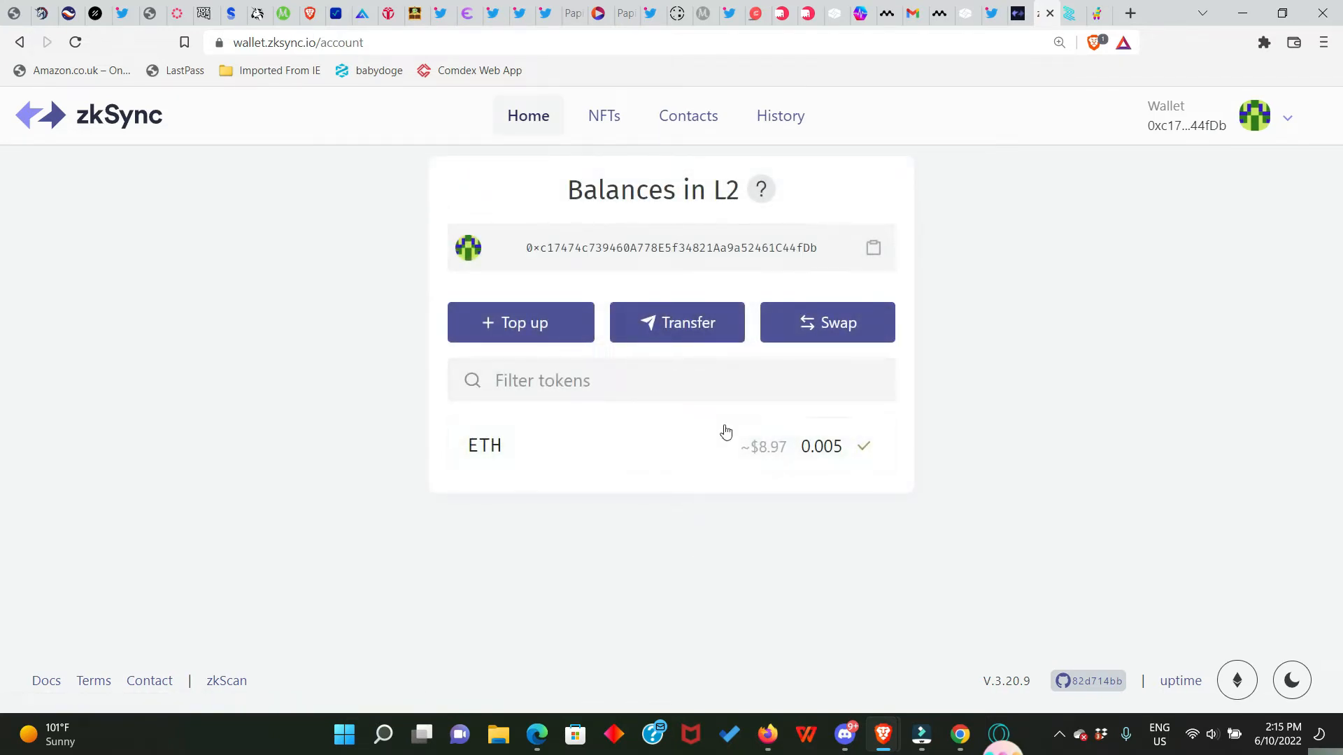
click(677, 323)
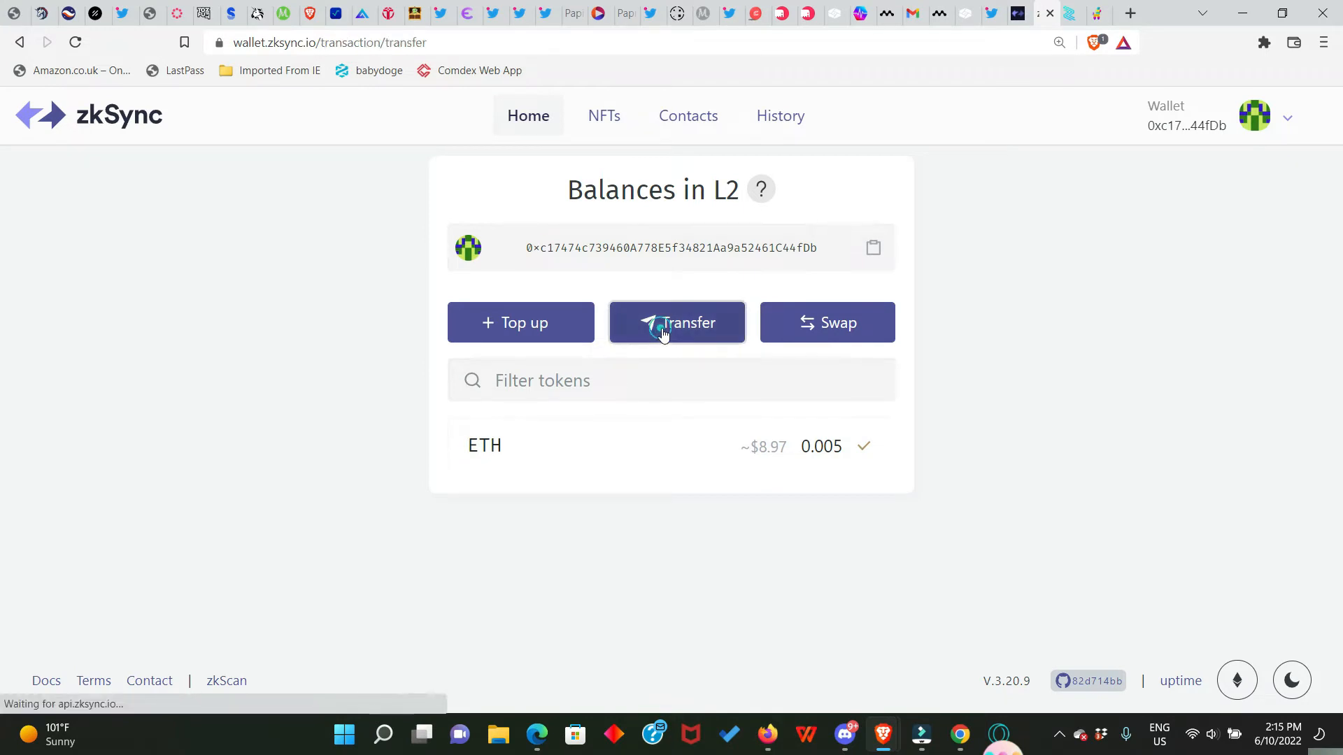
click(676, 323)
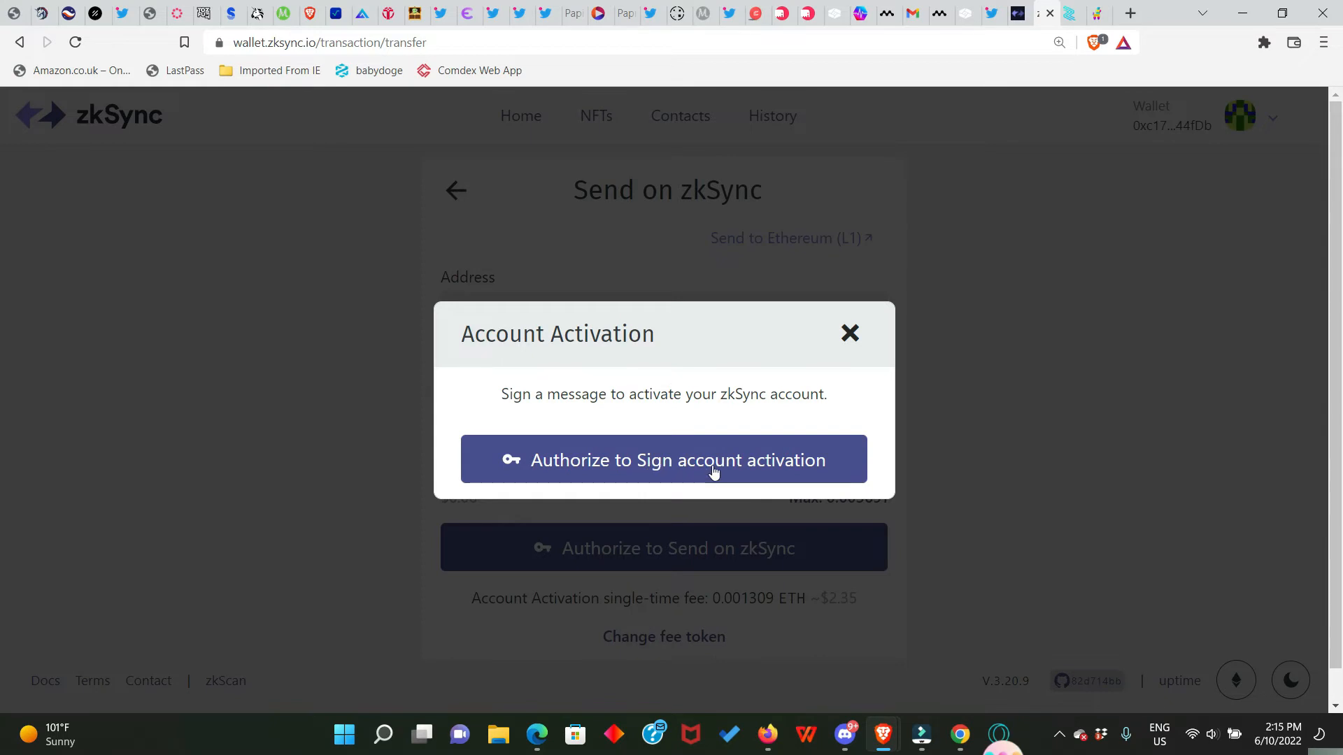
mouse_move(747, 470)
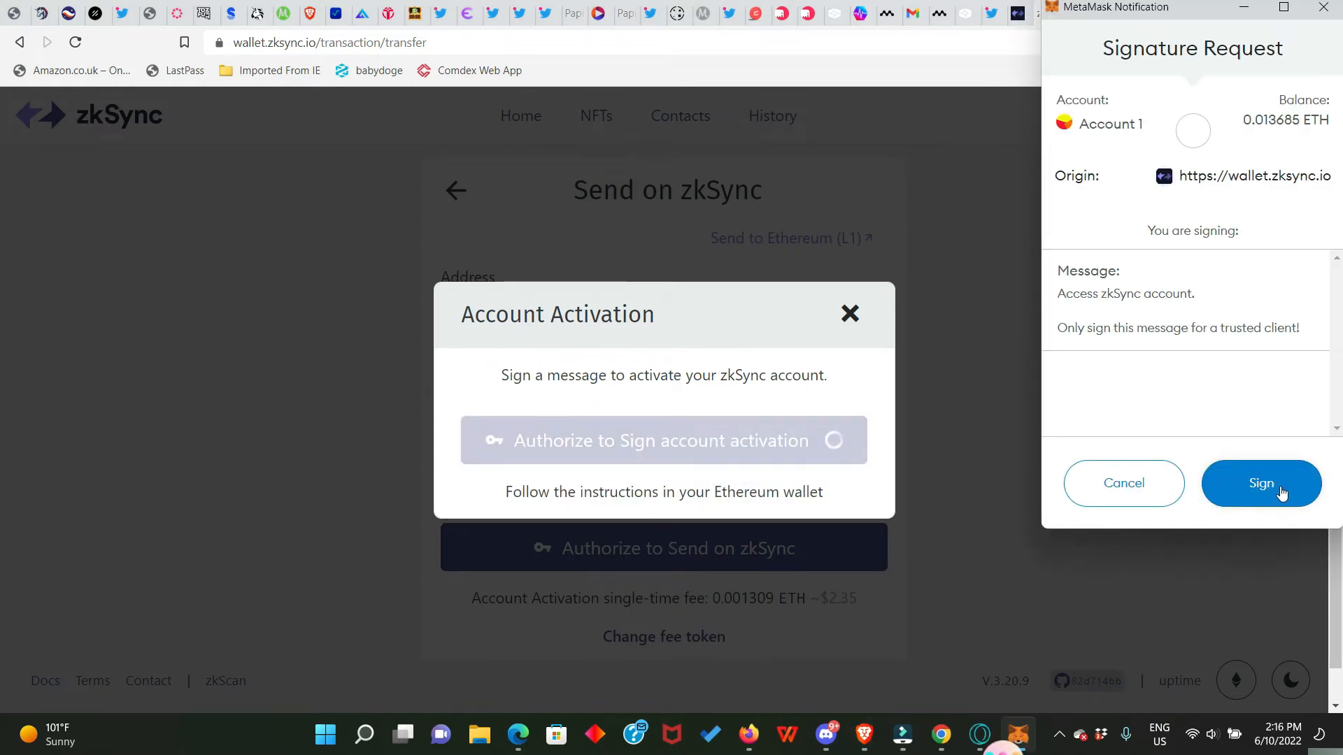
Sign the access message and one-time account activation in MetaMask
click(1260, 482)
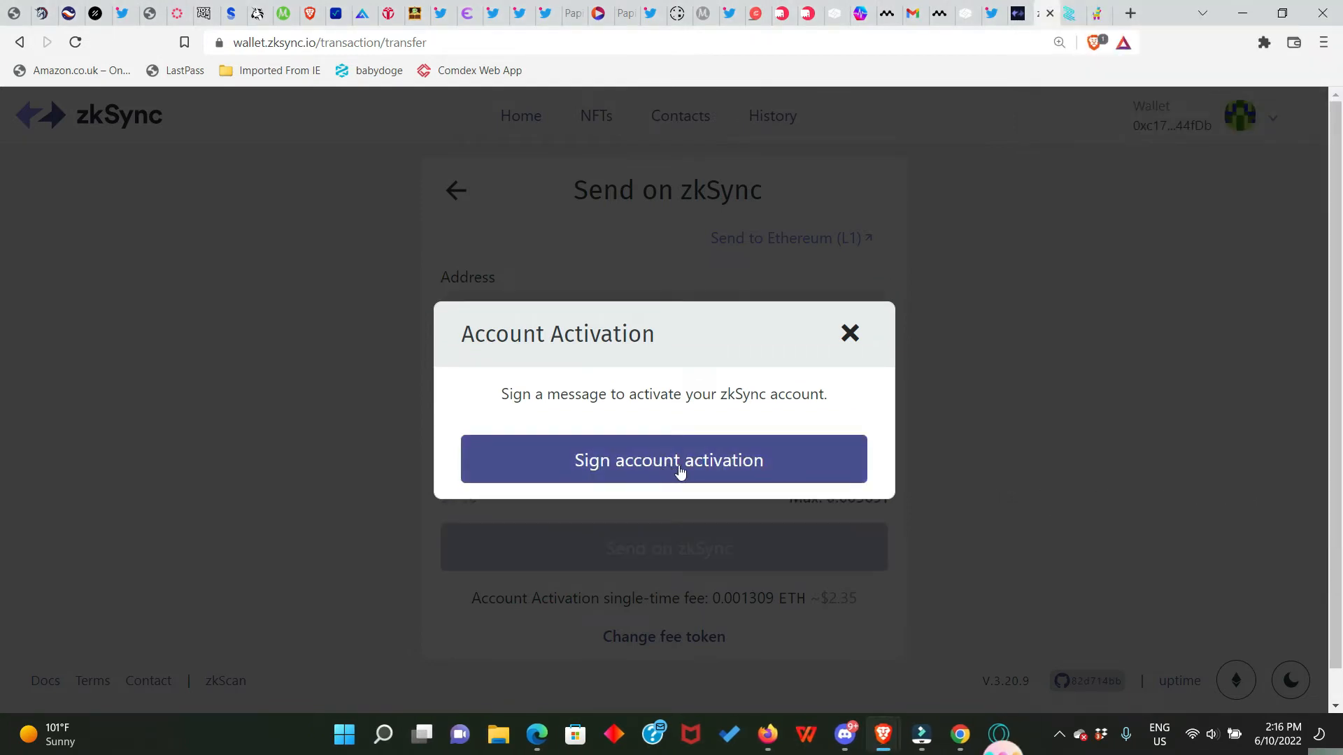
click(663, 460)
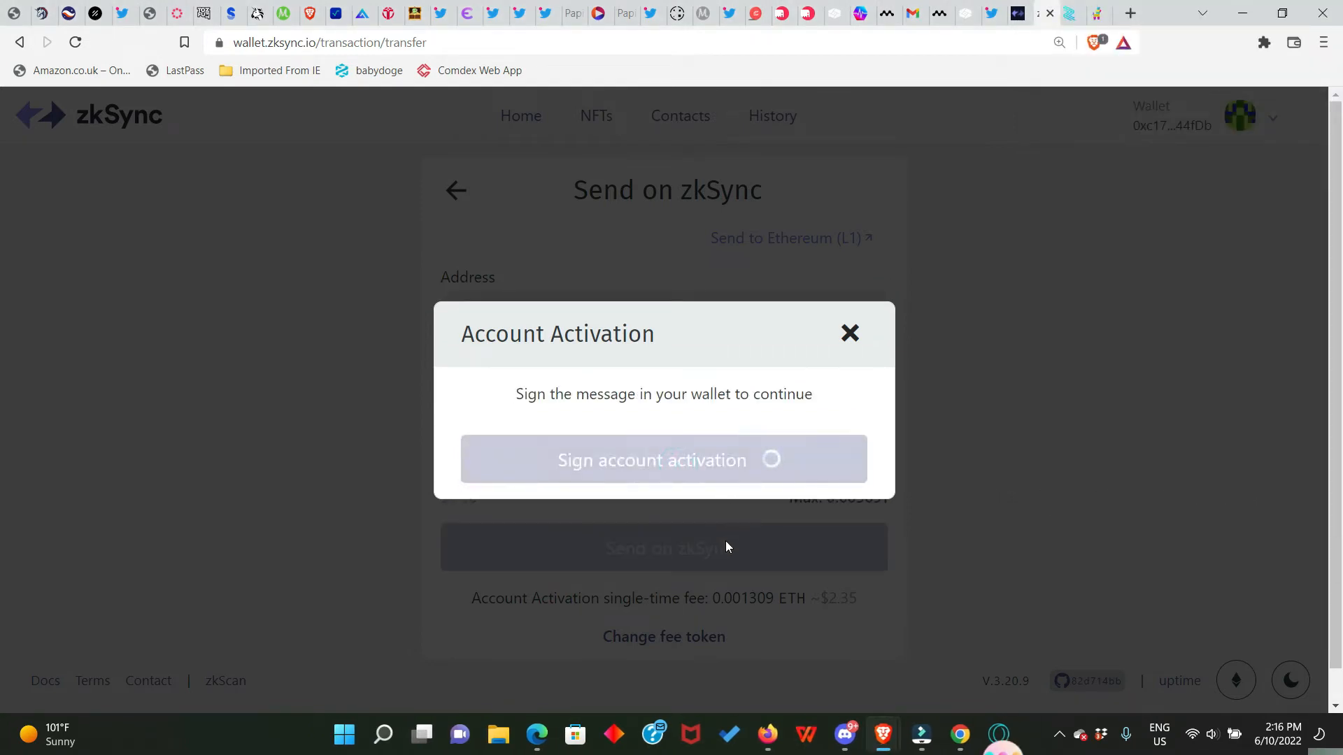
mouse_move(880, 540)
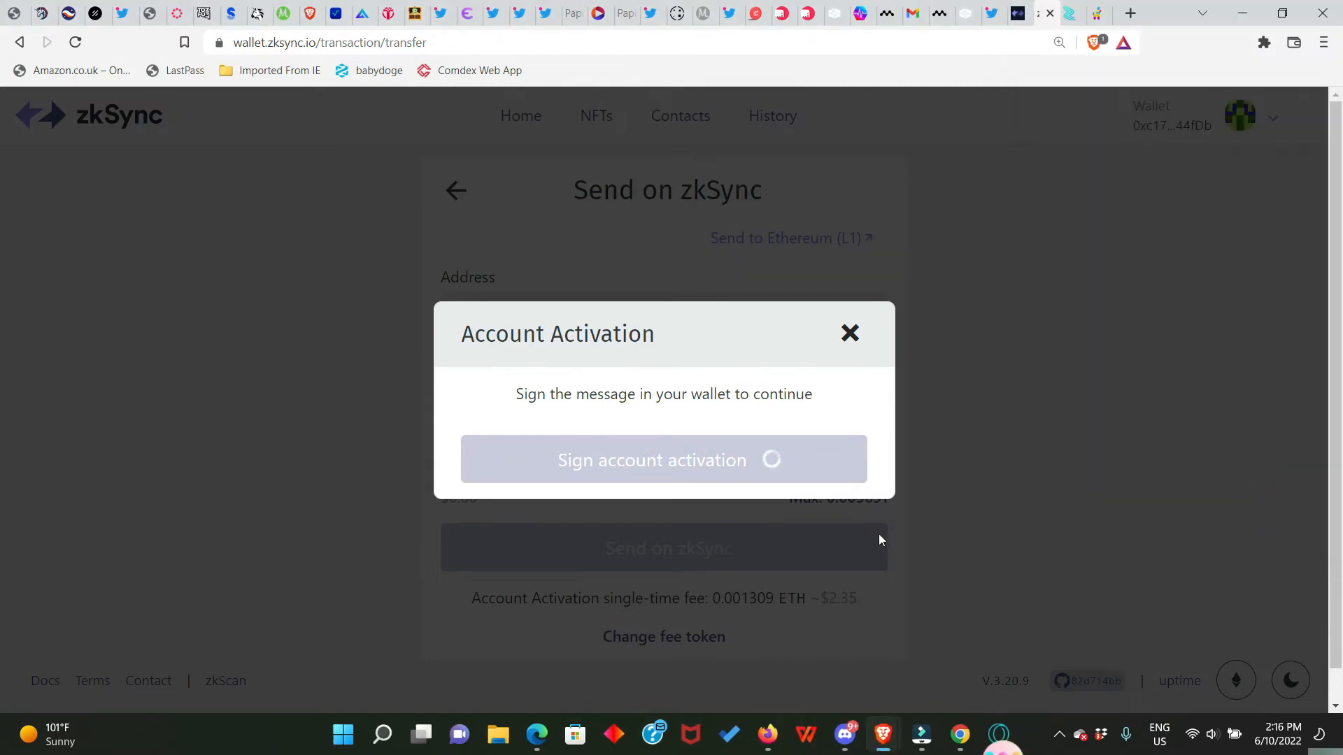
click(849, 333)
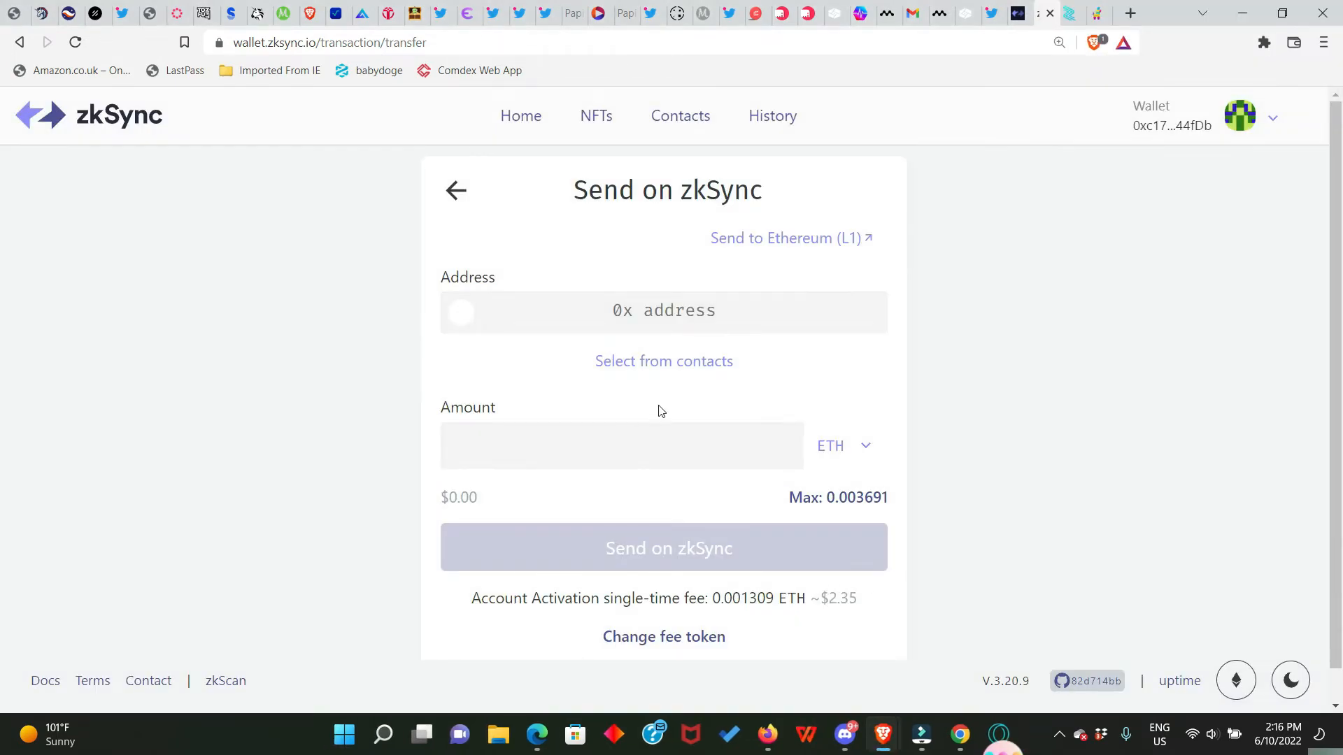
mouse_move(787, 264)
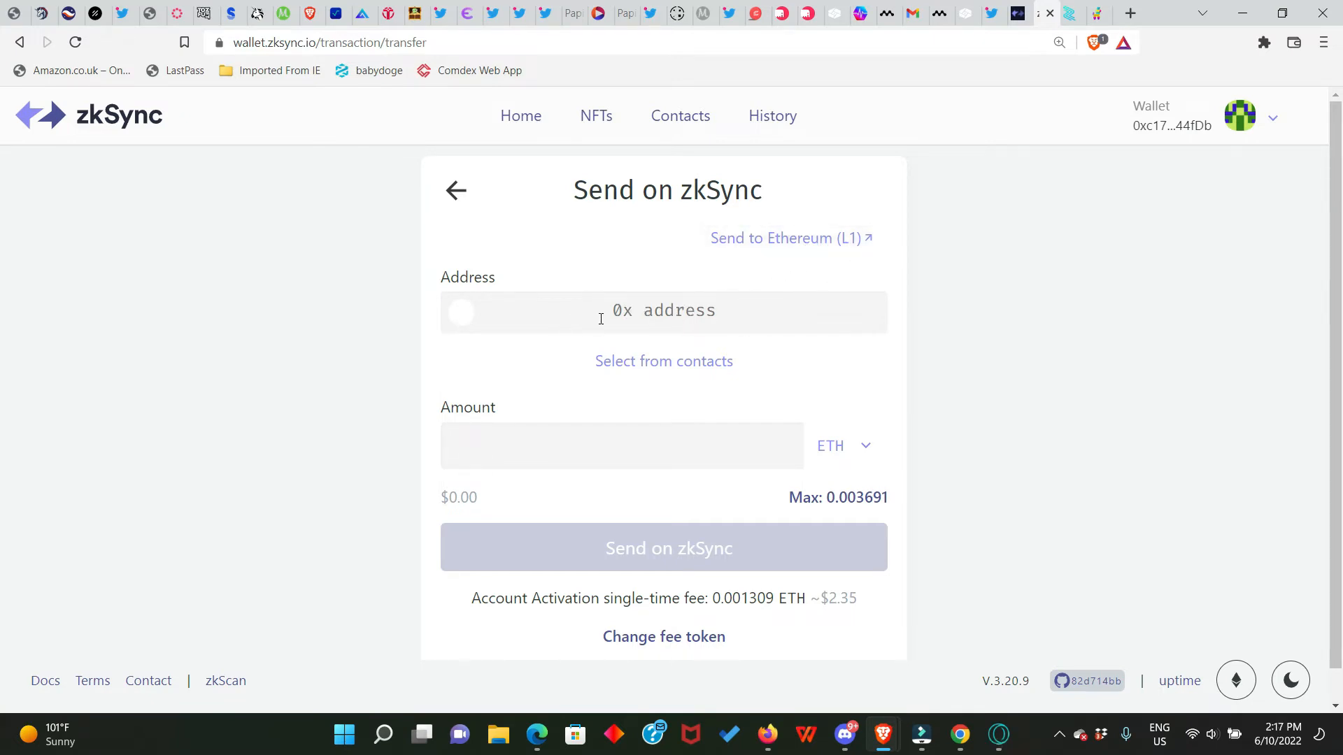
Paste the recipient address and set the transfer amount to 0.001 ETH
right_click(600, 310)
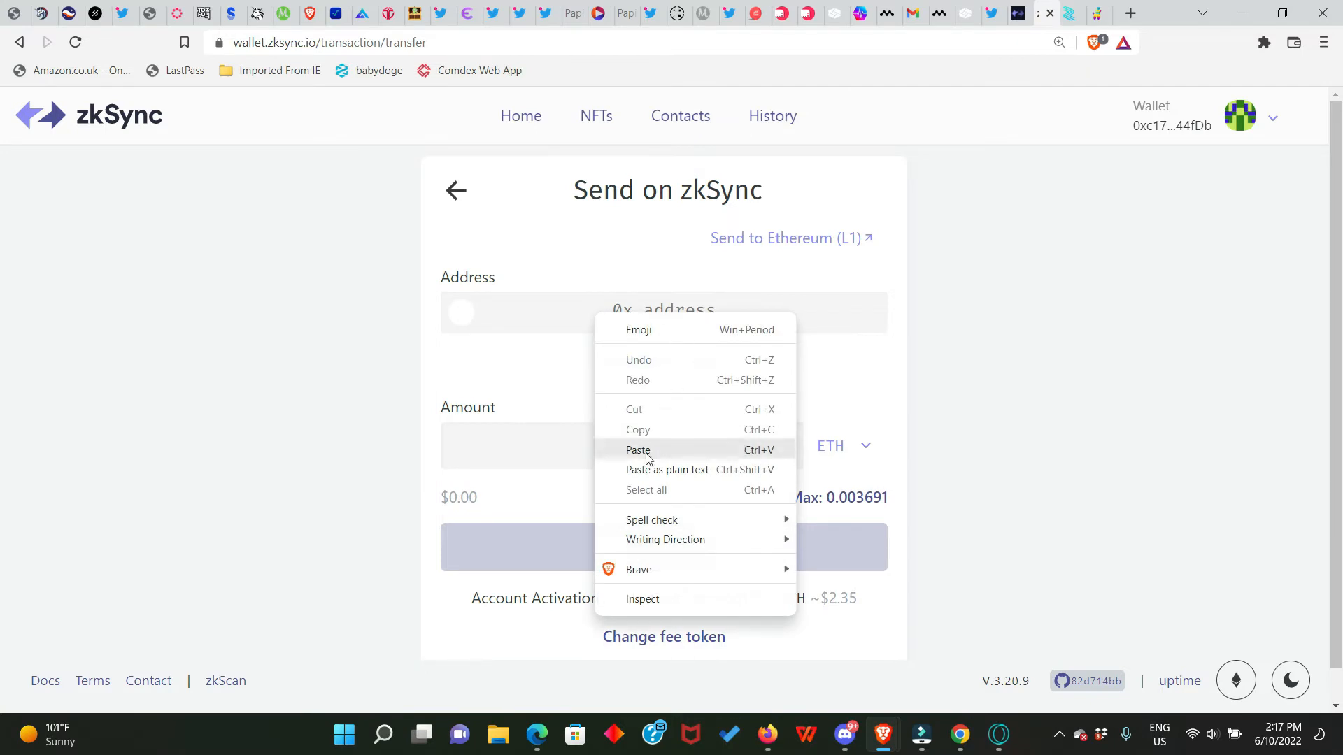
click(638, 449)
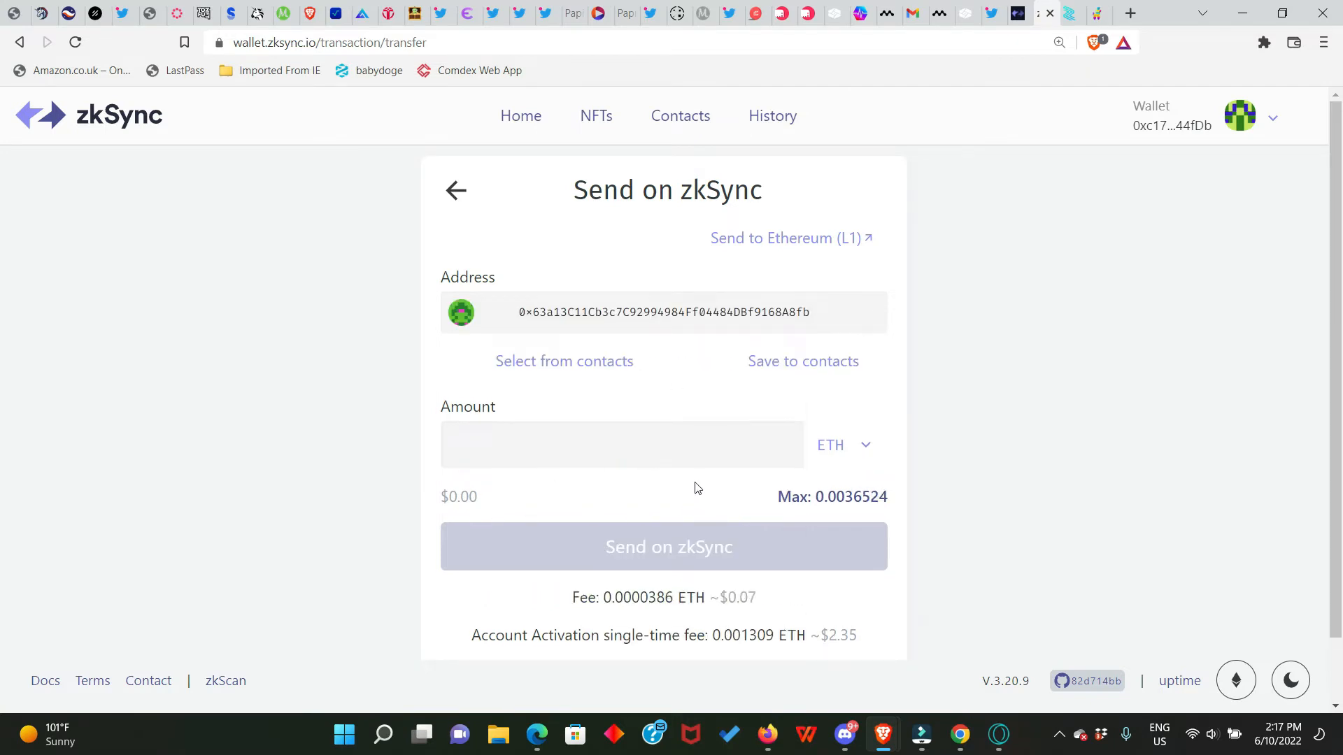
click(575, 445)
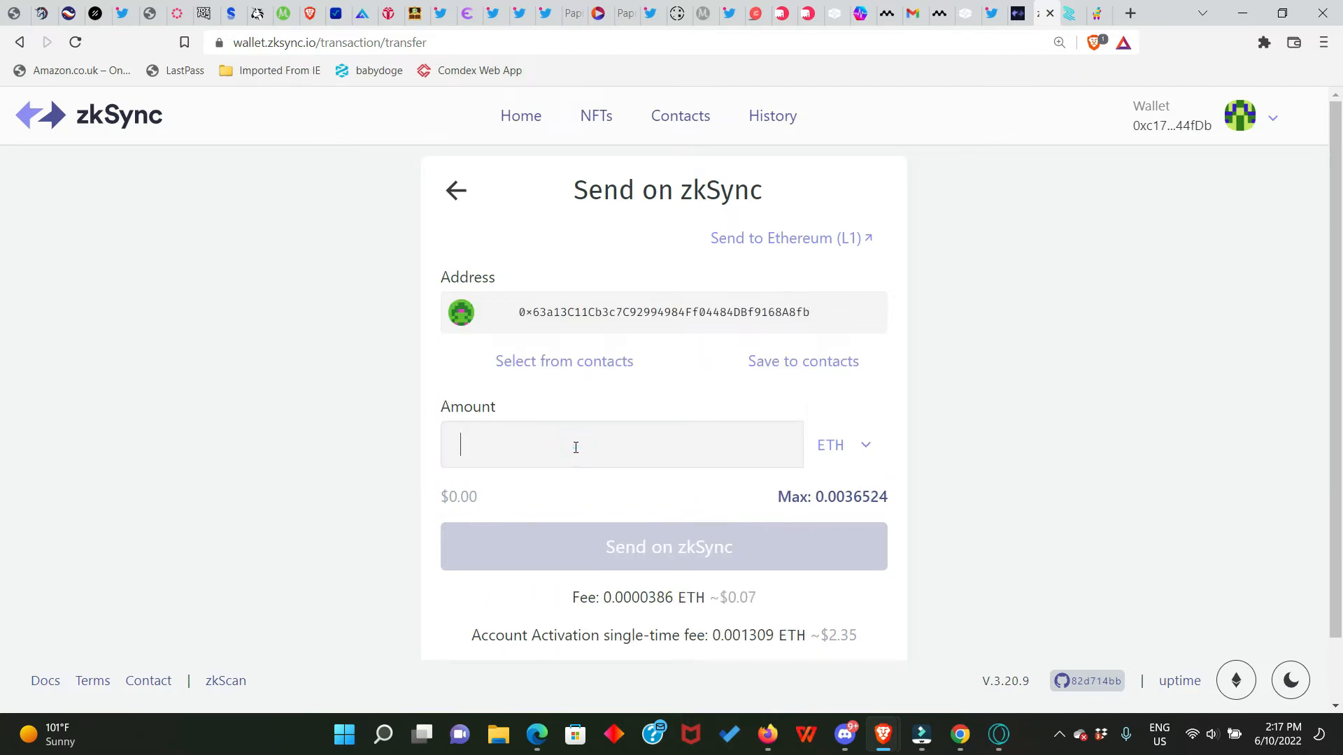
text(0.)
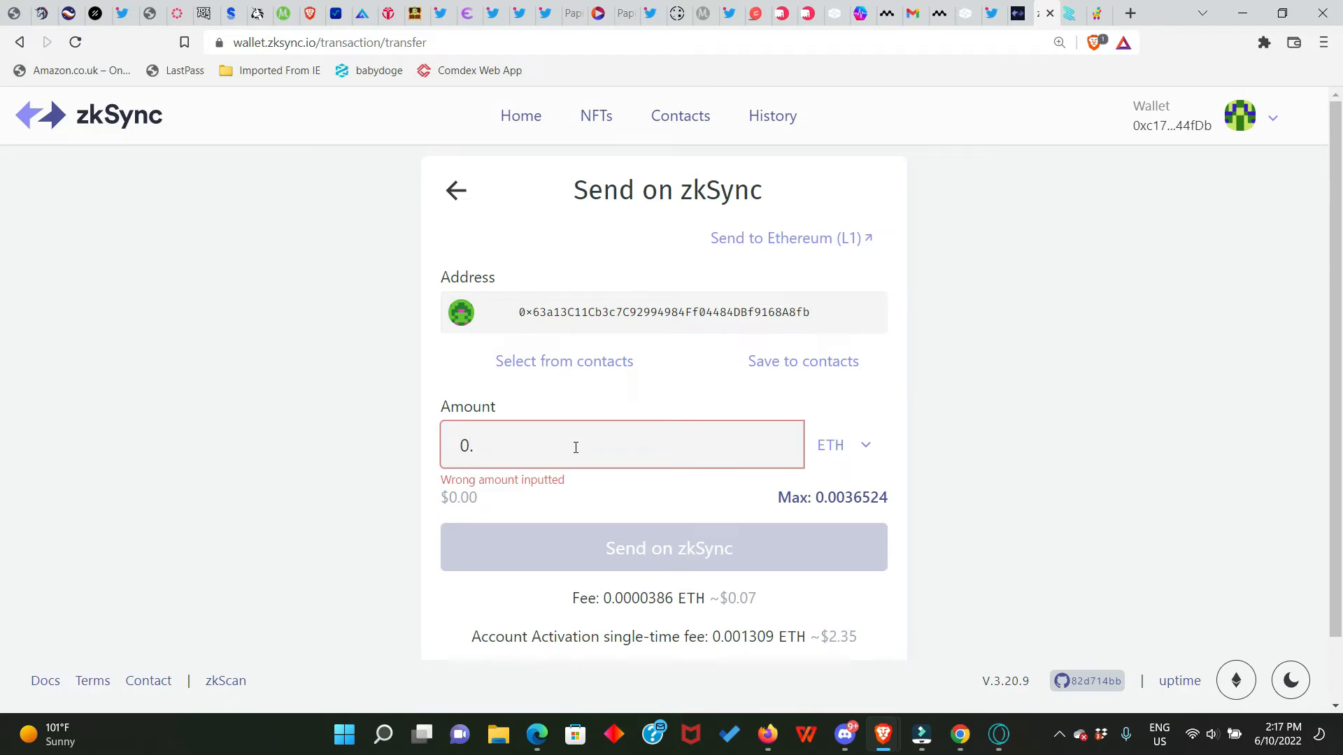
text(001)
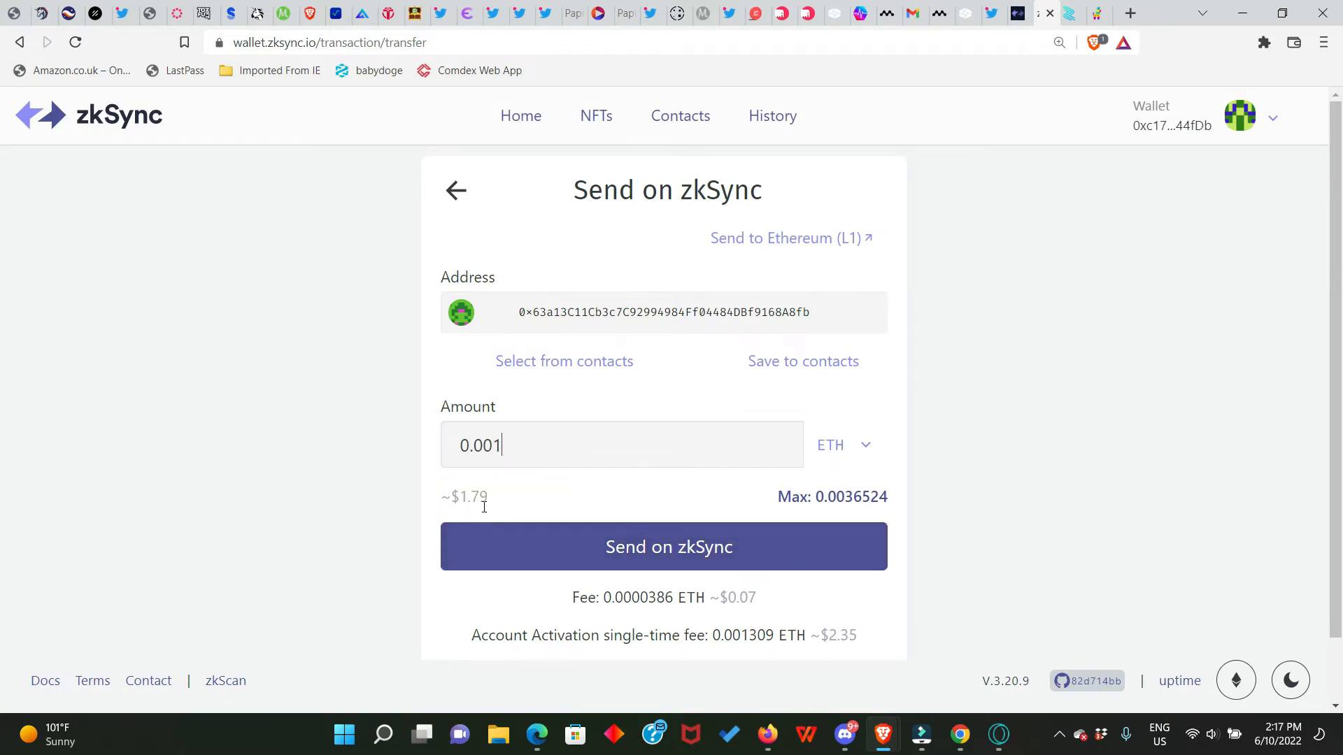
mouse_move(870, 586)
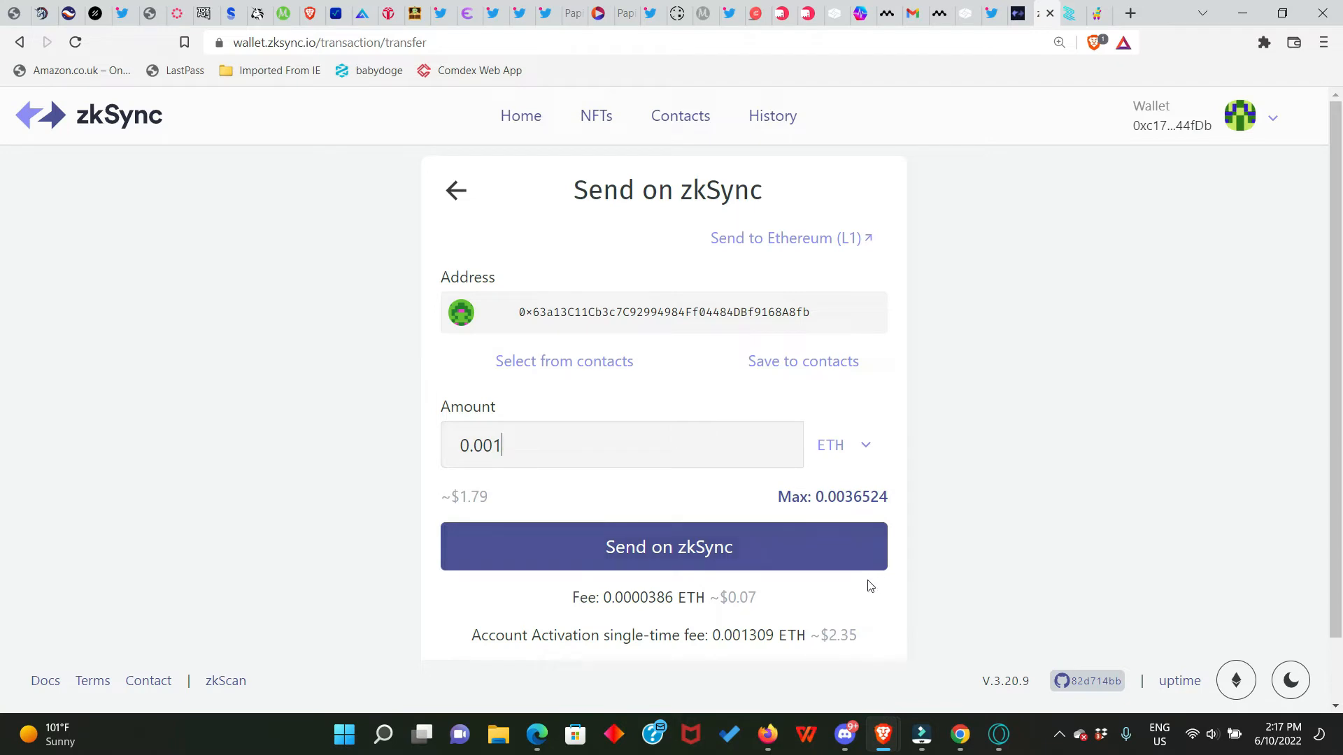
mouse_move(602, 616)
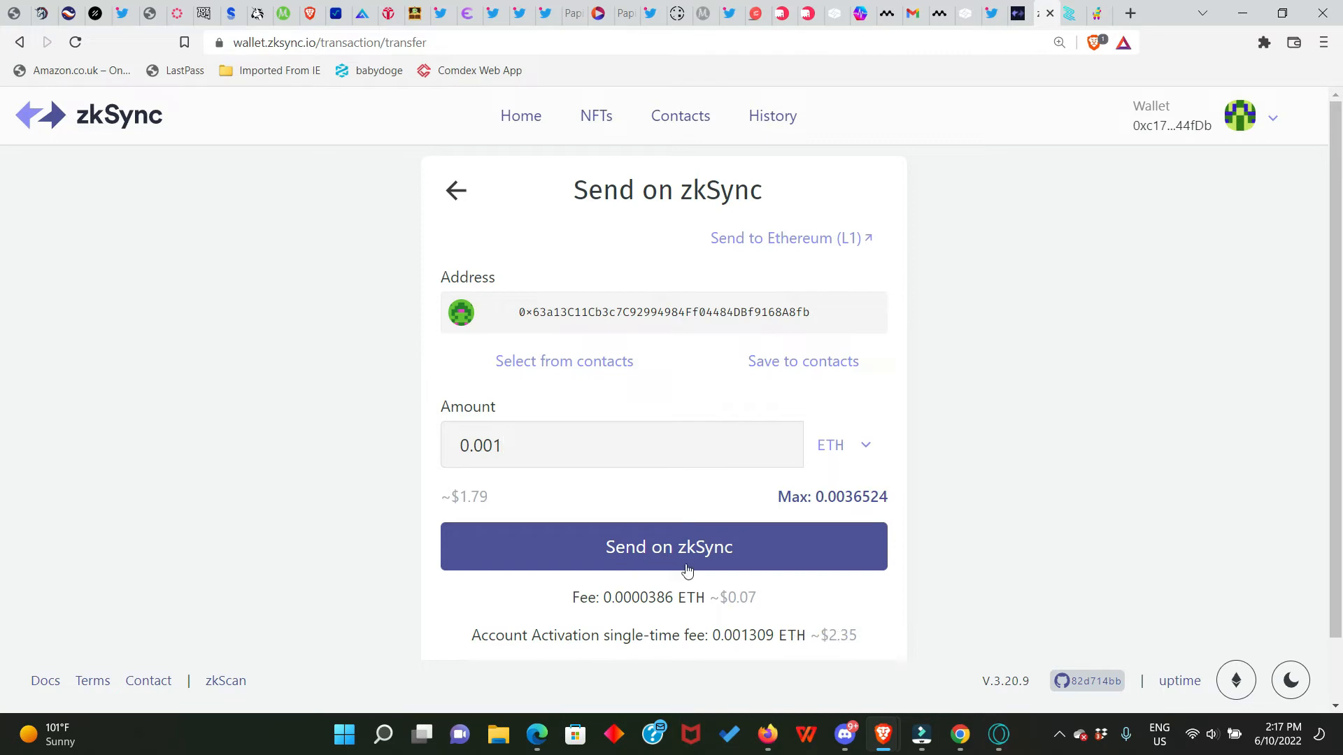
Send the 0.001 ETH transfer, sign it in MetaMask and dismiss the success screen
click(665, 546)
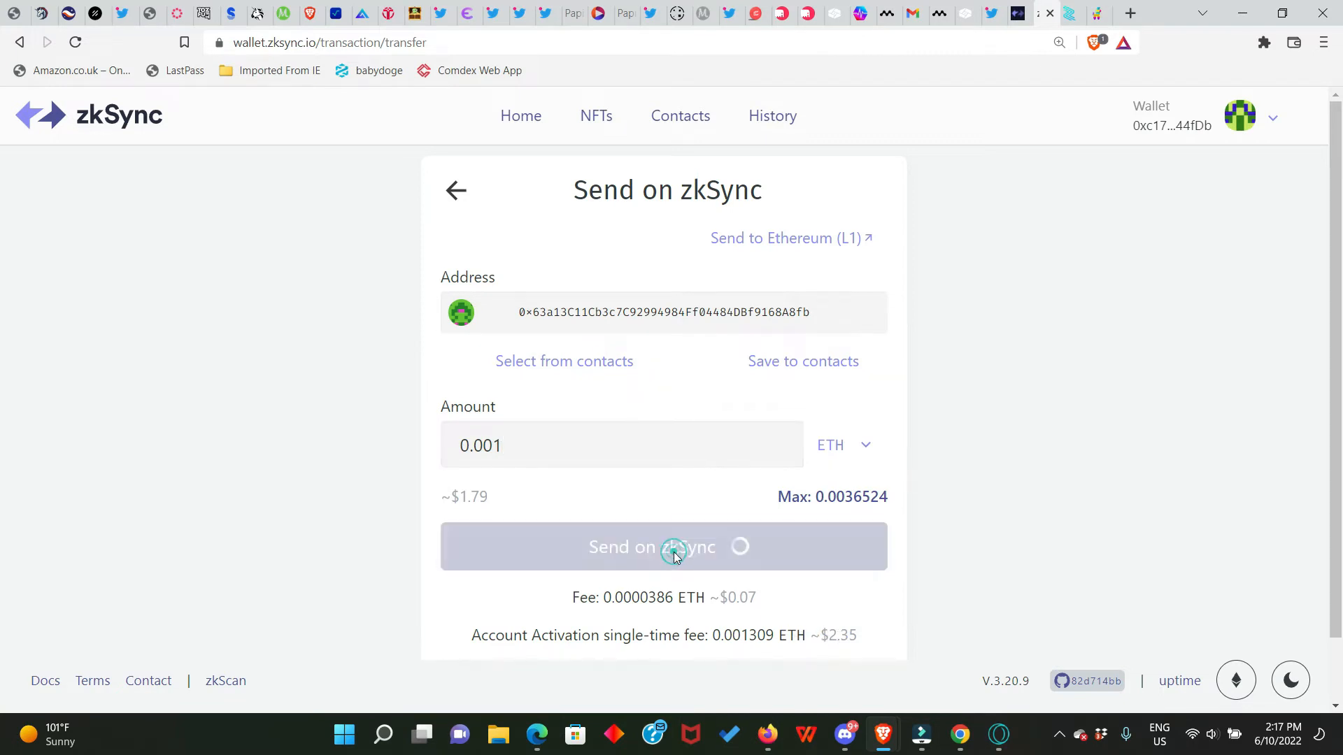
click(663, 547)
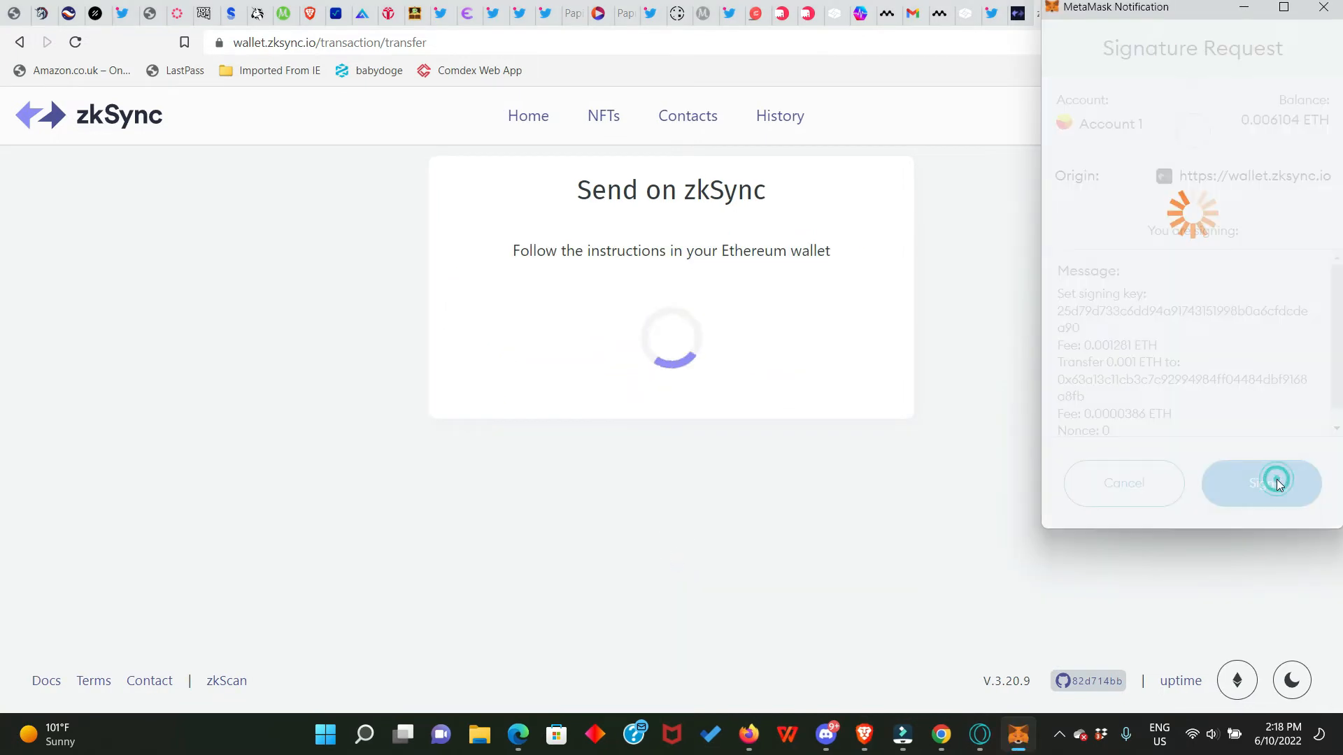
click(1260, 483)
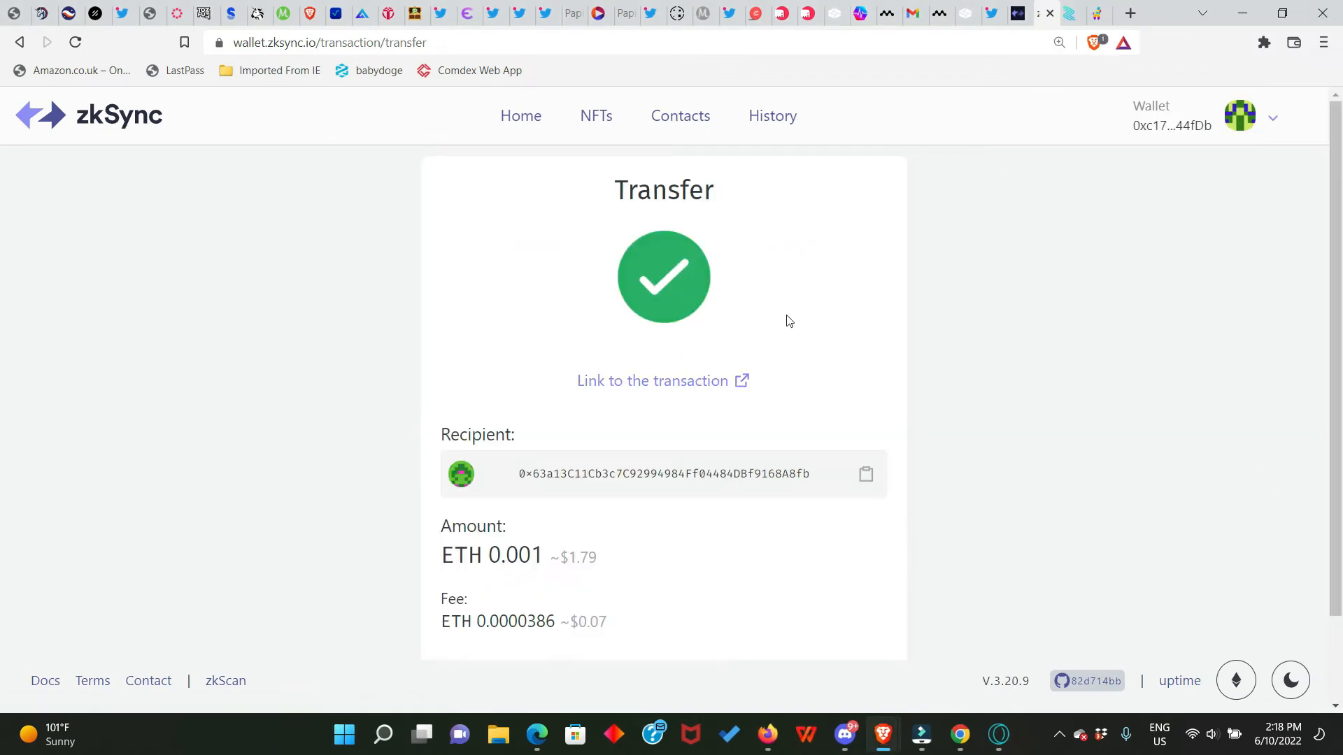
scroll(down, 3)
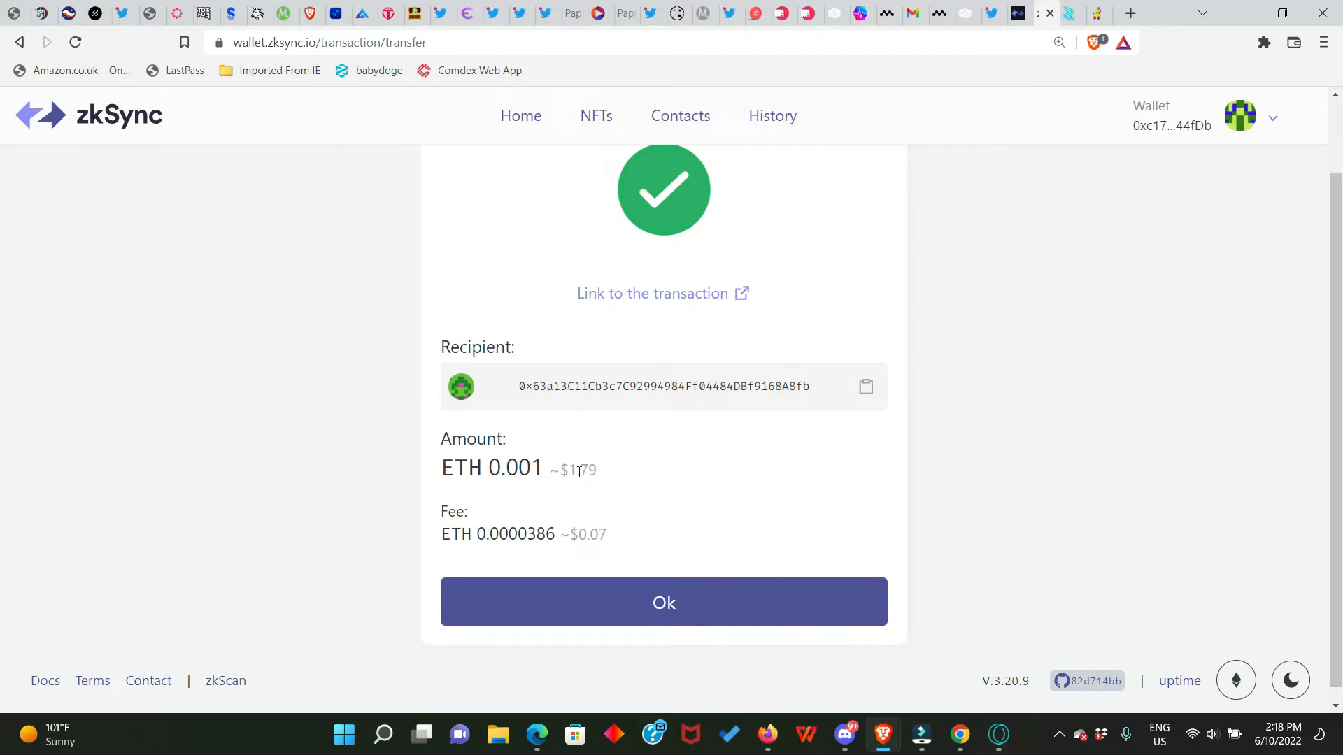
mouse_move(564, 520)
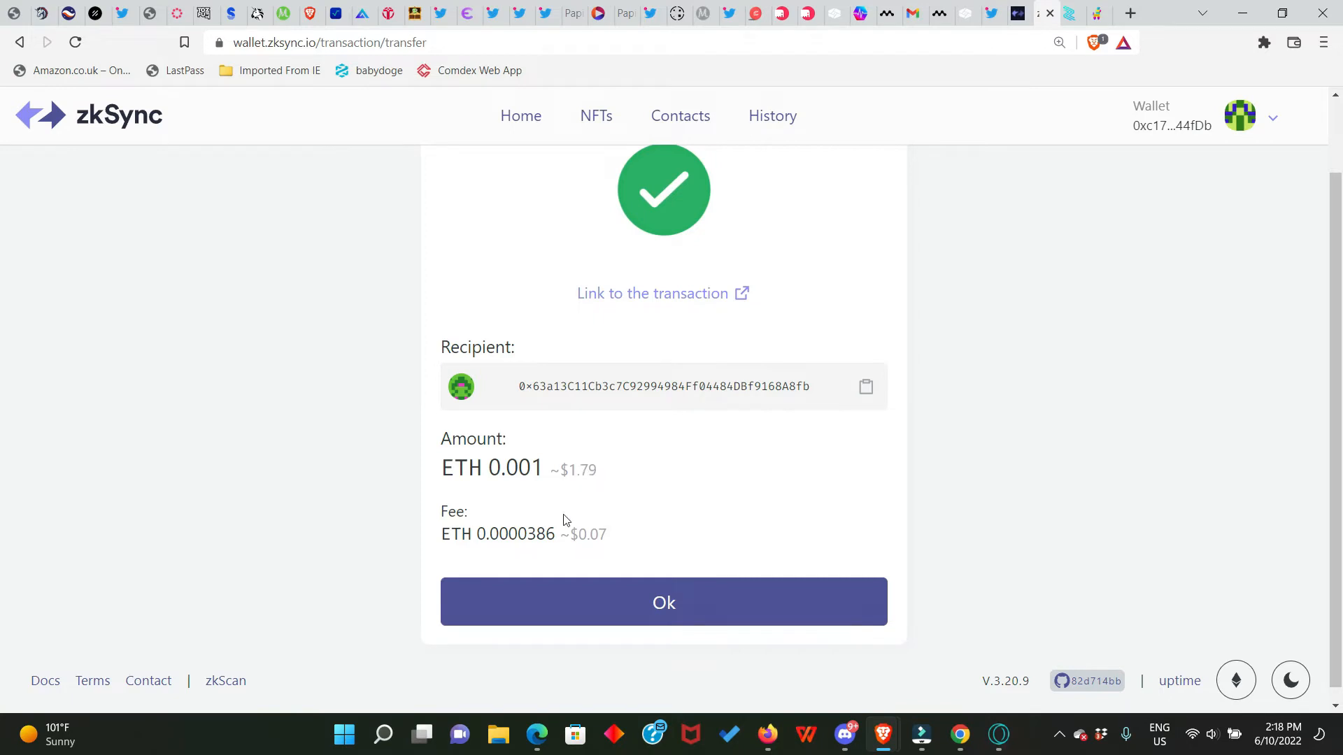
mouse_move(604, 537)
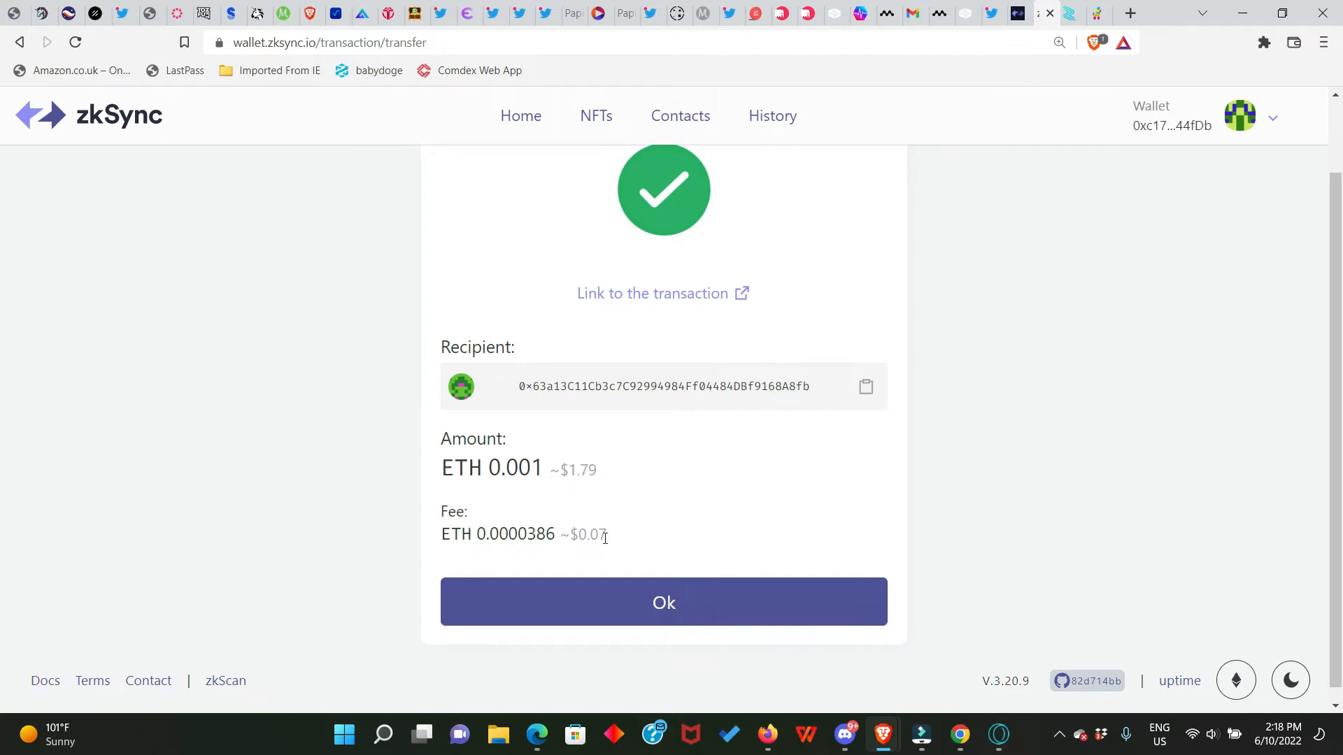
mouse_move(821, 518)
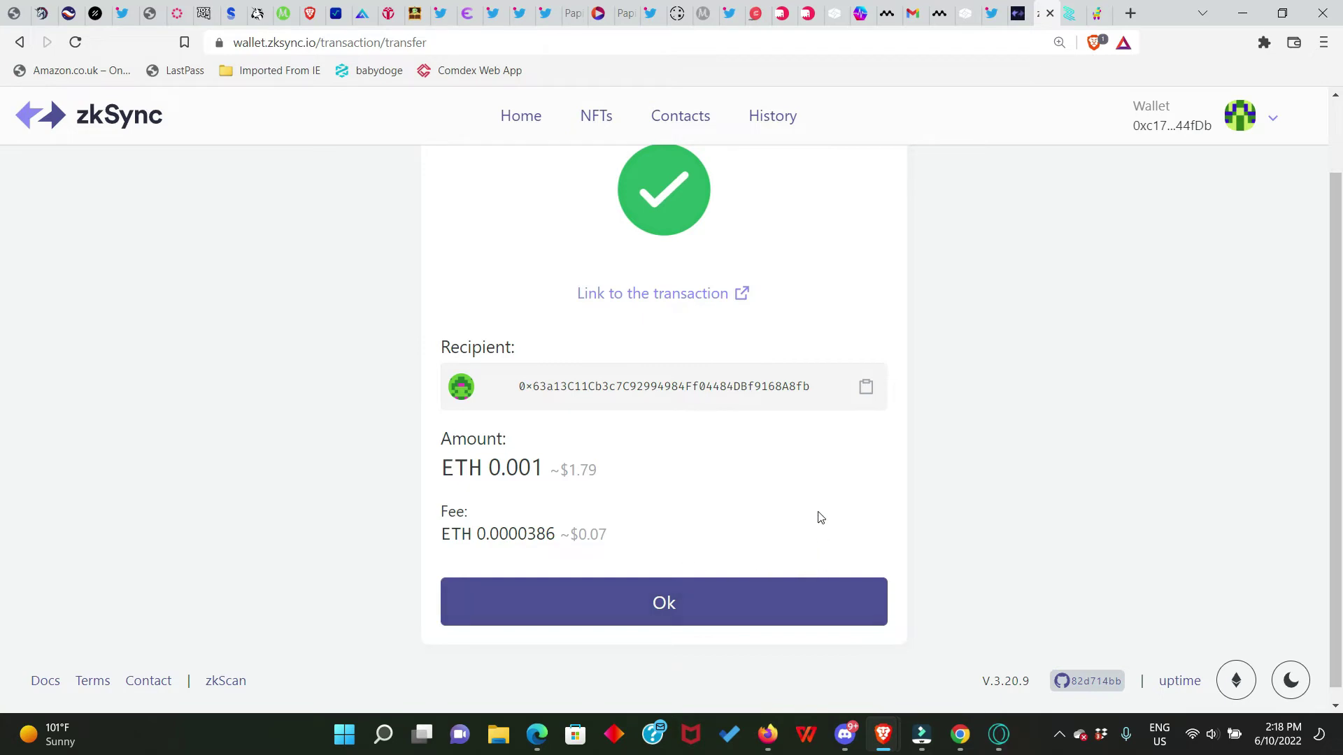
mouse_move(663, 601)
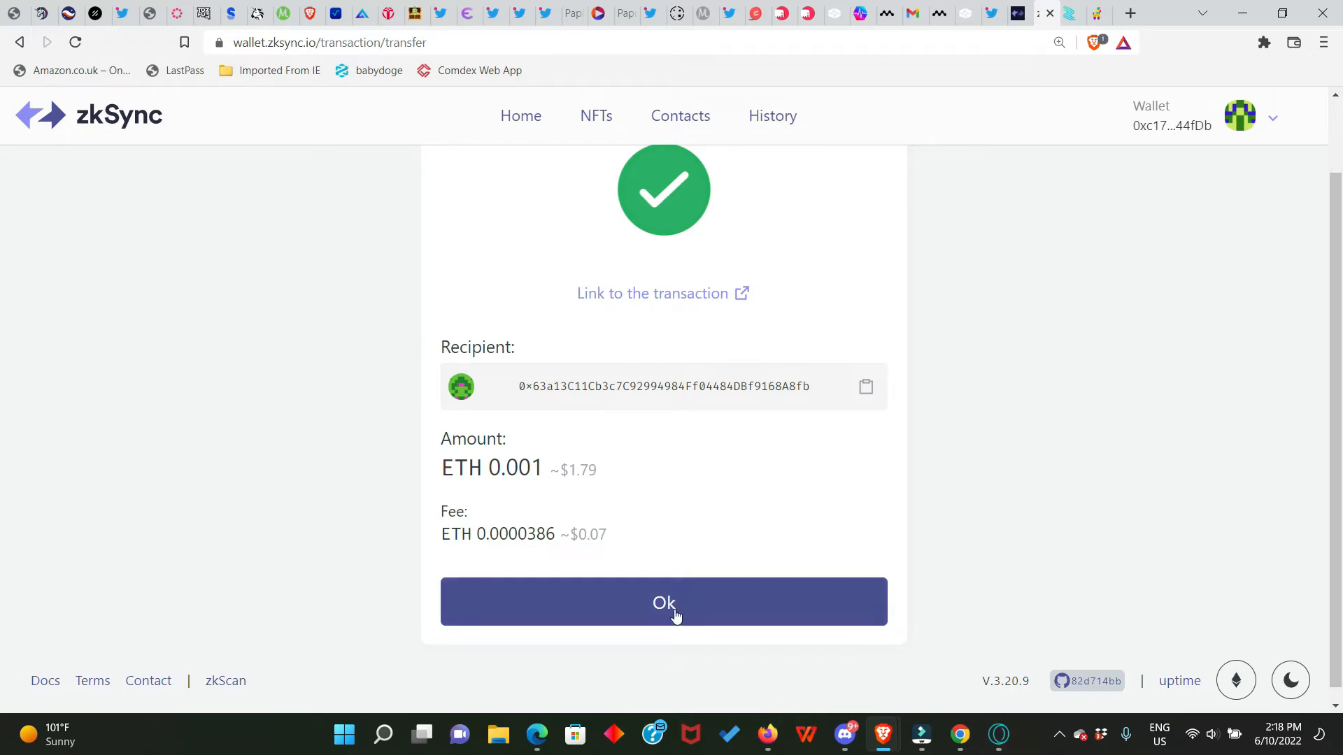
click(663, 601)
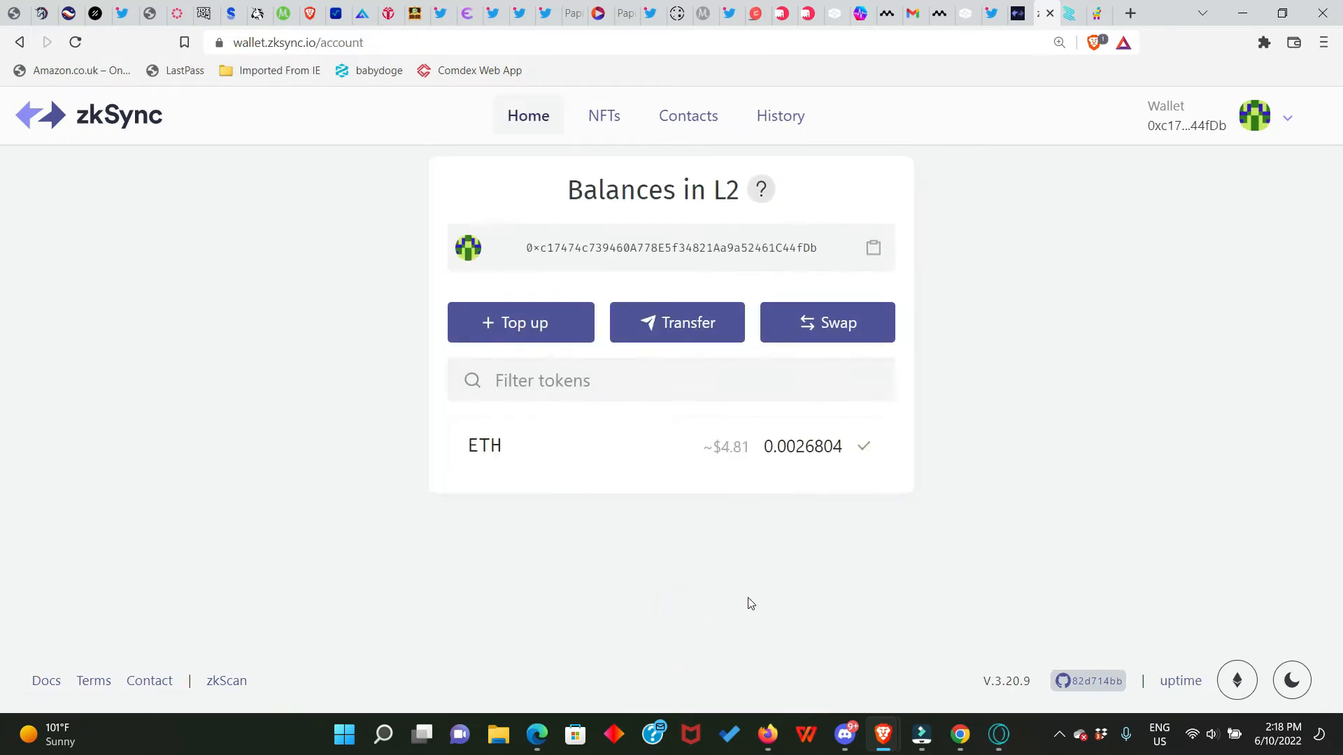
mouse_move(786, 460)
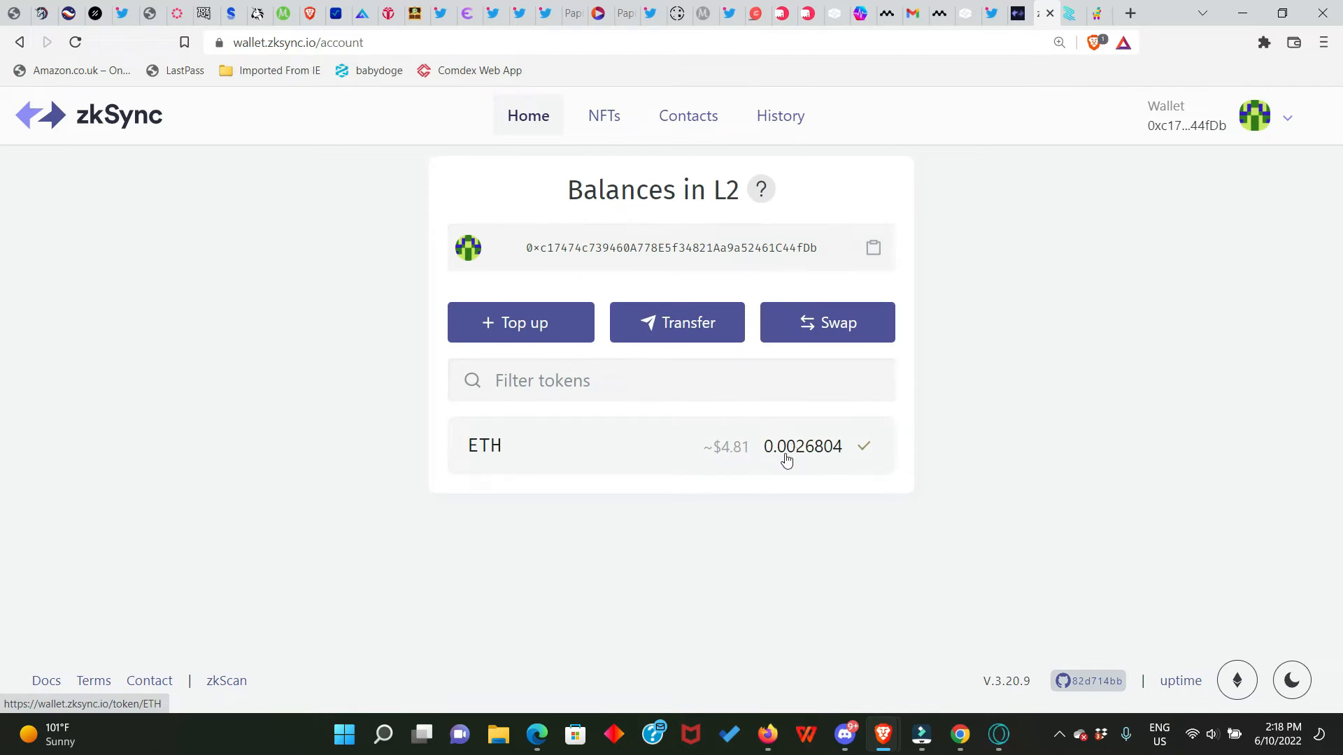
mouse_move(665, 412)
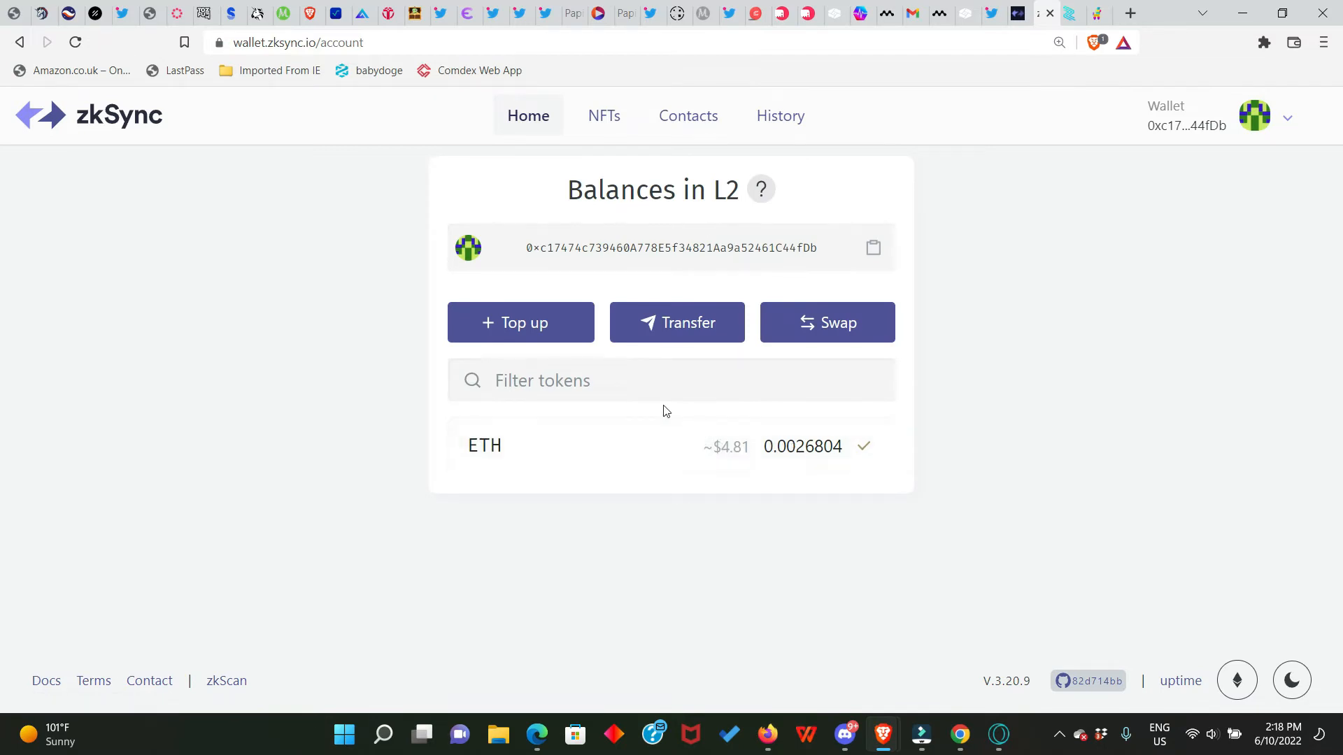
mouse_move(602, 116)
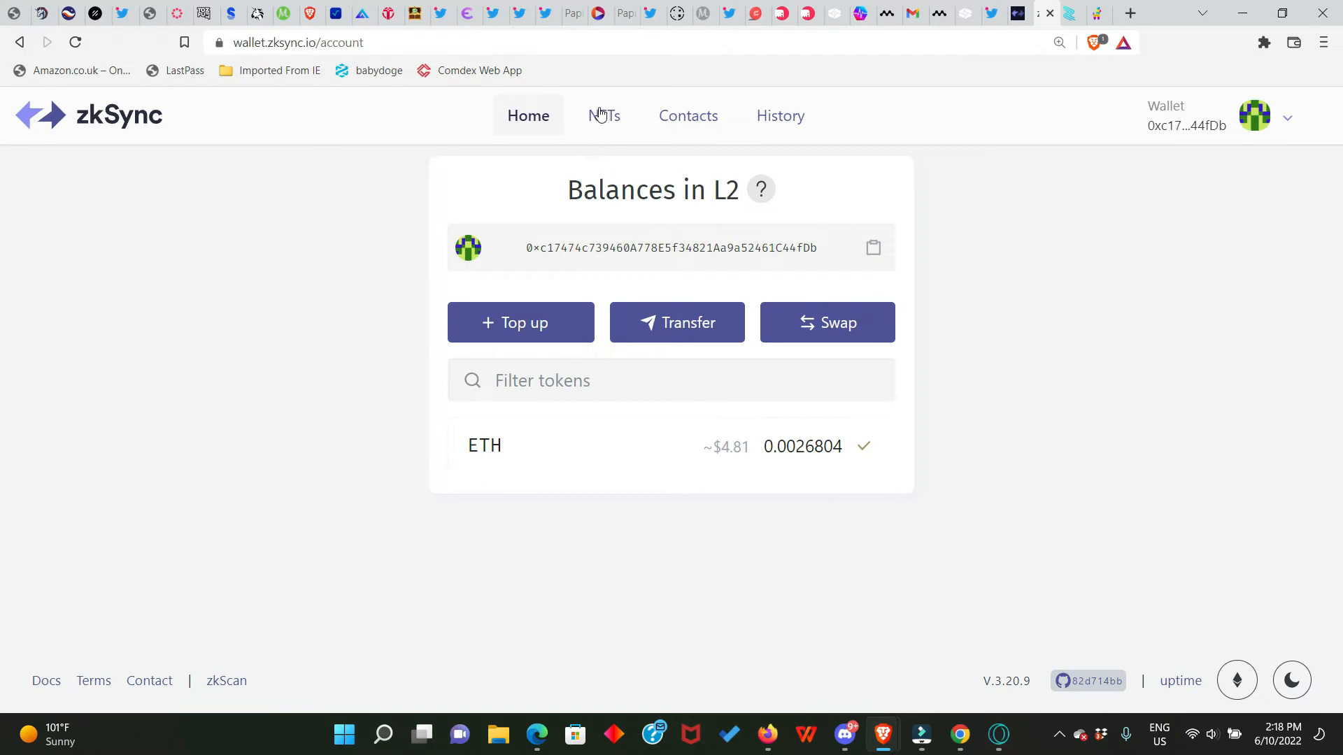
From the NFTs tab, start minting a new NFT
click(603, 116)
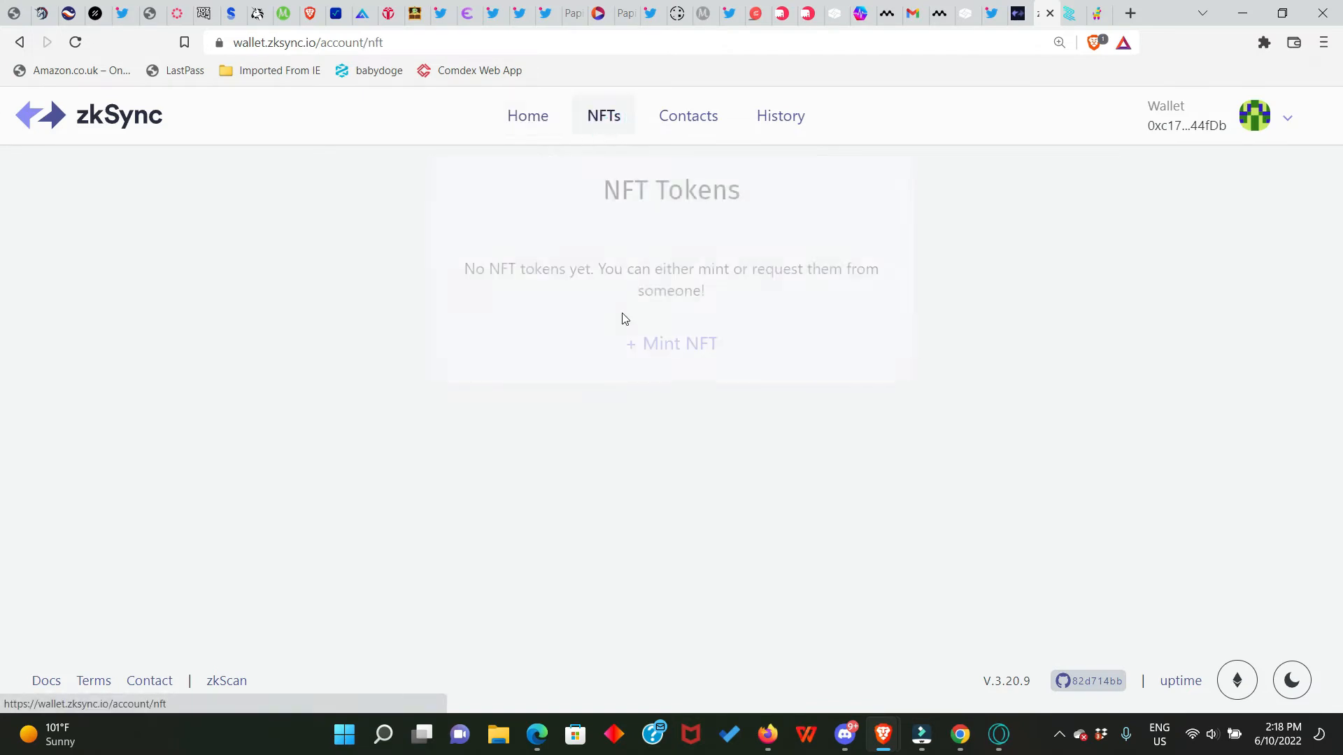
mouse_move(686, 359)
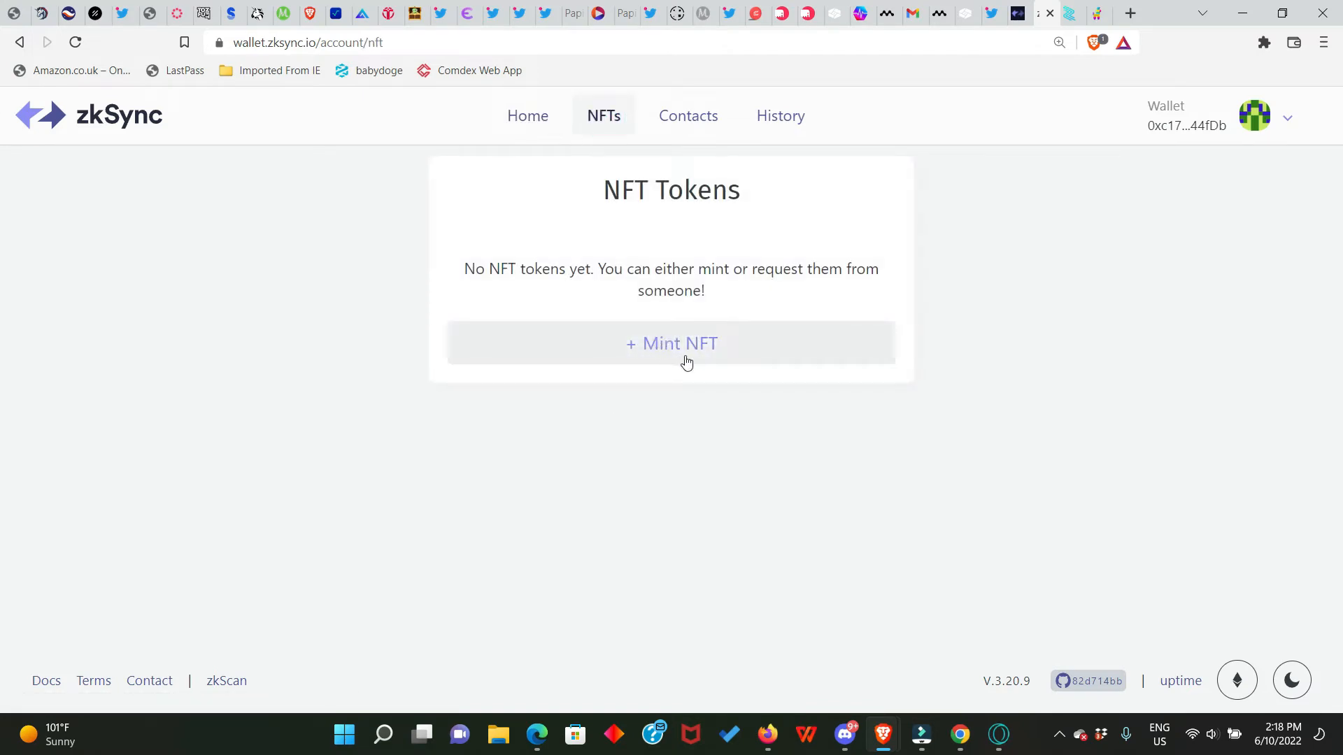
click(670, 344)
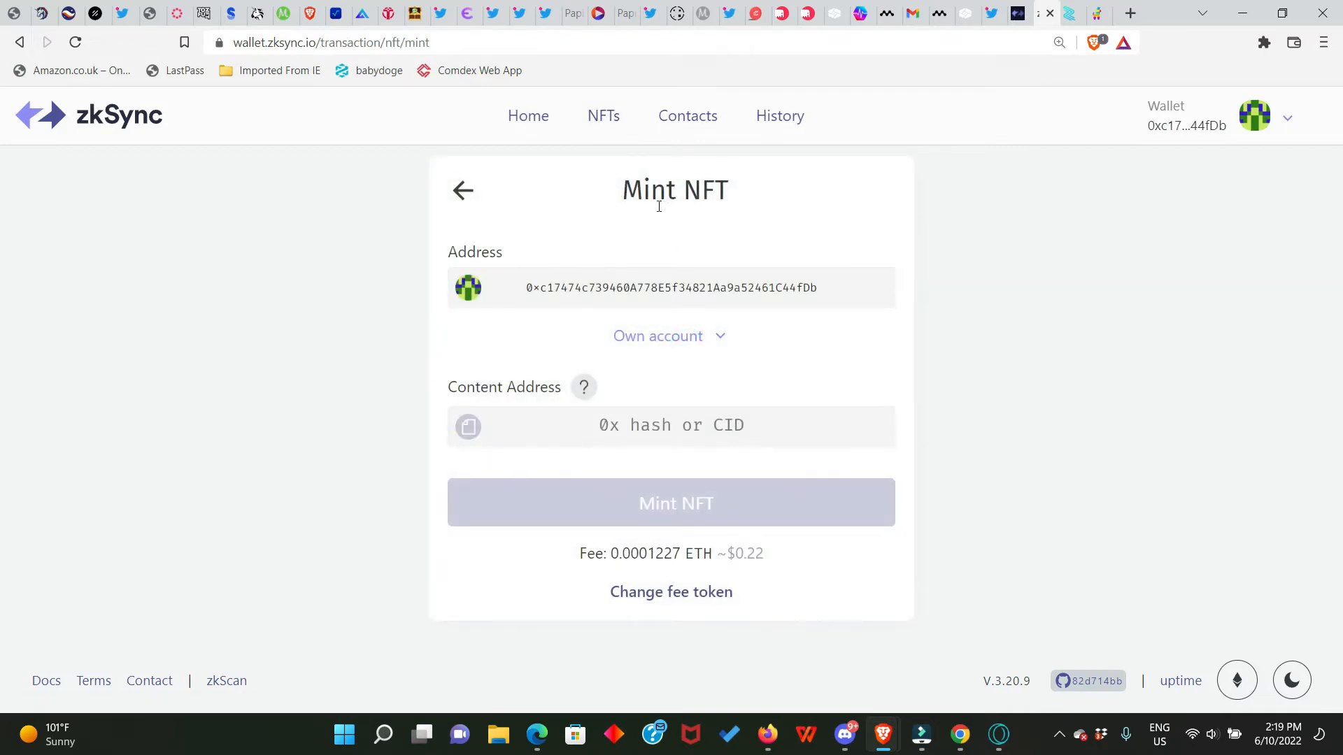
mouse_move(684, 453)
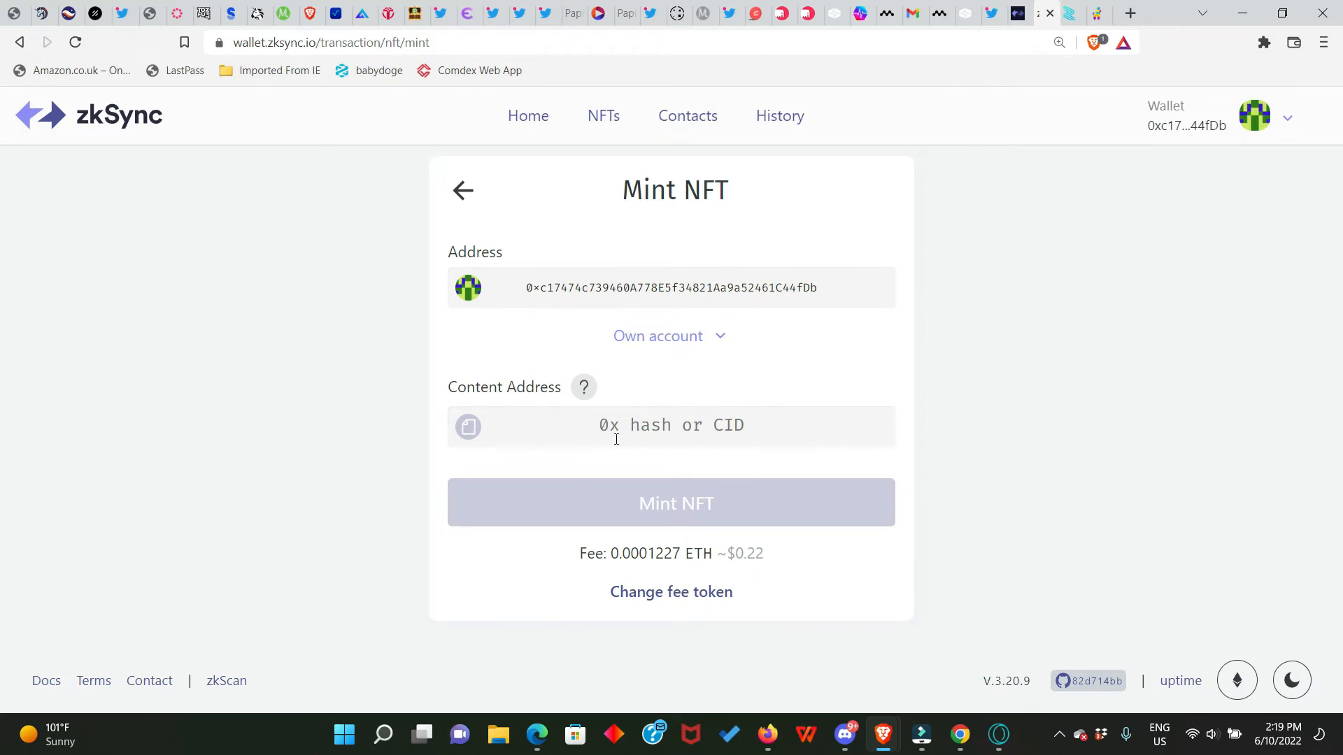
mouse_move(791, 437)
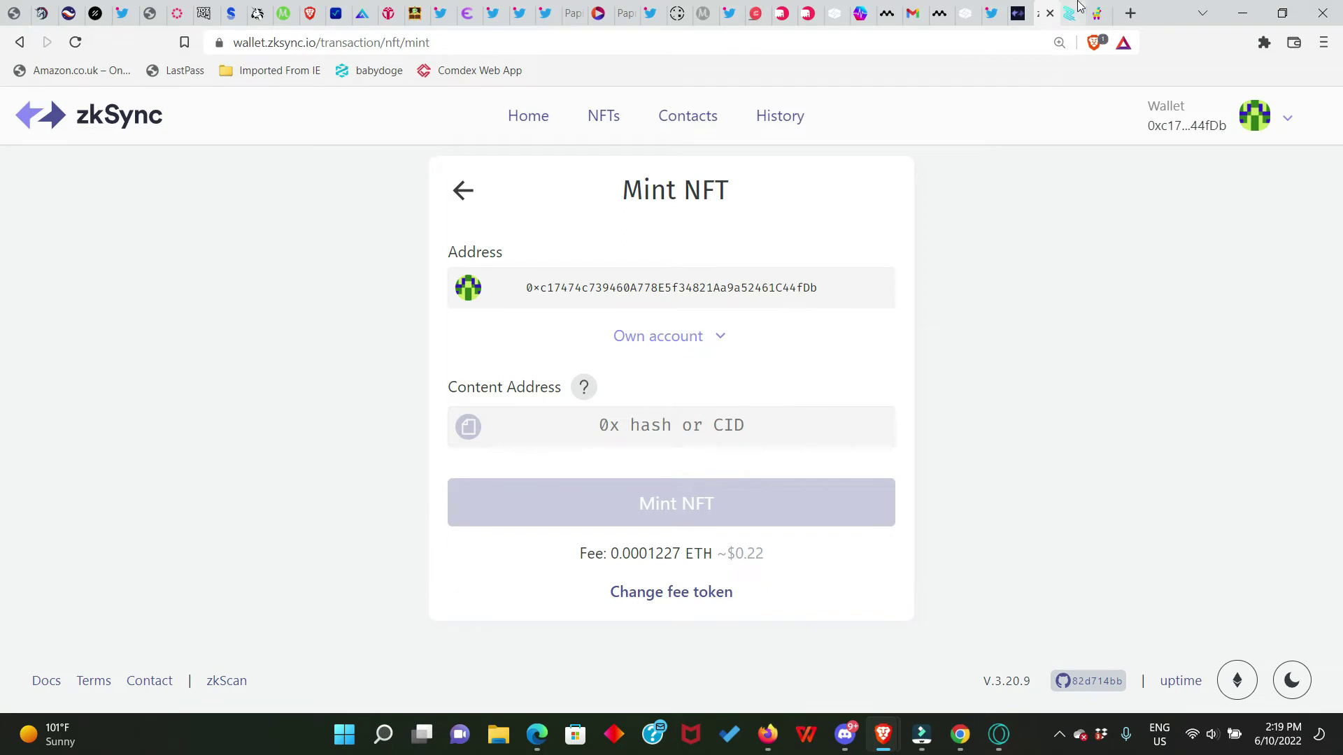
Upload youtube page.jpeg from the Desktop to Pinata's pinned files and copy its CID
click(1069, 13)
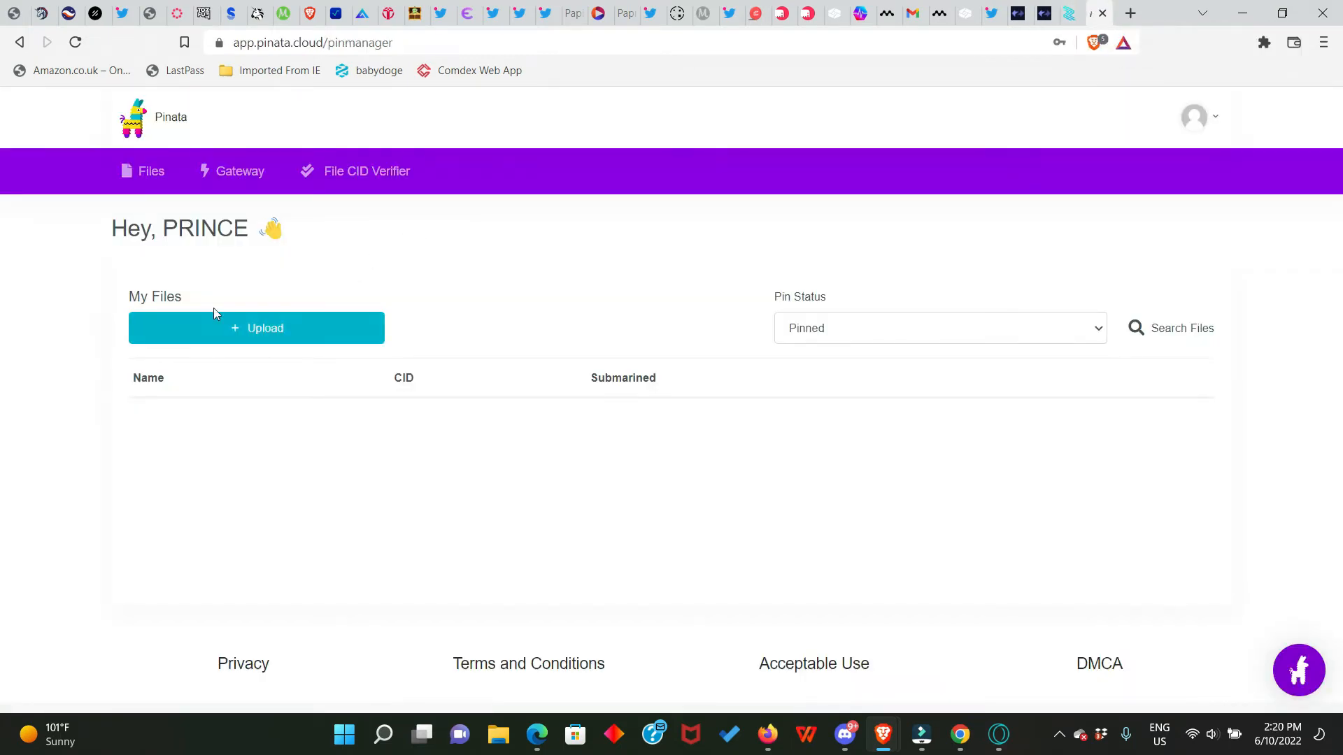
mouse_move(252, 368)
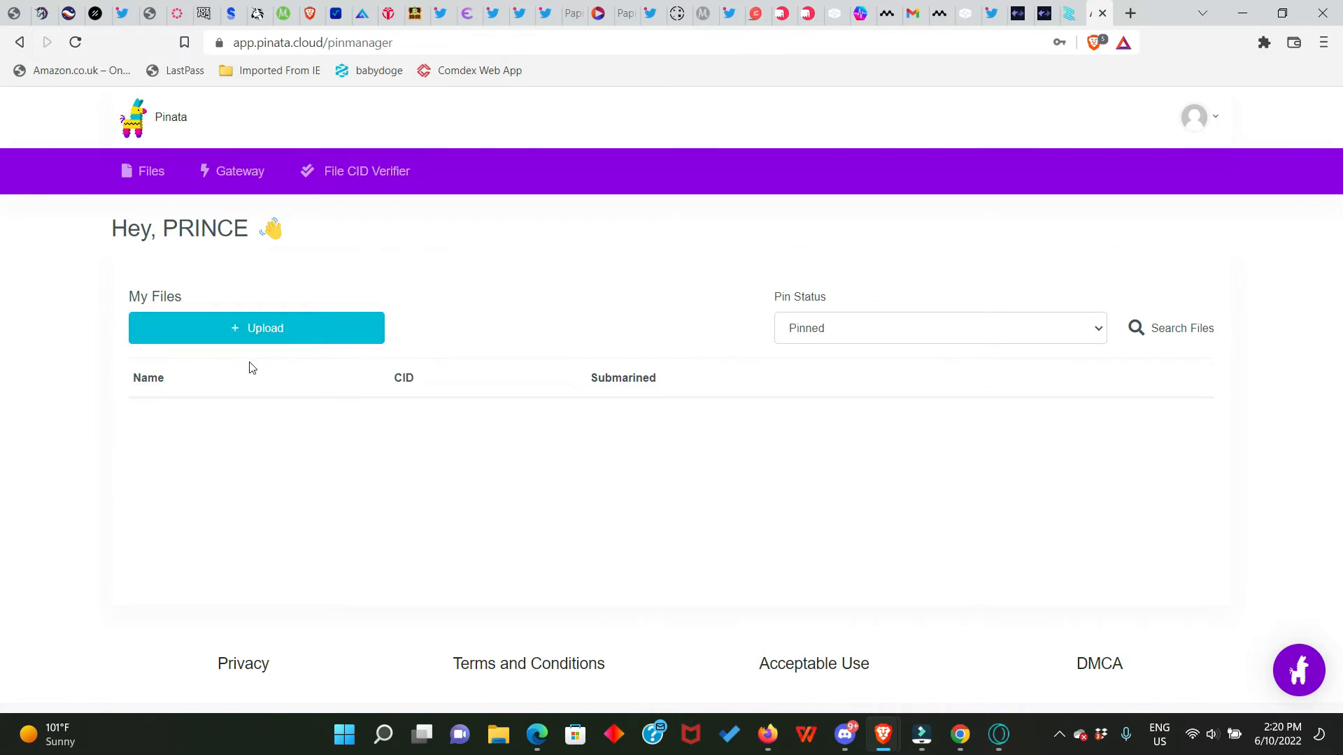
mouse_move(407, 386)
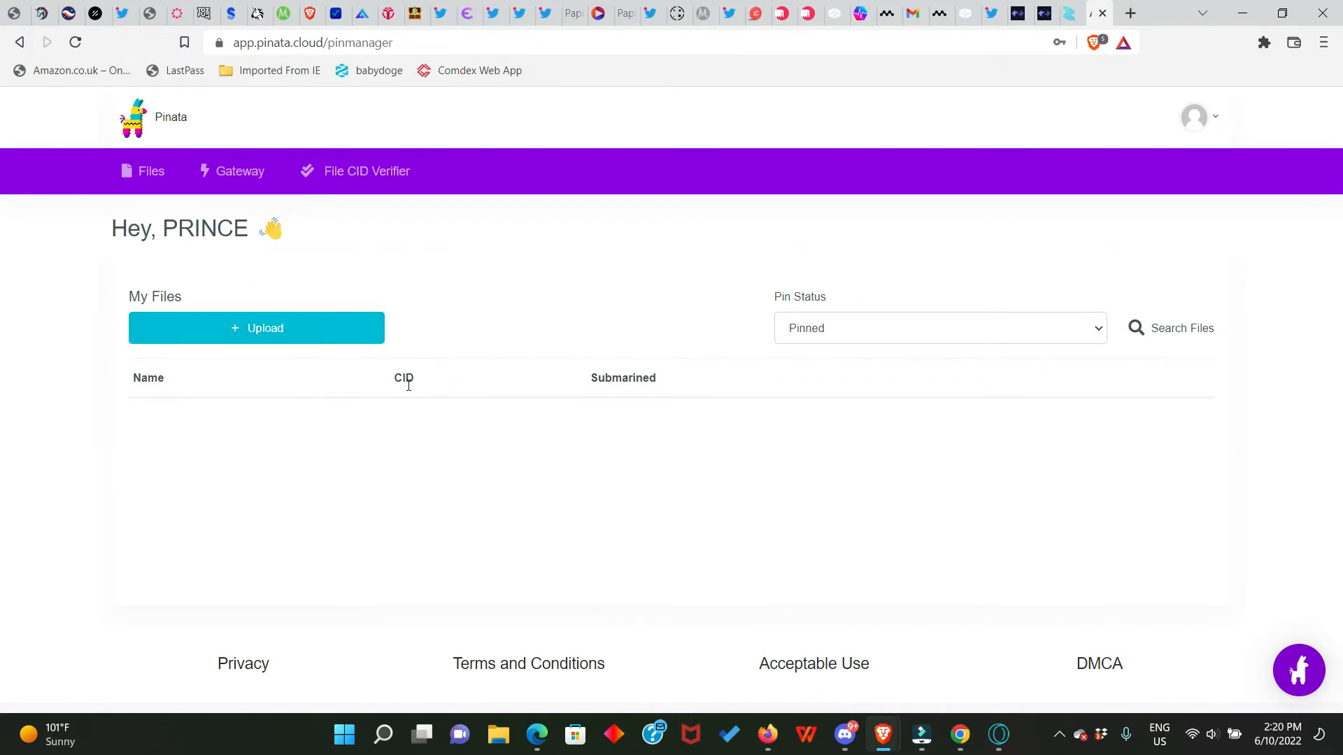
mouse_move(256, 328)
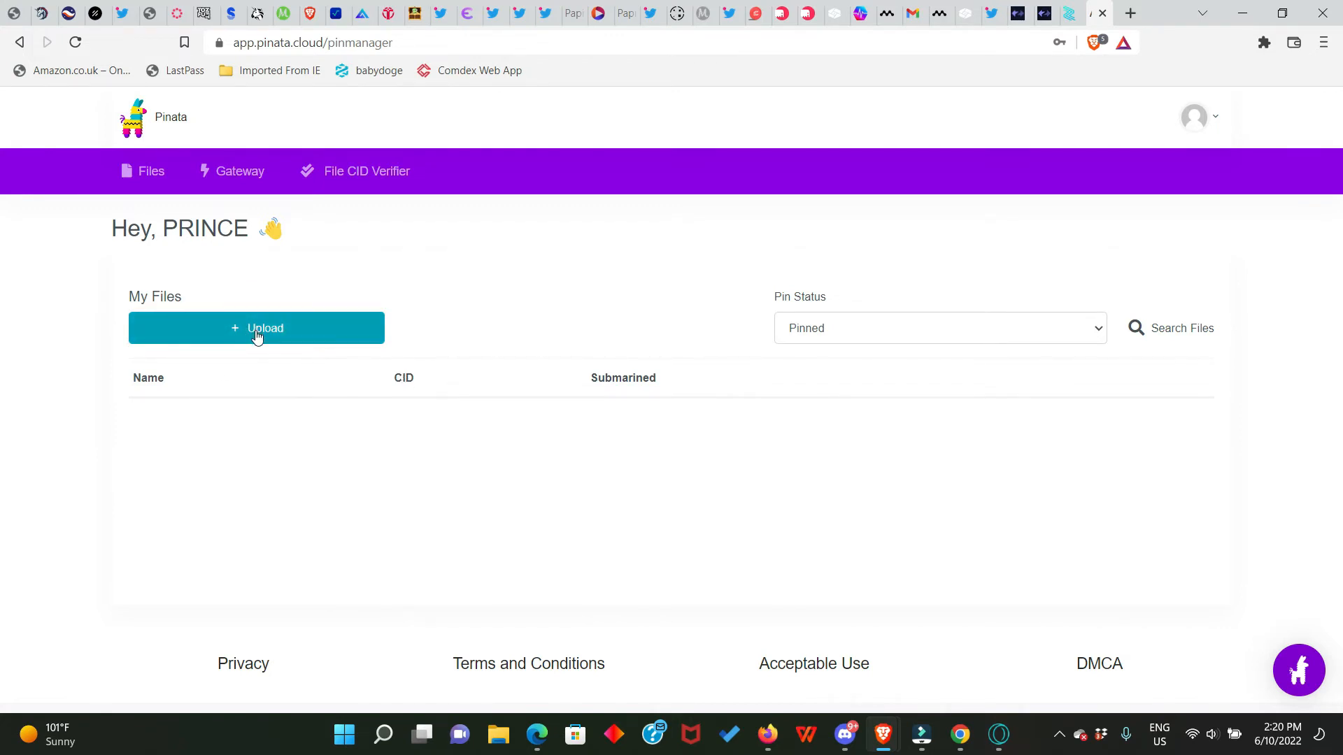
click(256, 327)
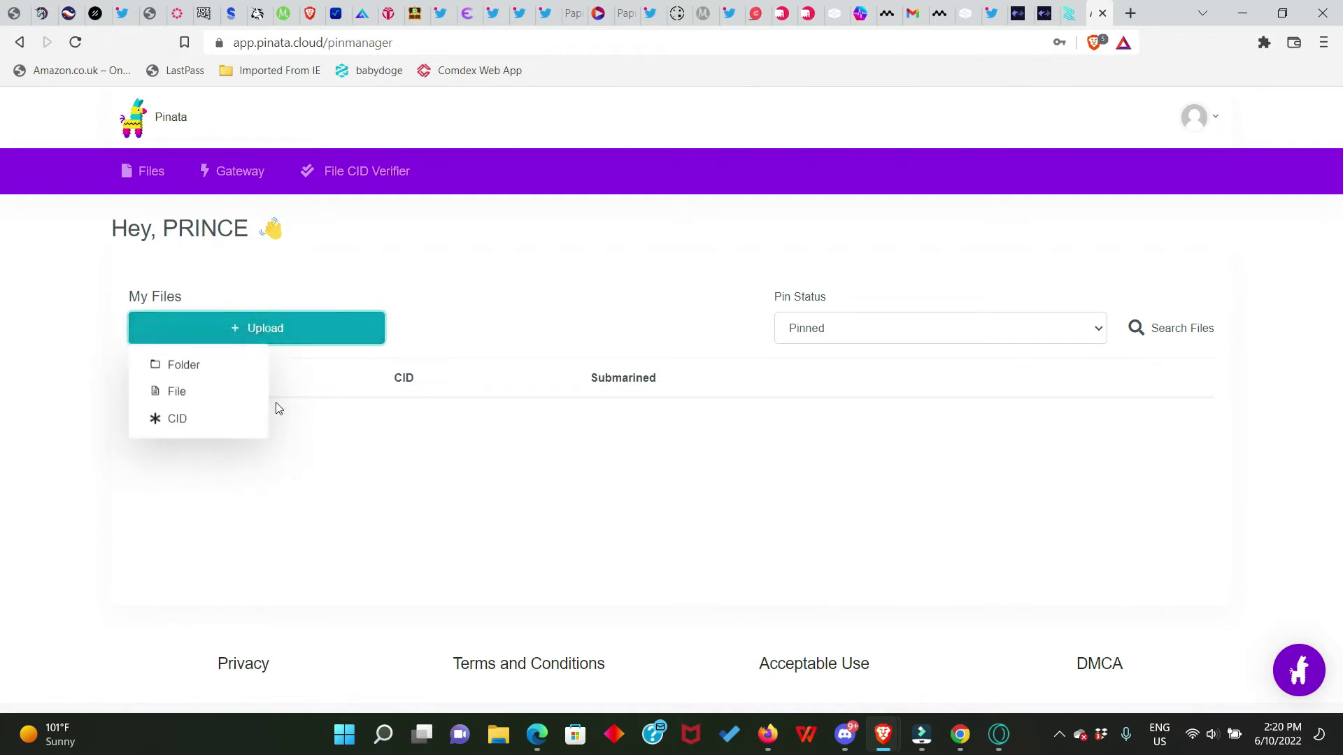
click(177, 390)
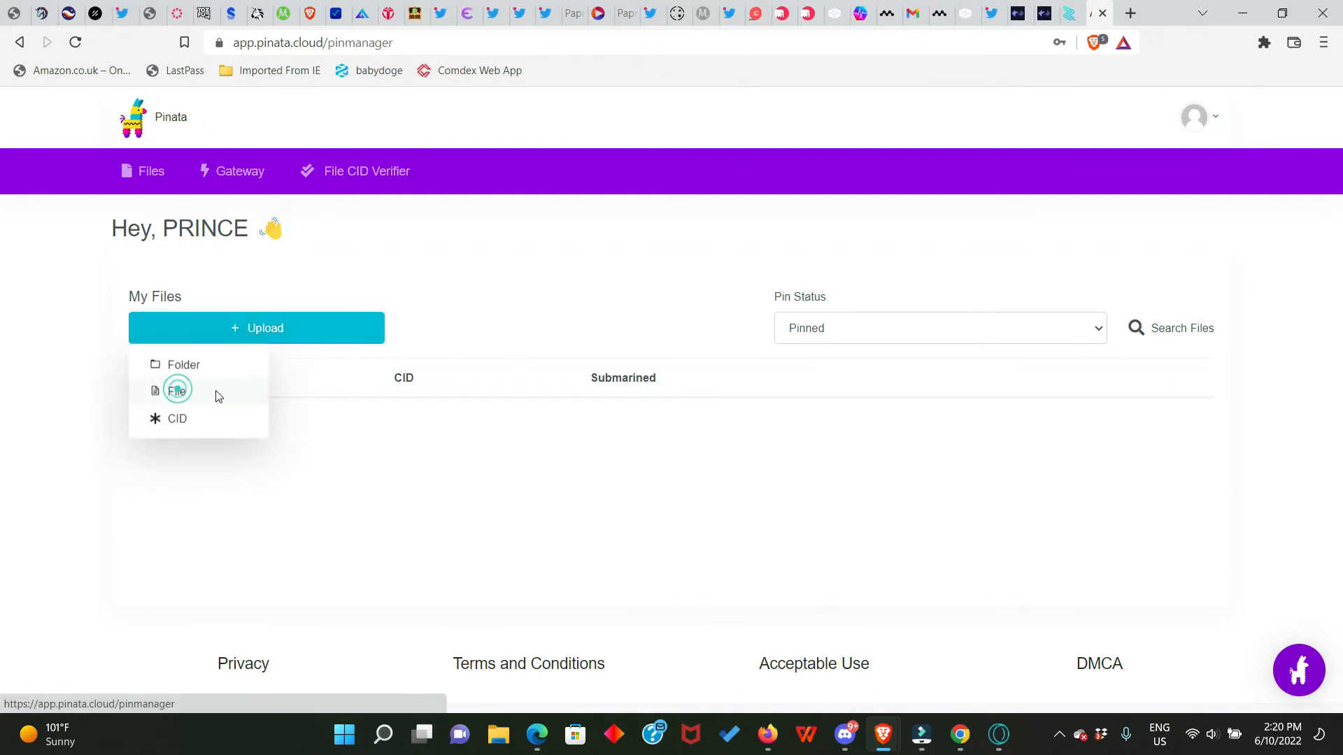
click(176, 391)
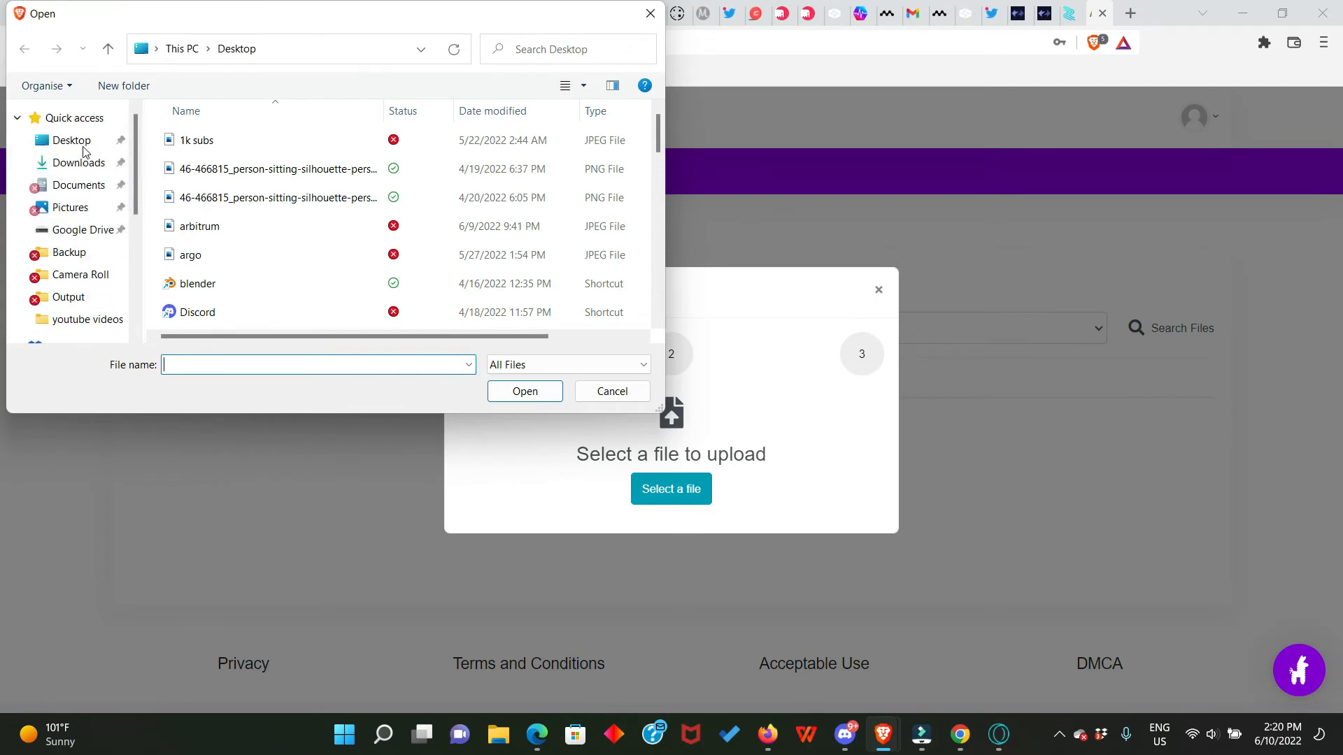
click(525, 390)
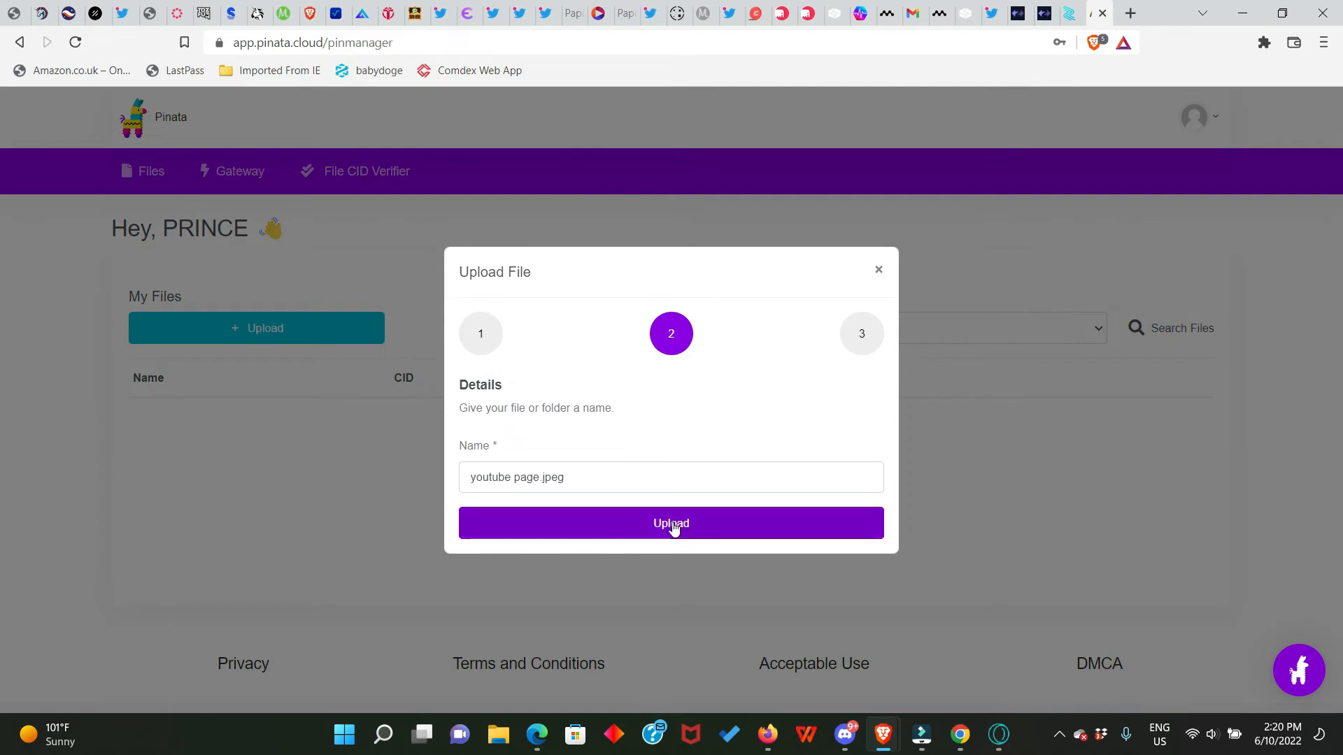
click(670, 523)
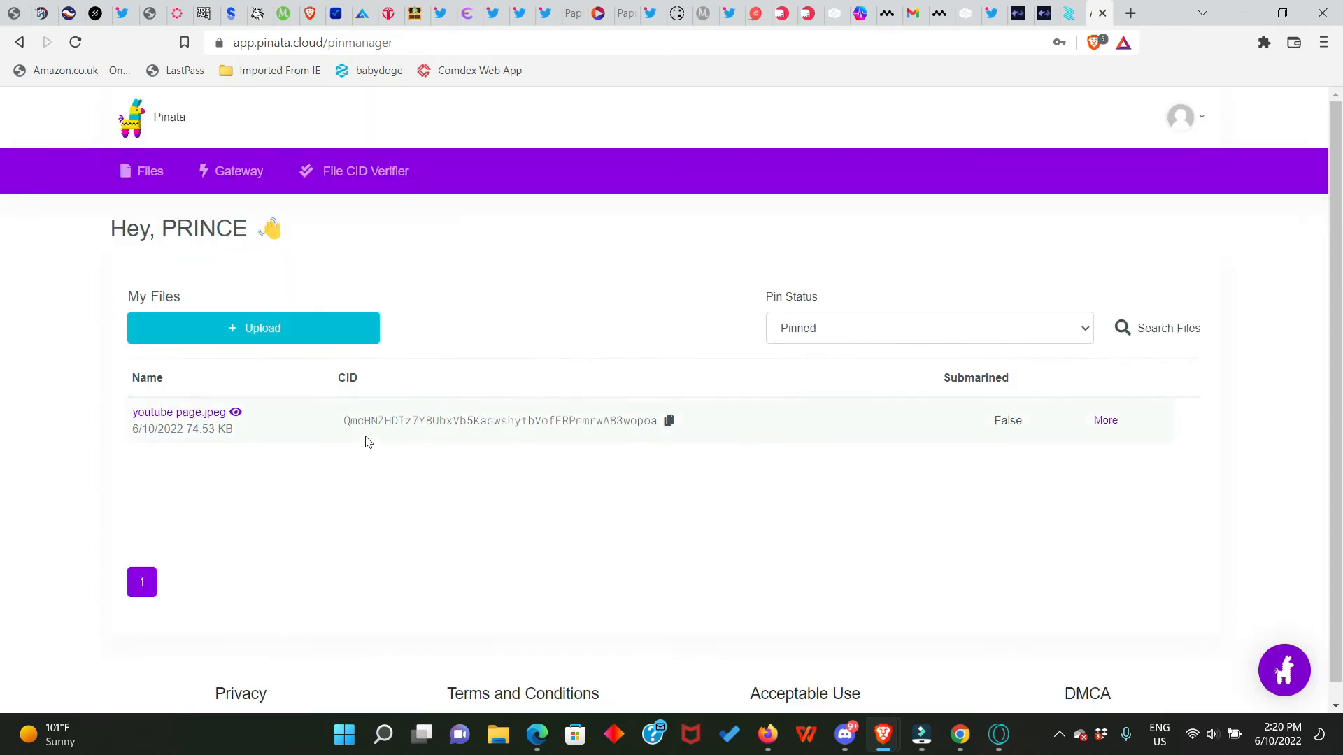
mouse_move(332, 444)
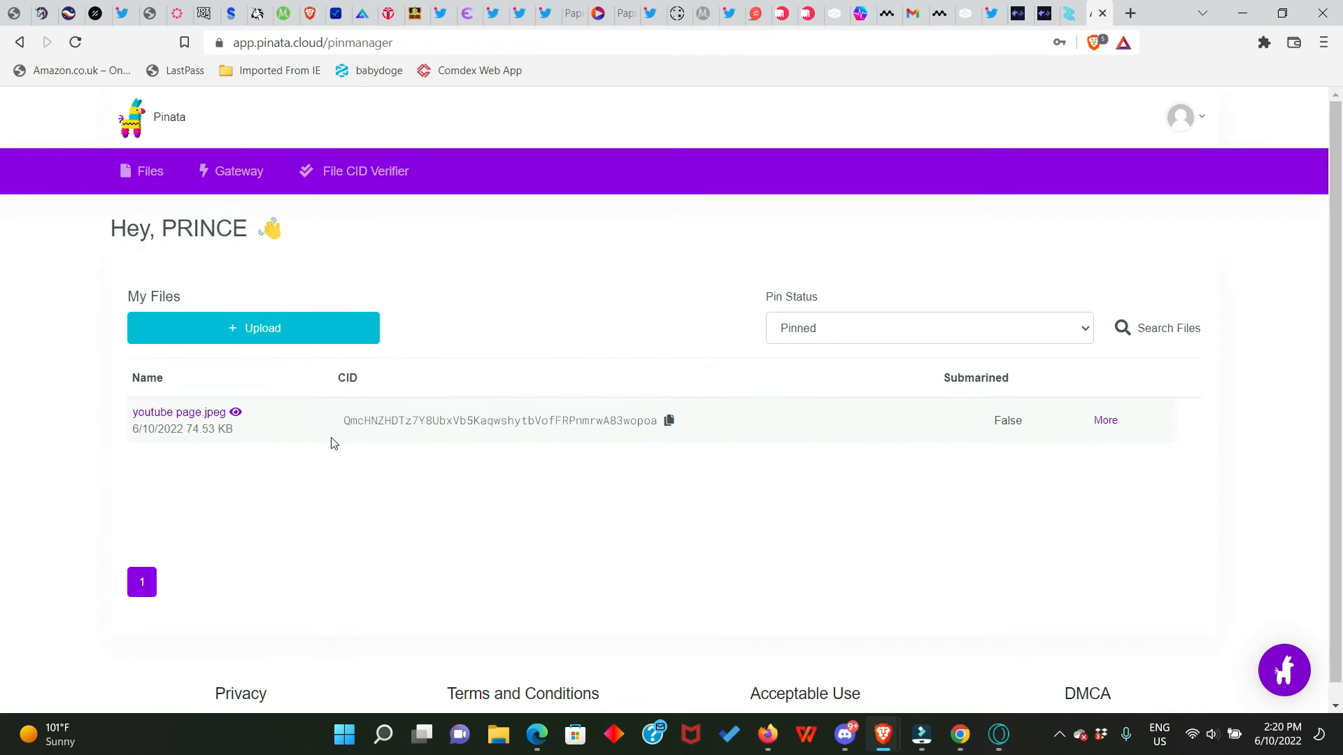
mouse_move(357, 426)
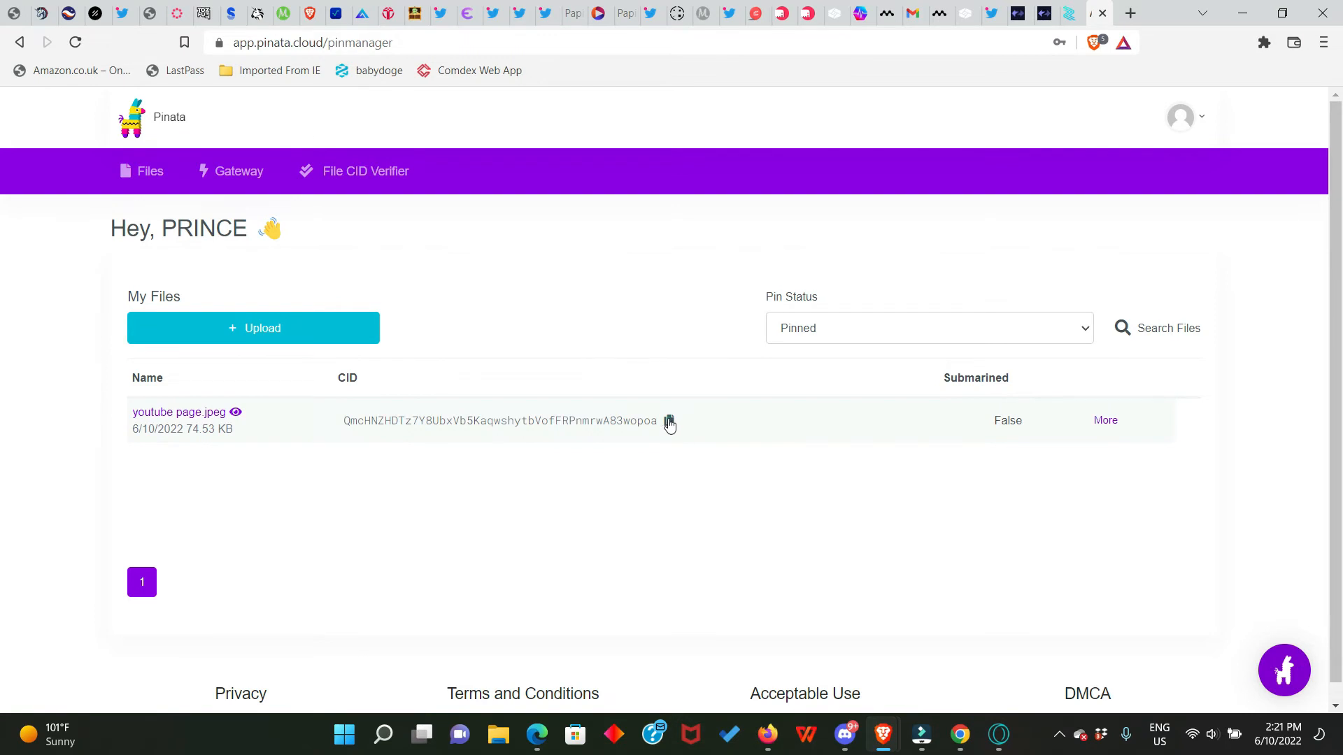
click(669, 421)
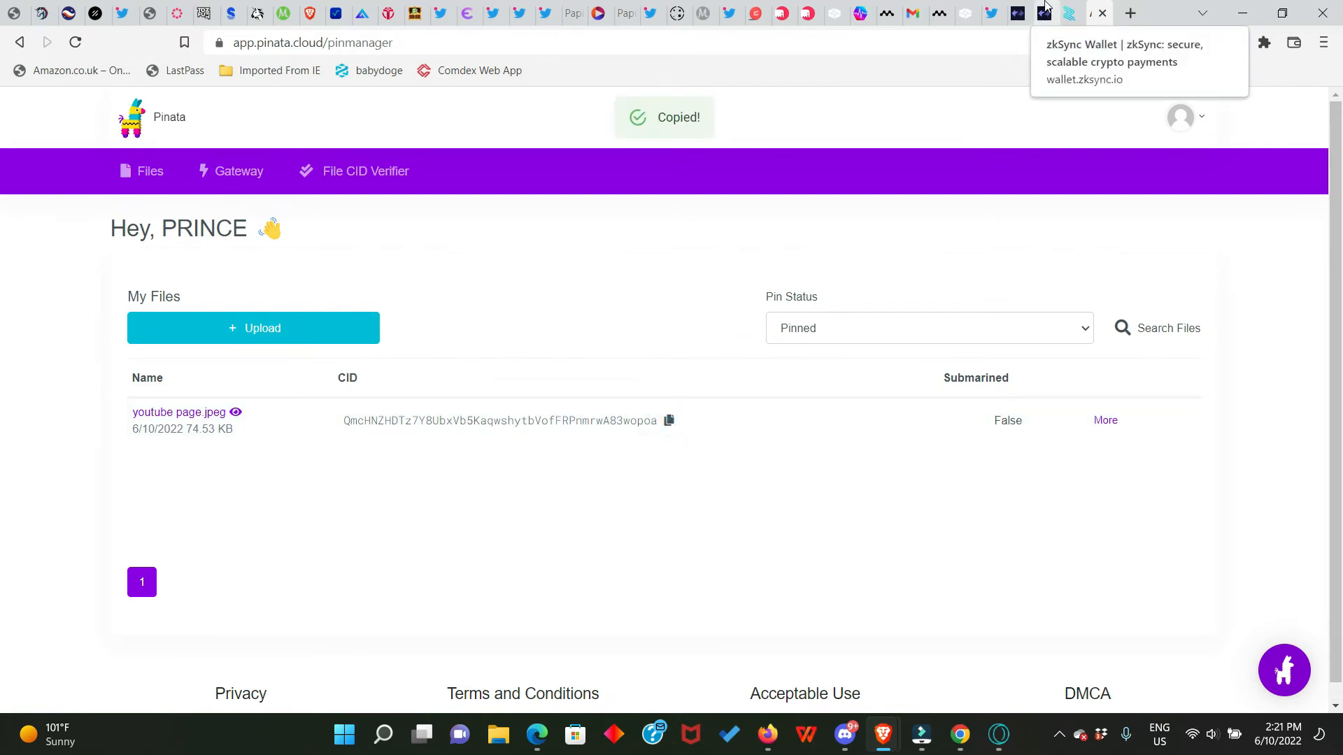
Paste the CID as content address, mint the NFT and sign it in MetaMask, yielding NFT-424899
click(1040, 12)
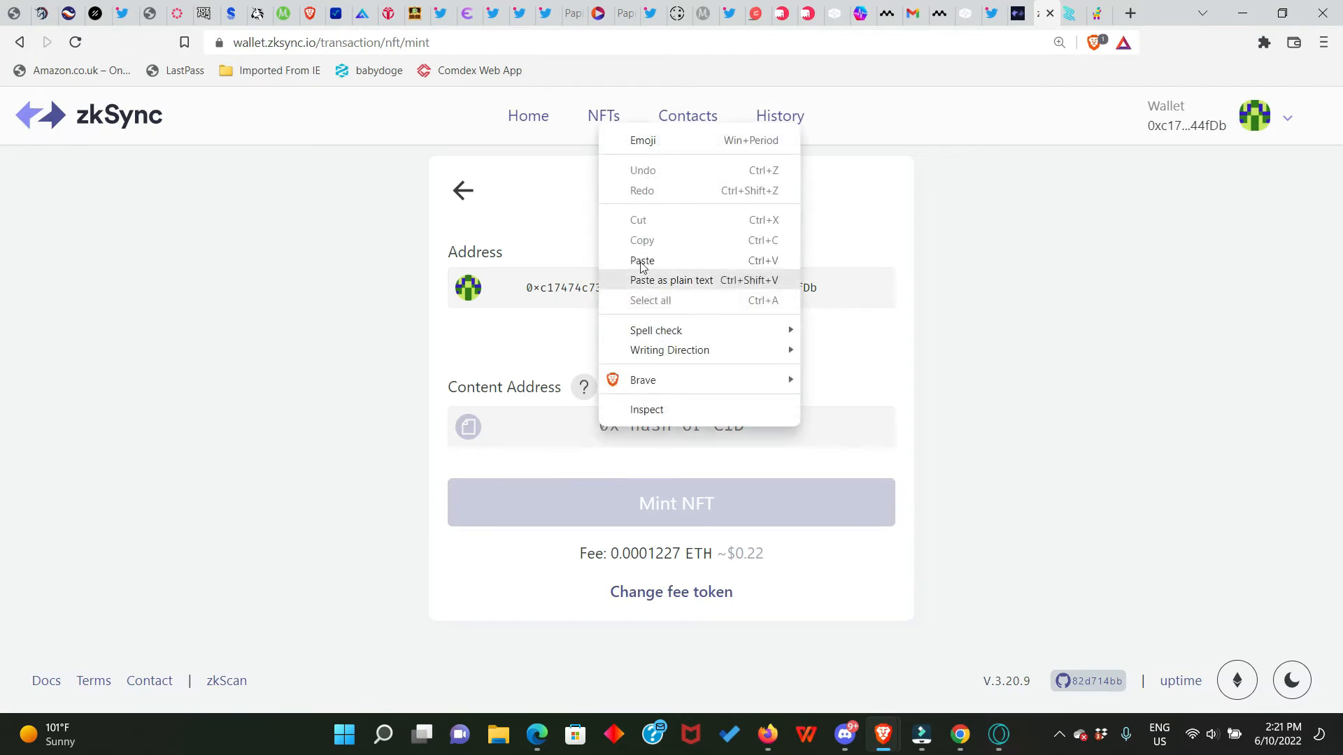
click(642, 260)
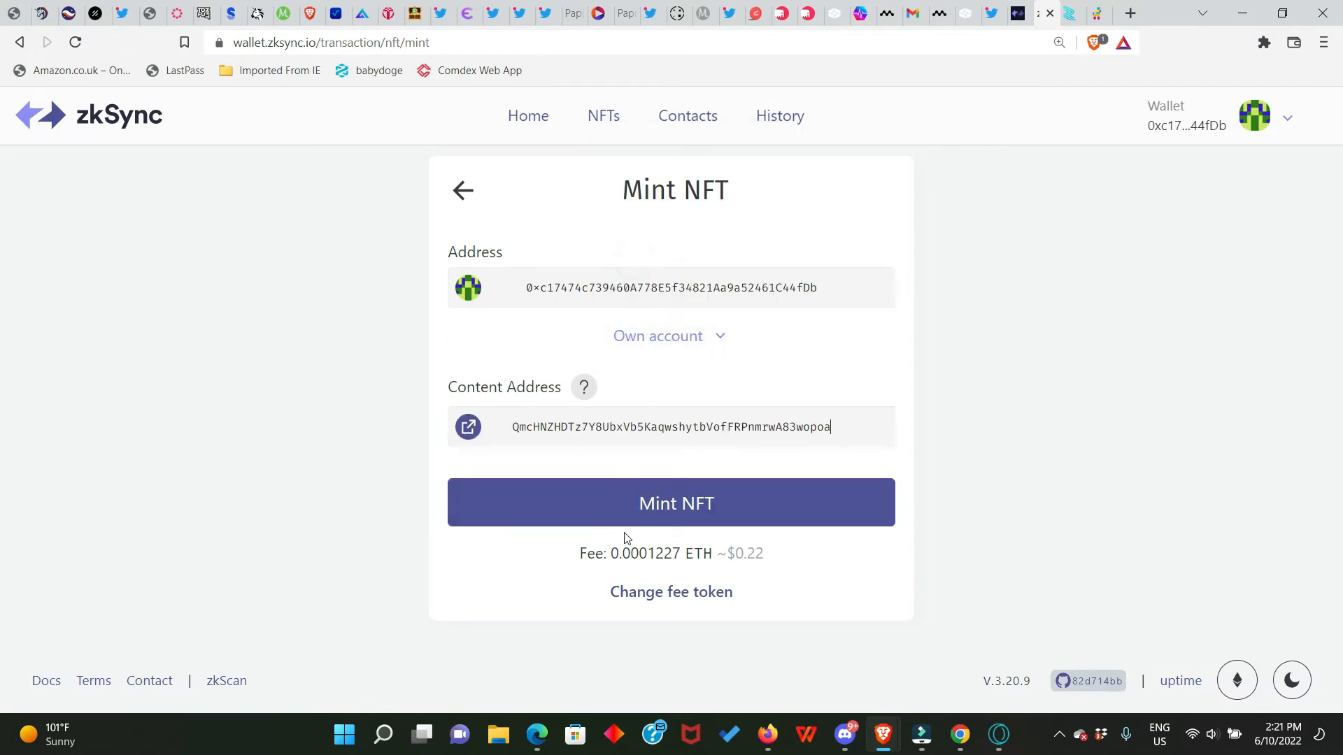
mouse_move(676, 502)
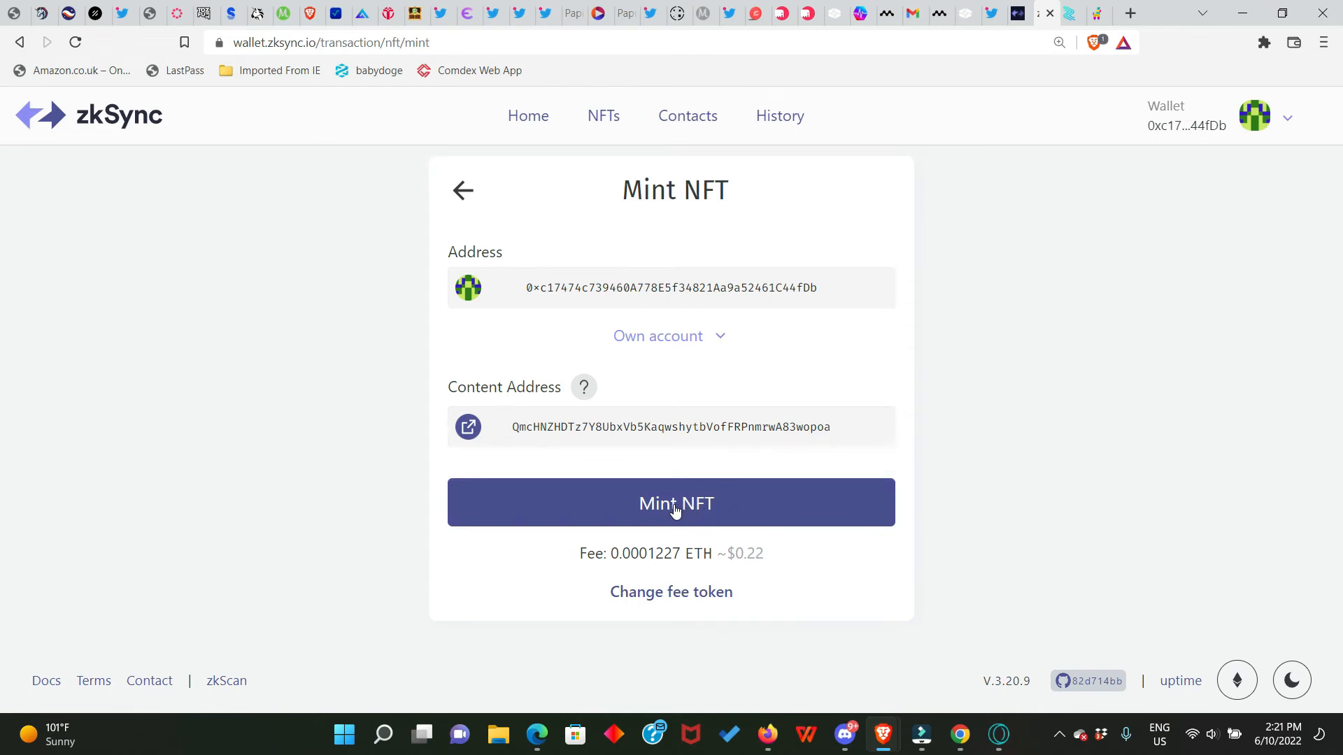
mouse_move(742, 512)
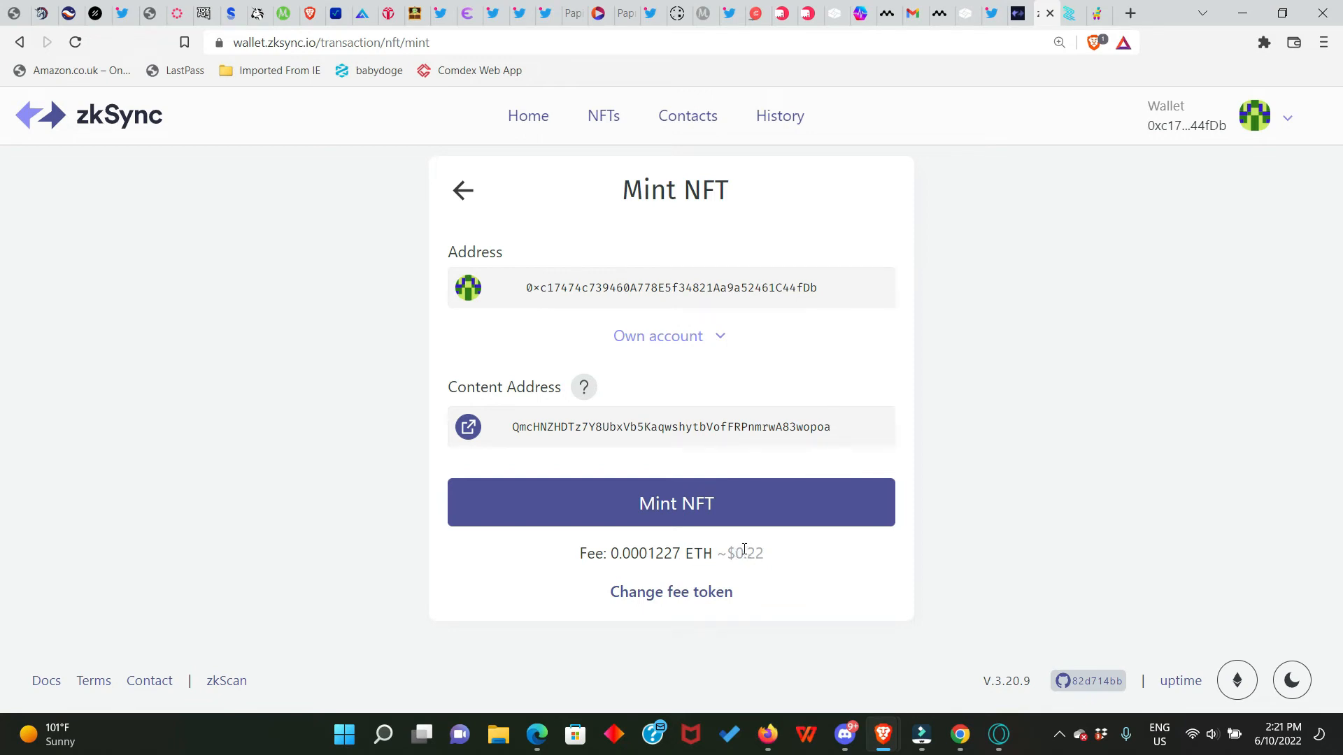
mouse_move(705, 514)
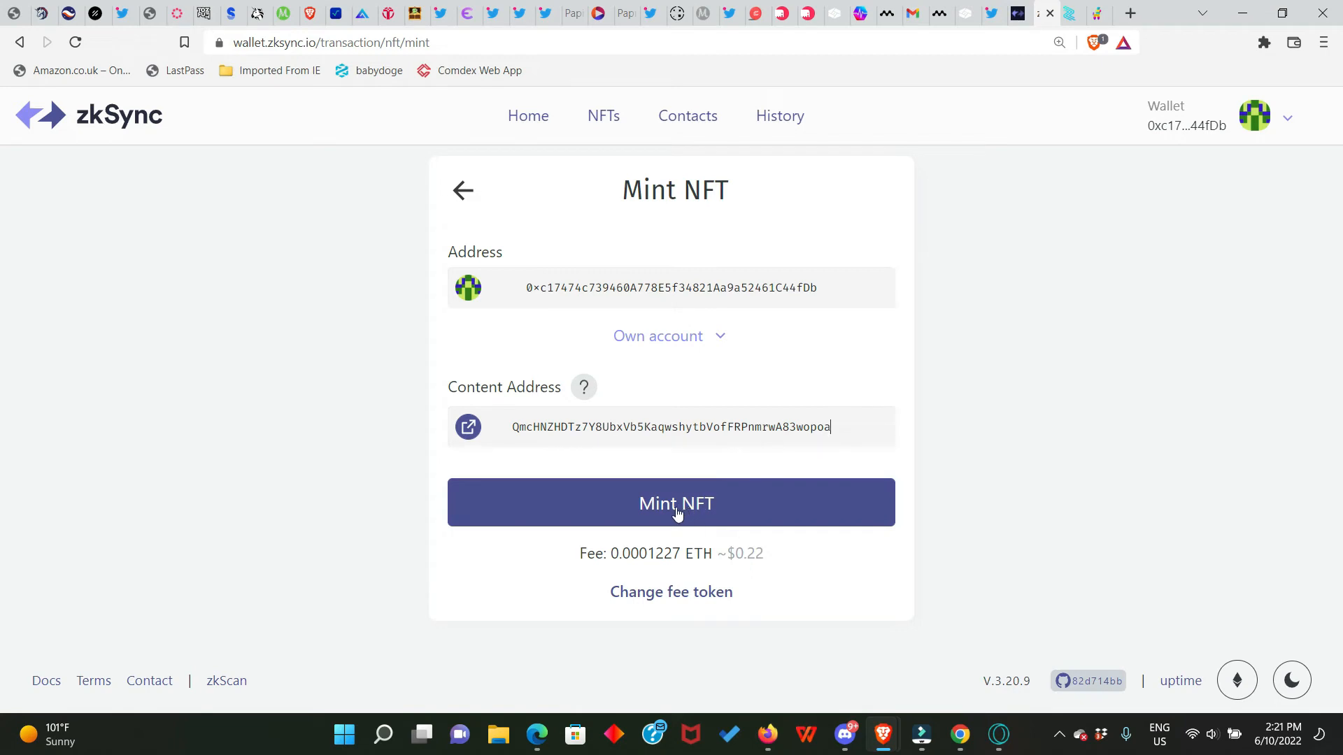
click(670, 502)
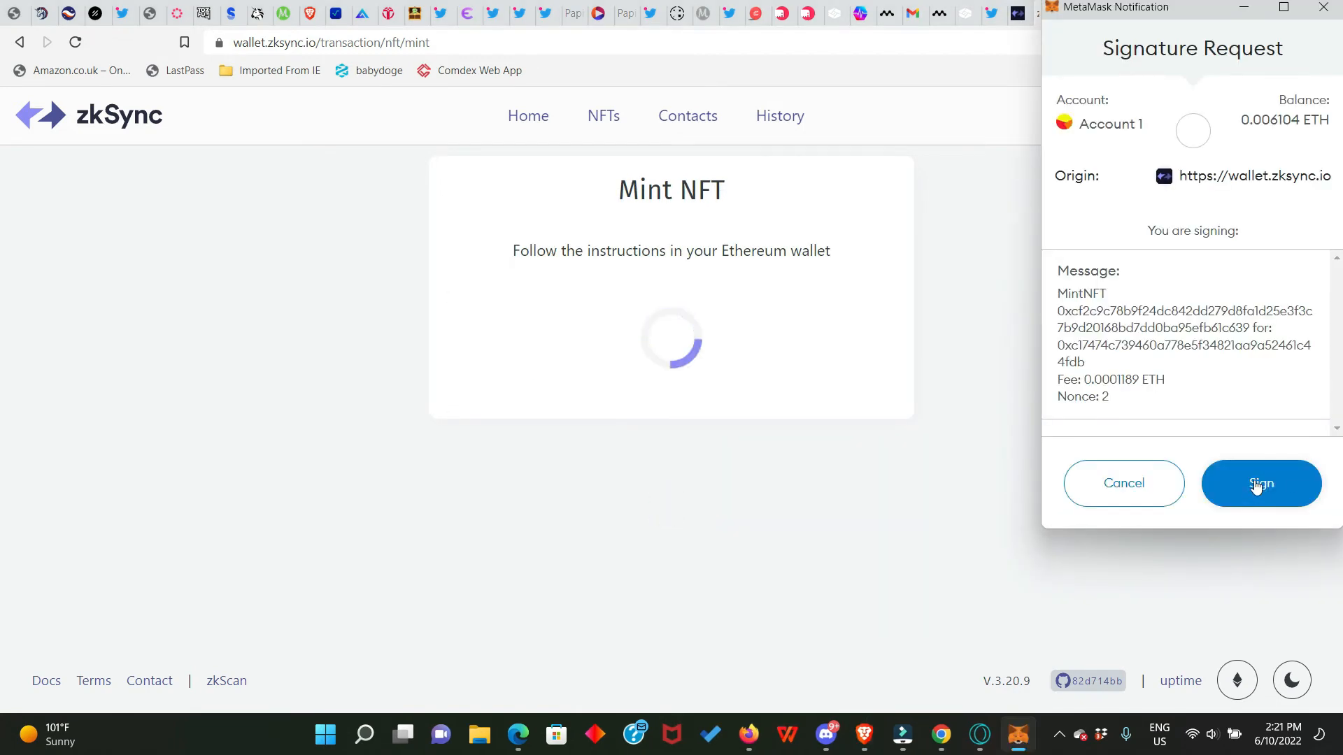
click(1260, 482)
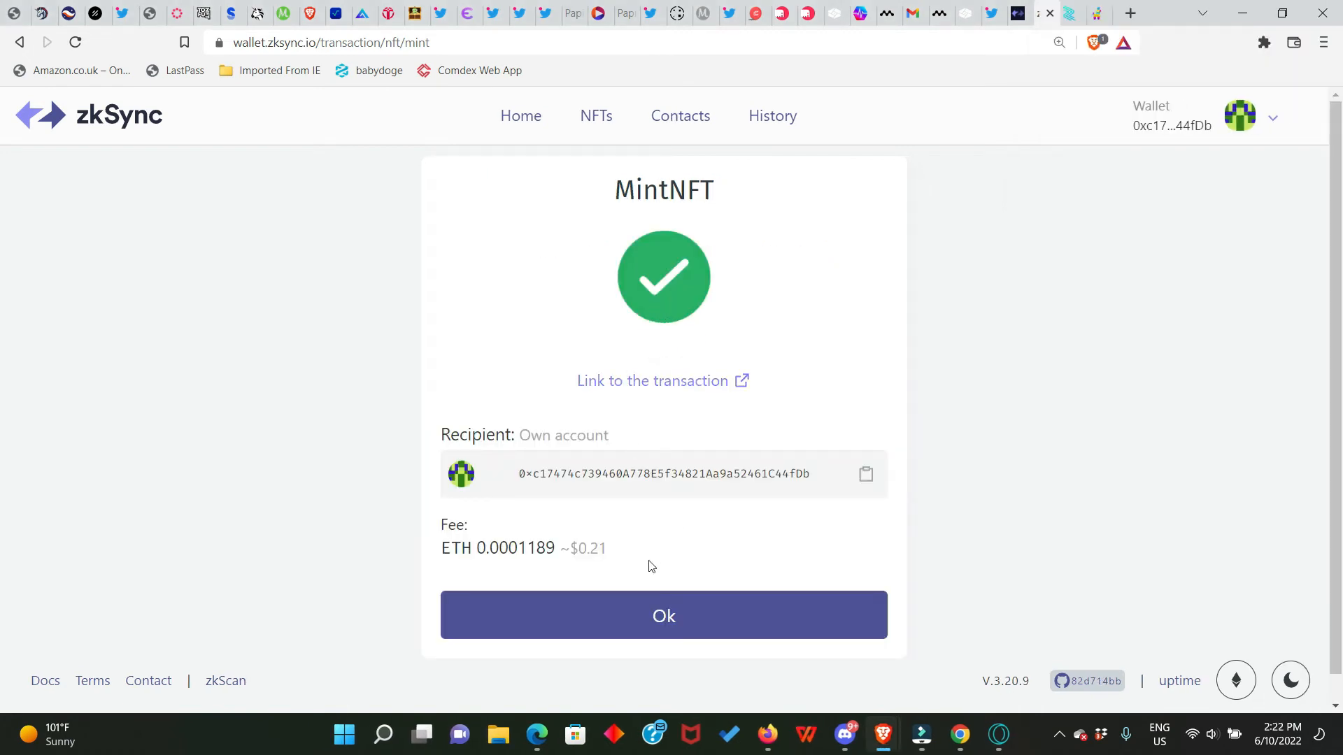
click(662, 615)
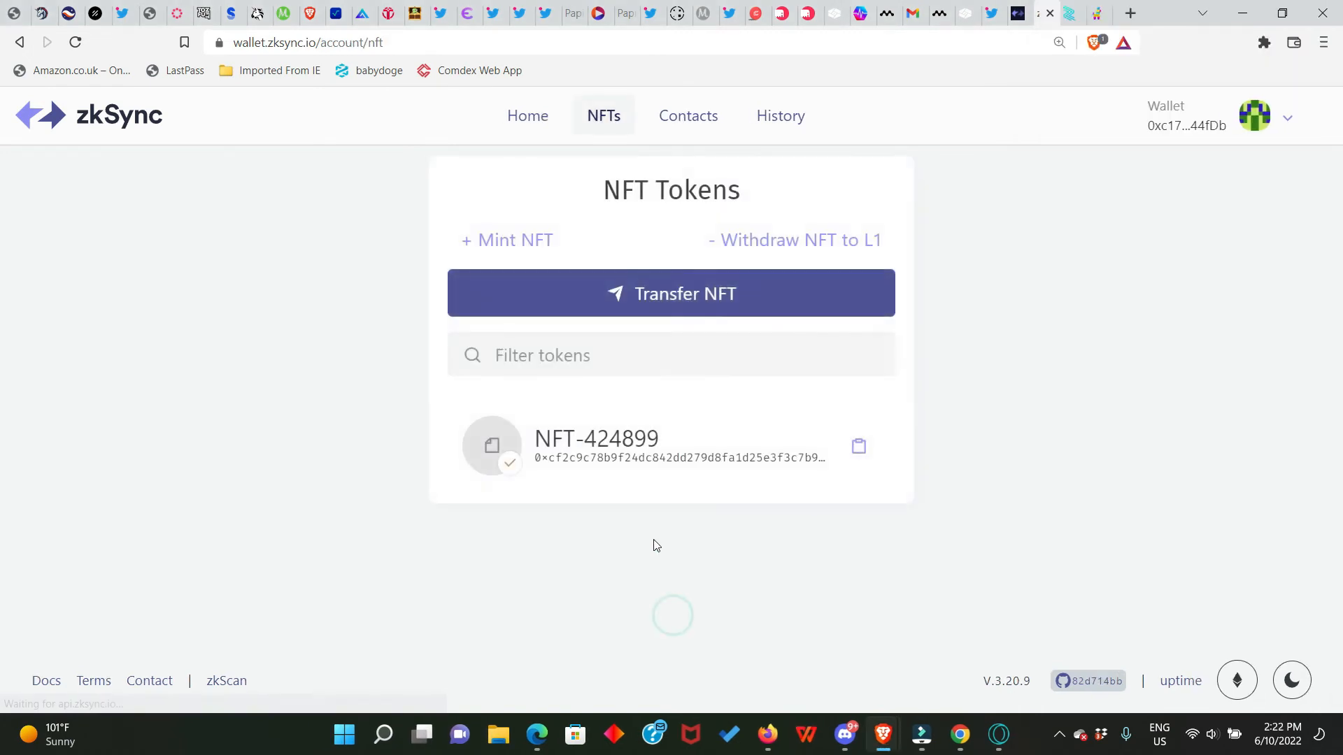
mouse_move(698, 451)
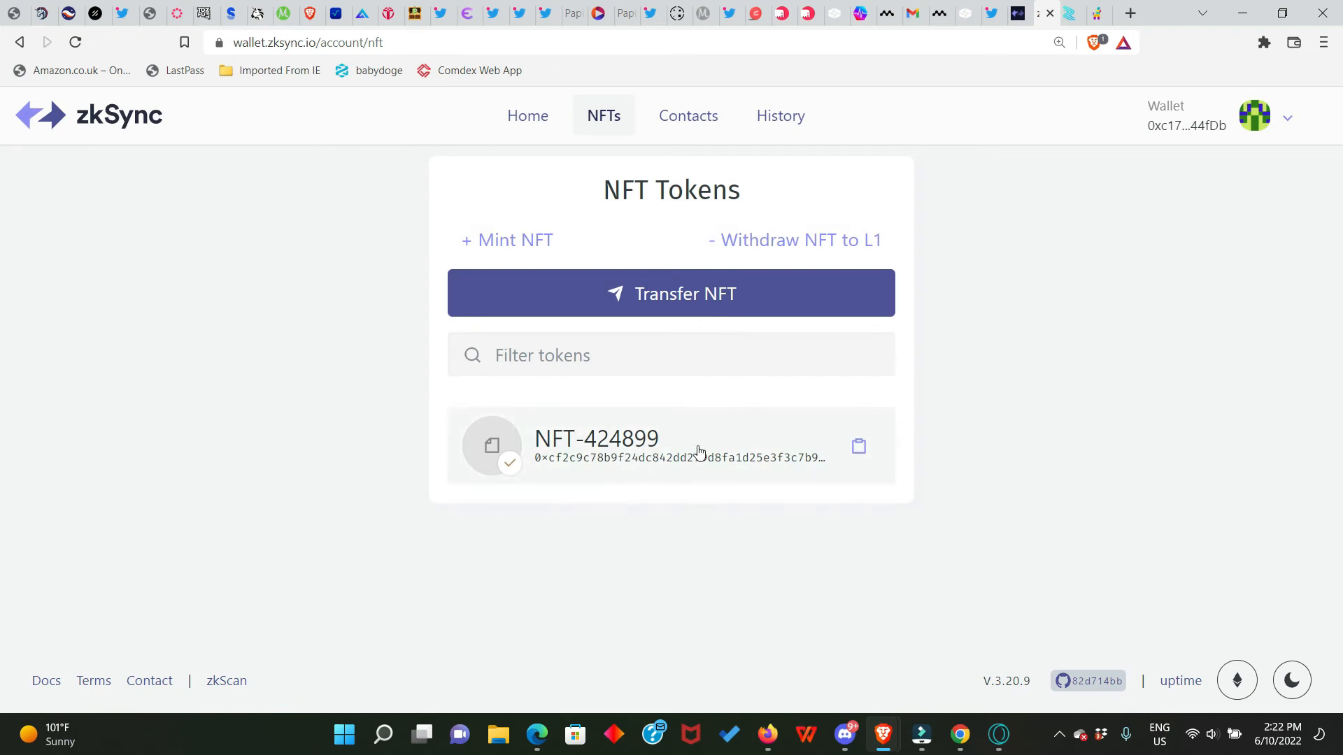
mouse_move(634, 521)
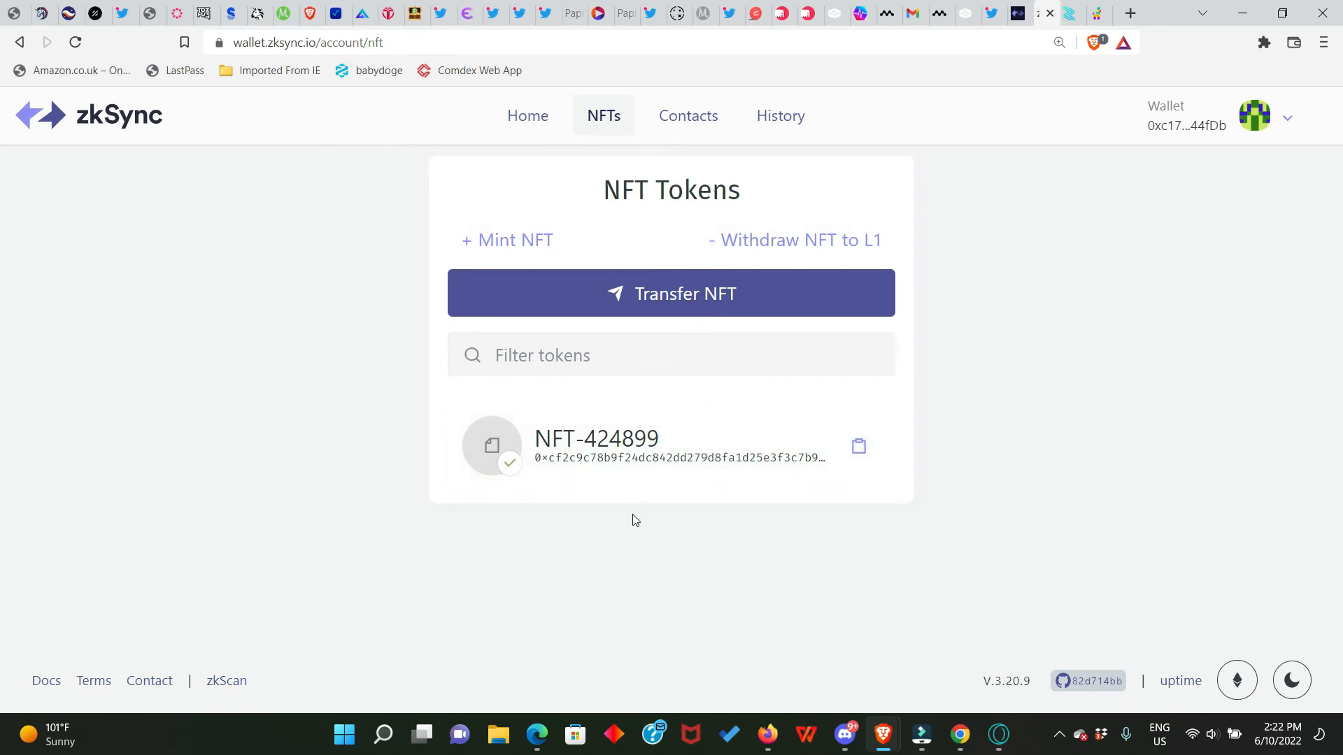
mouse_move(675, 474)
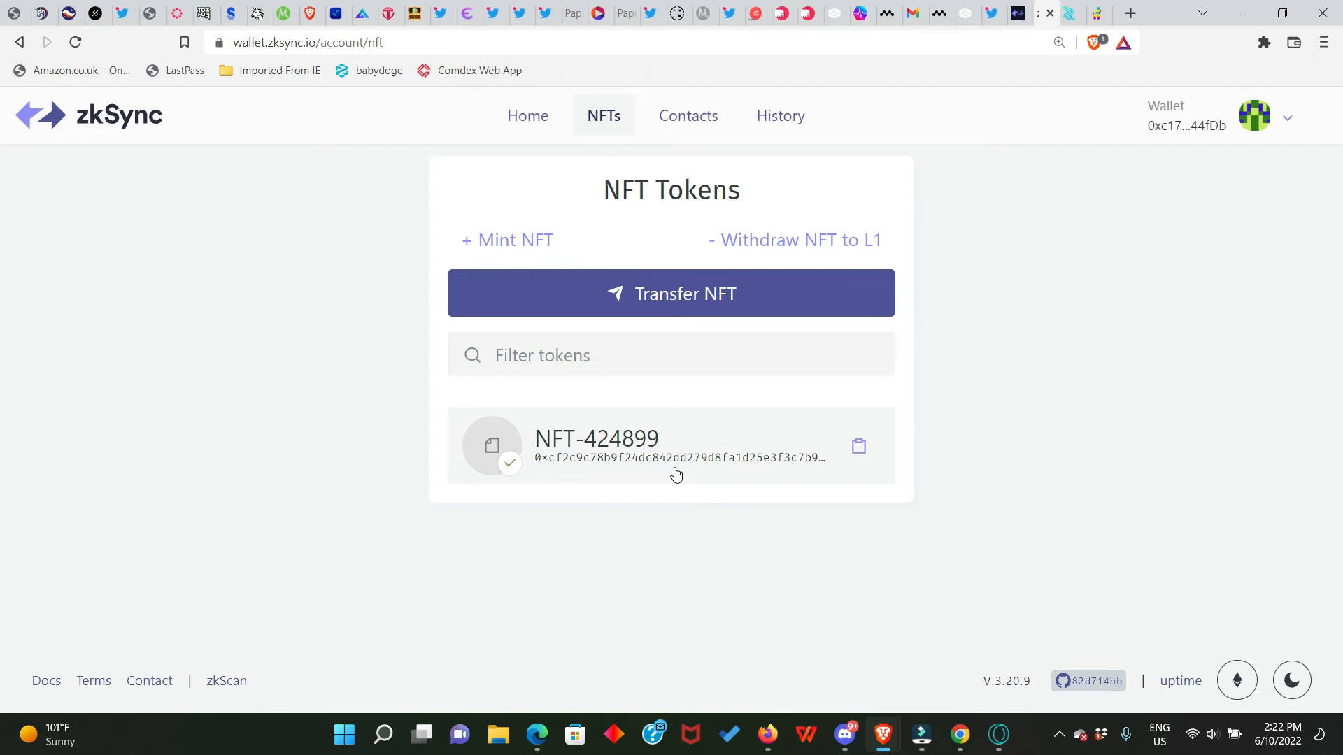
mouse_move(803, 405)
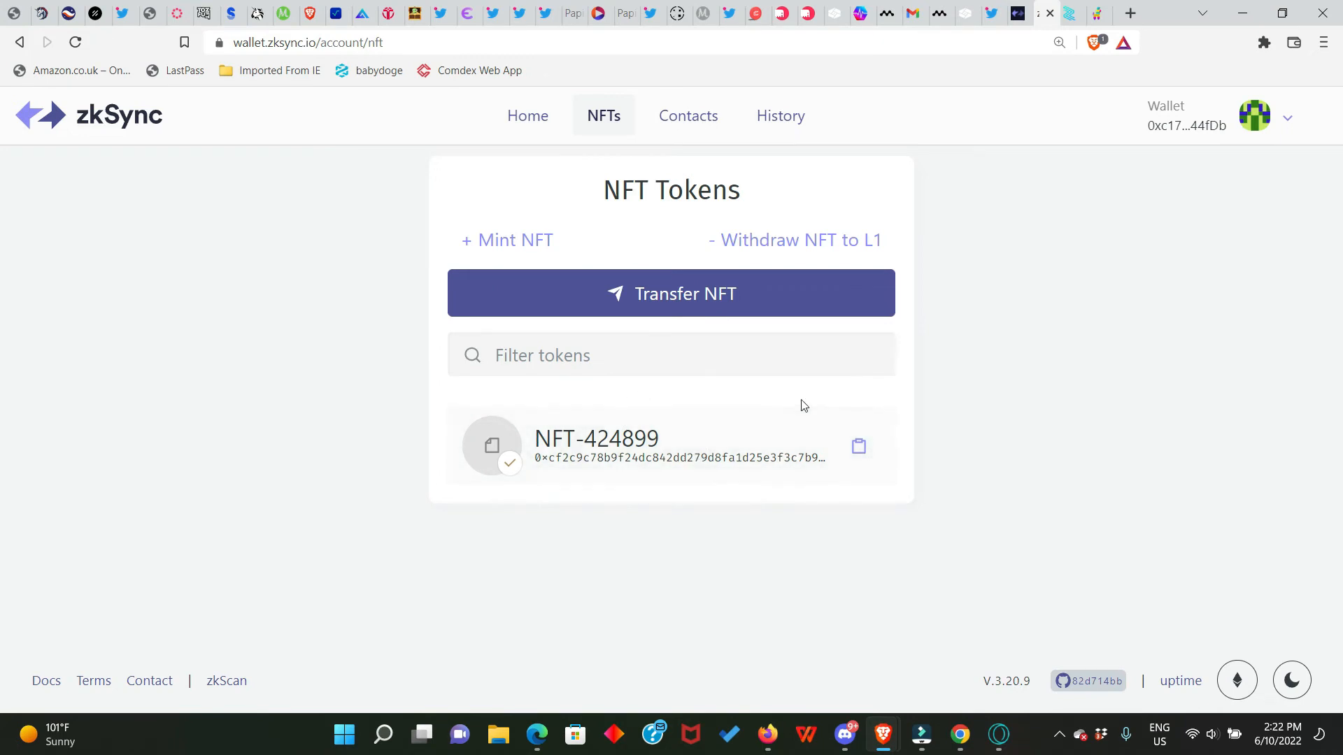
mouse_move(780, 116)
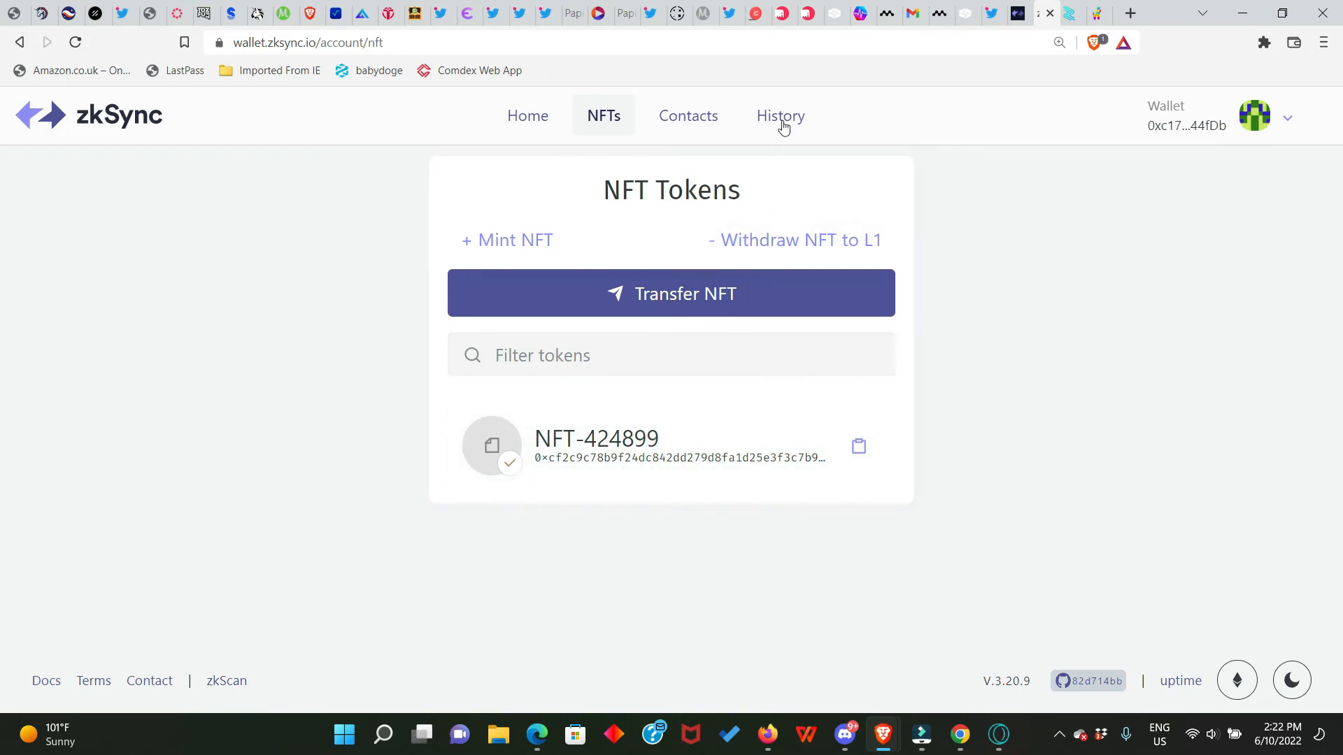
Review the transaction history showing the mint, then view the empty Contacts list
click(779, 116)
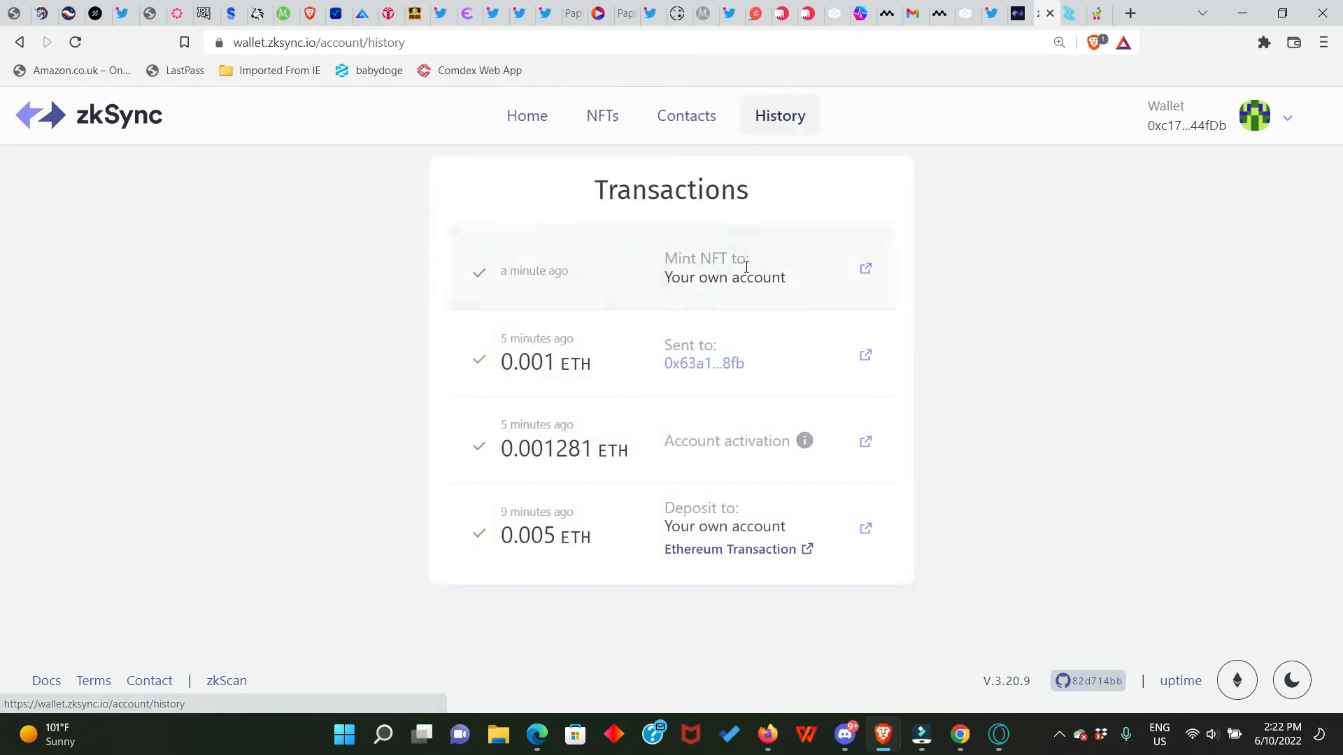
mouse_move(704, 364)
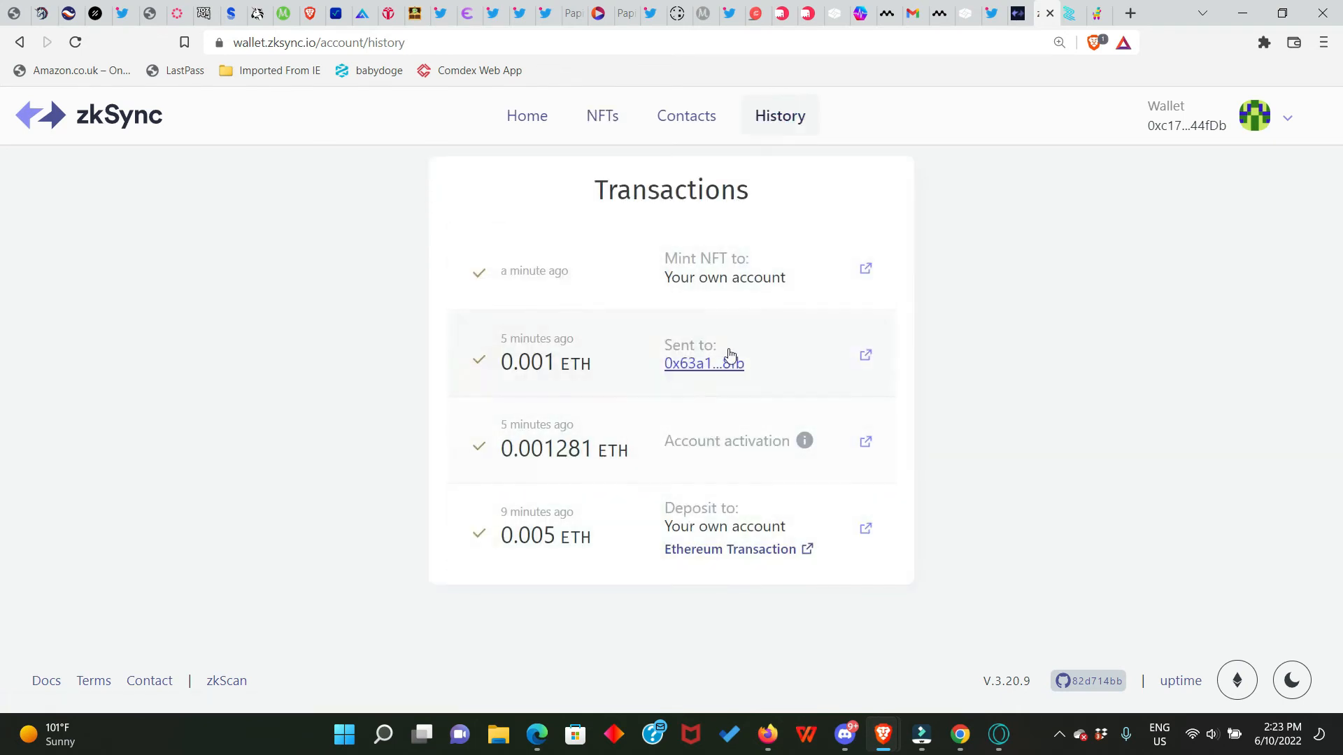
click(685, 116)
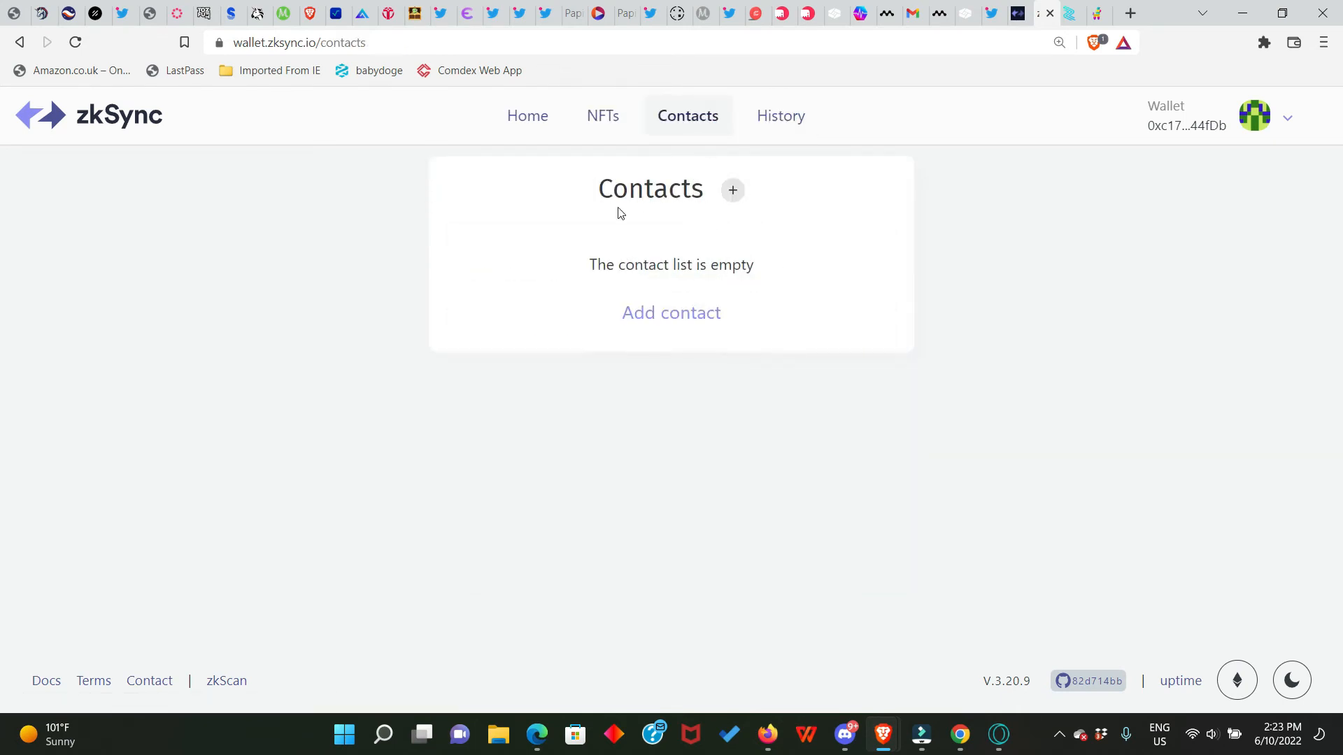
mouse_move(818, 477)
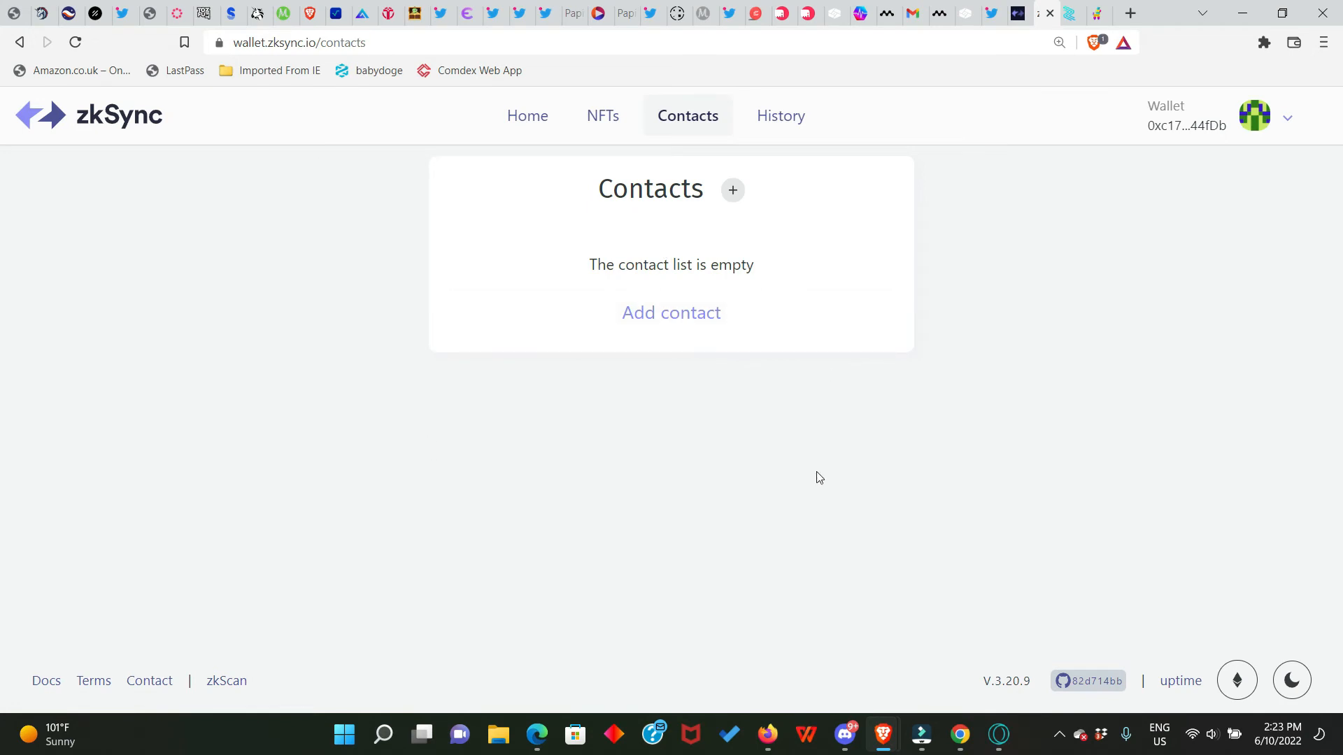
mouse_move(873, 212)
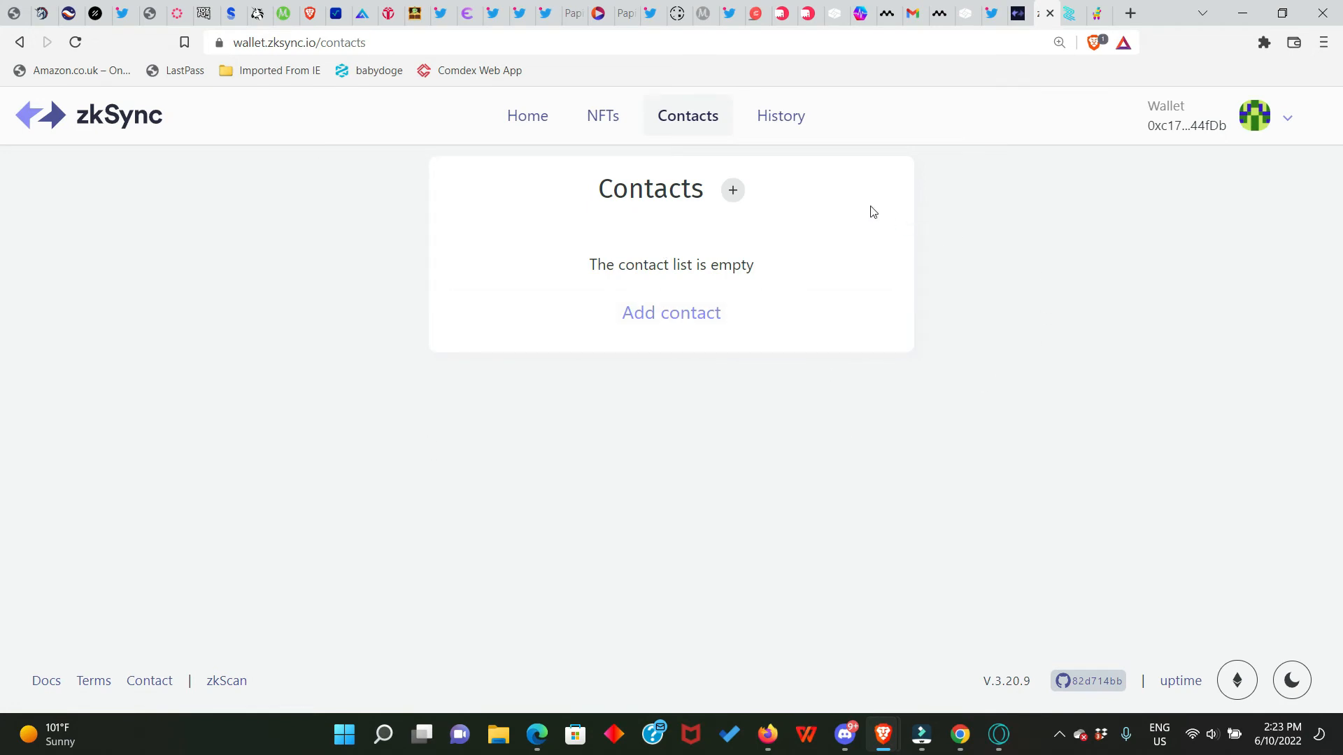
mouse_move(690, 286)
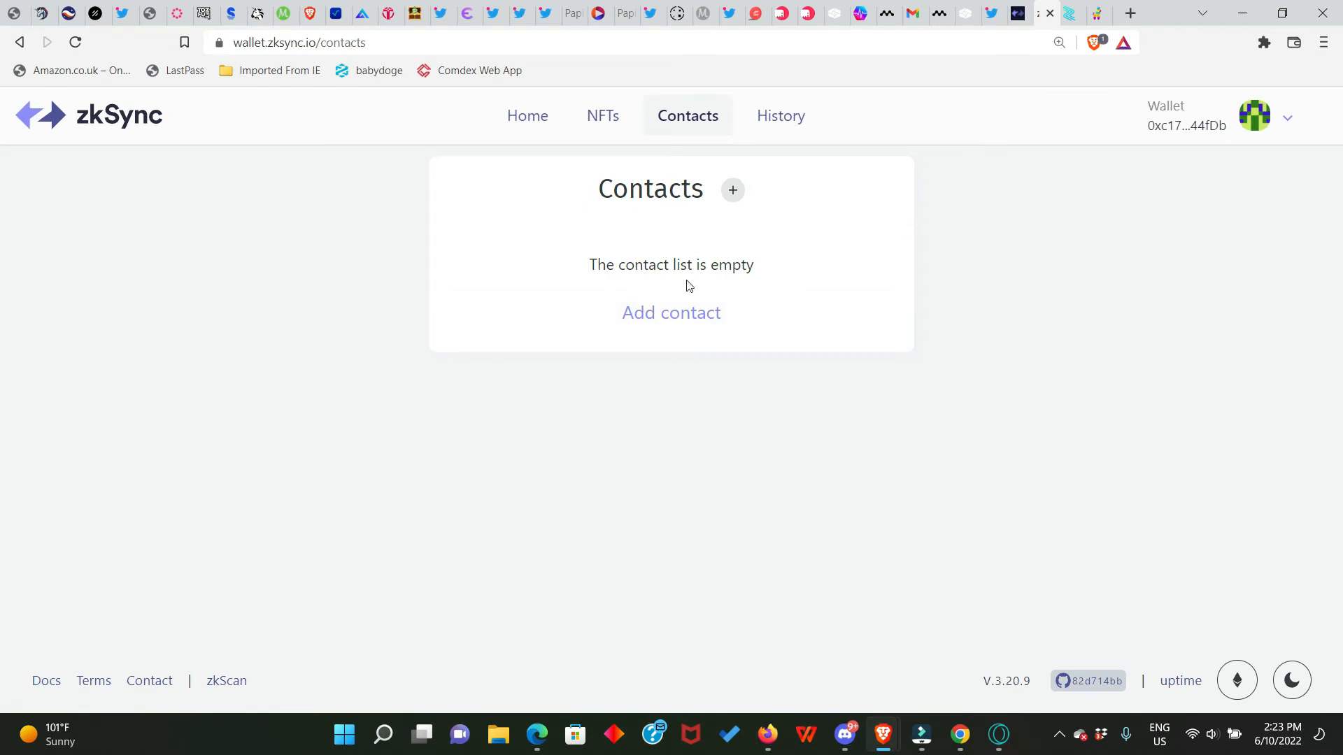
mouse_move(831, 216)
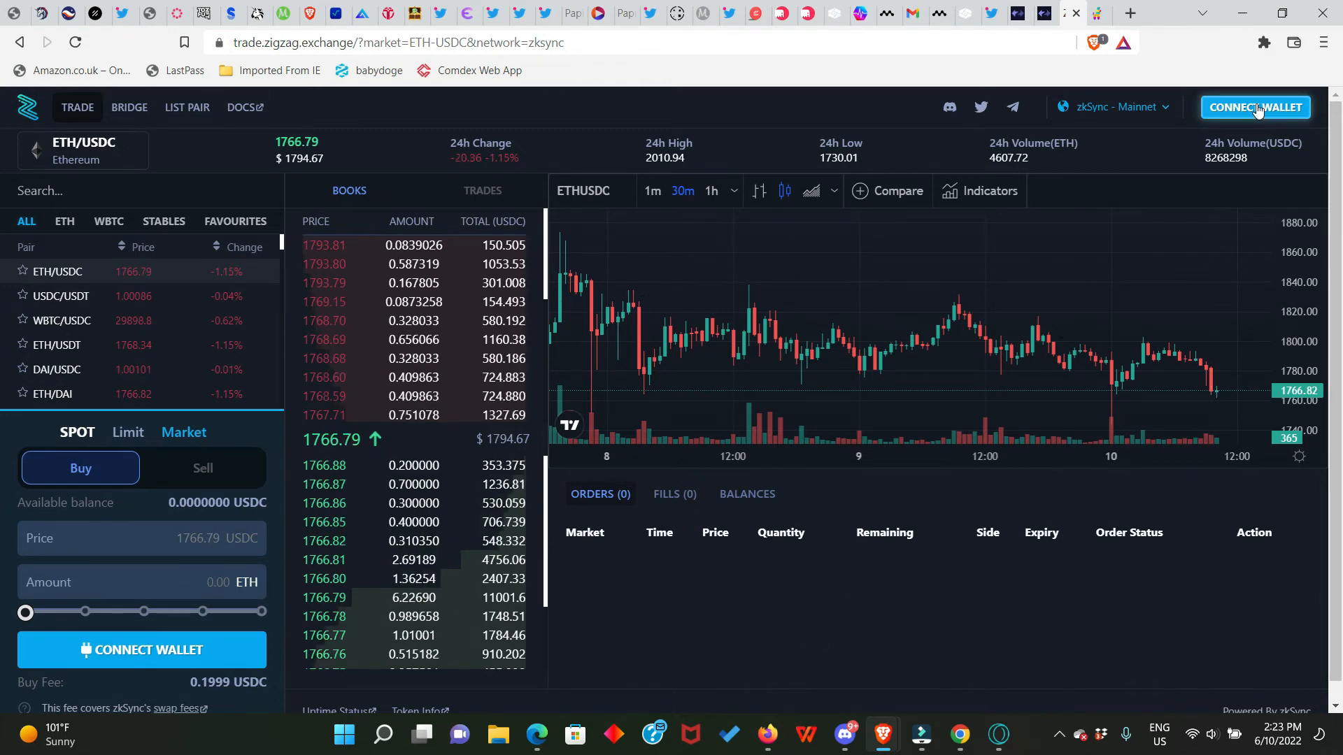
Connect the wallet to ZigZag's ETH/USDC market, keeping zkSync - Mainnet selected
click(1256, 108)
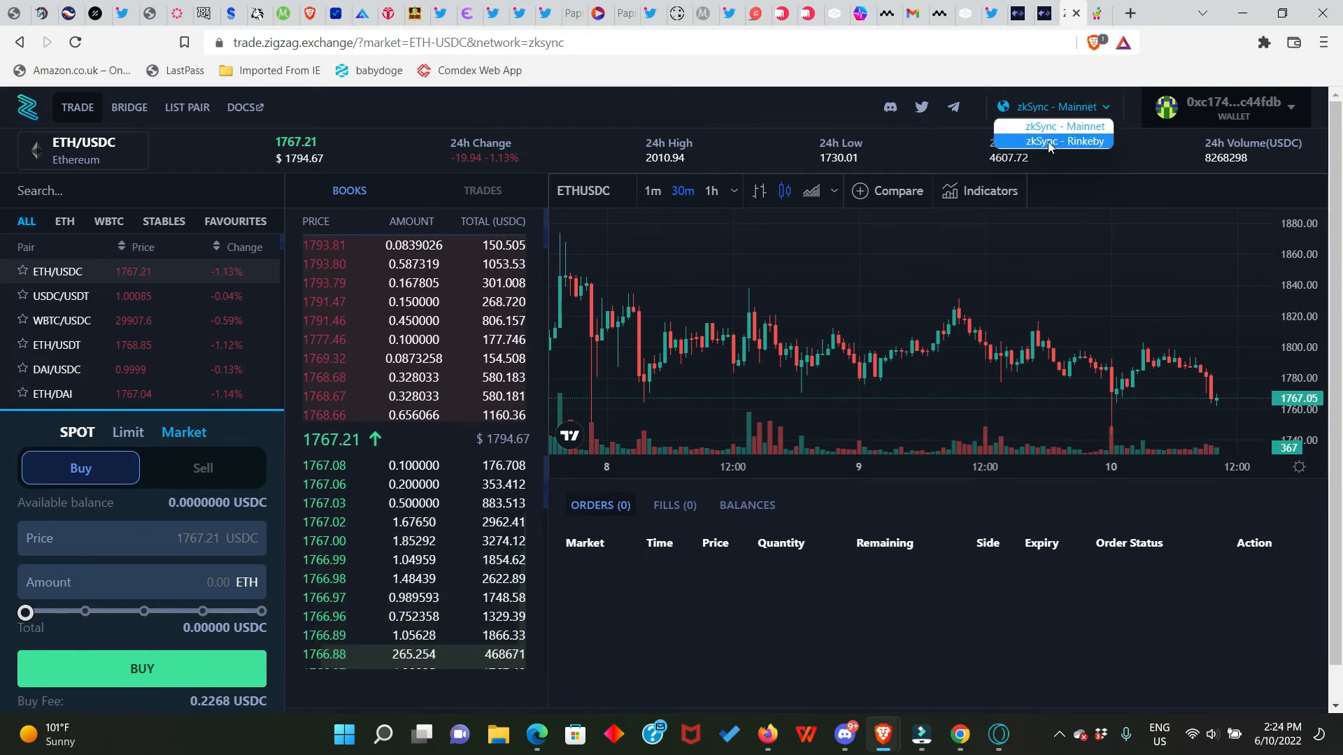
mouse_move(1067, 141)
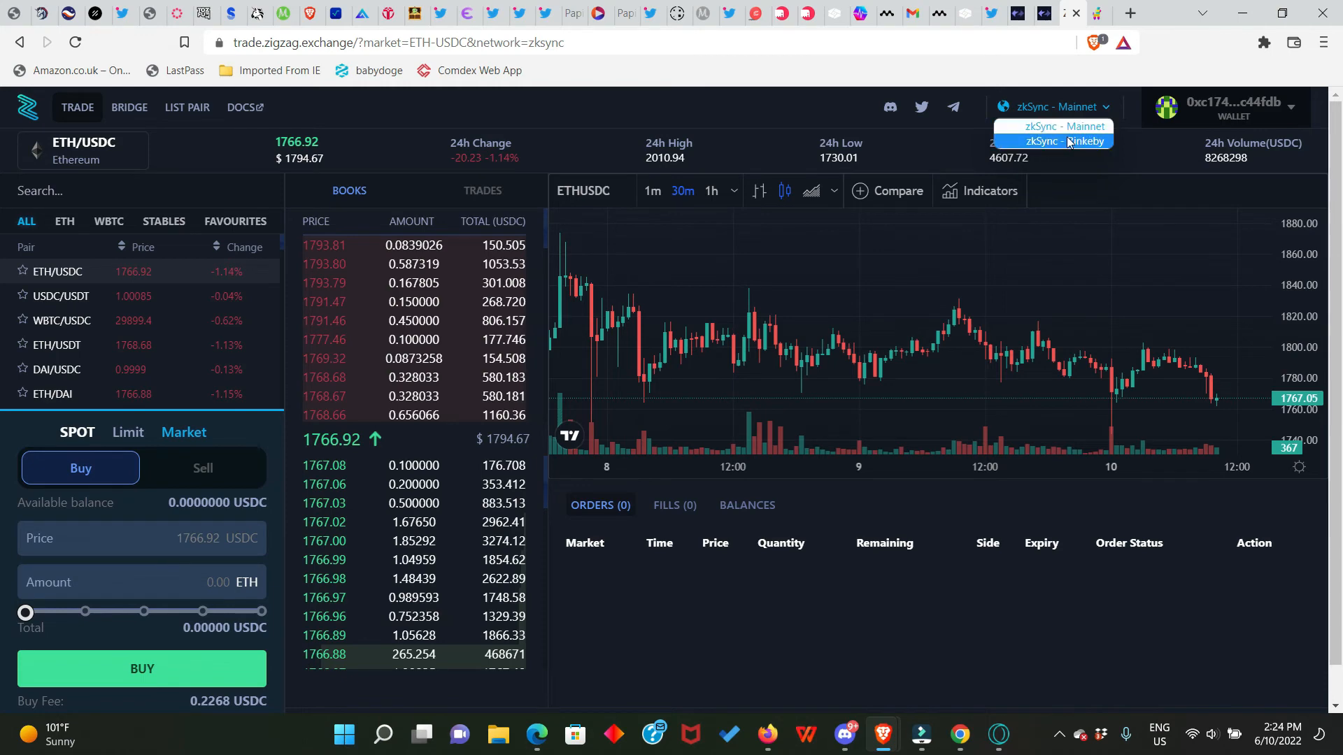
click(1058, 126)
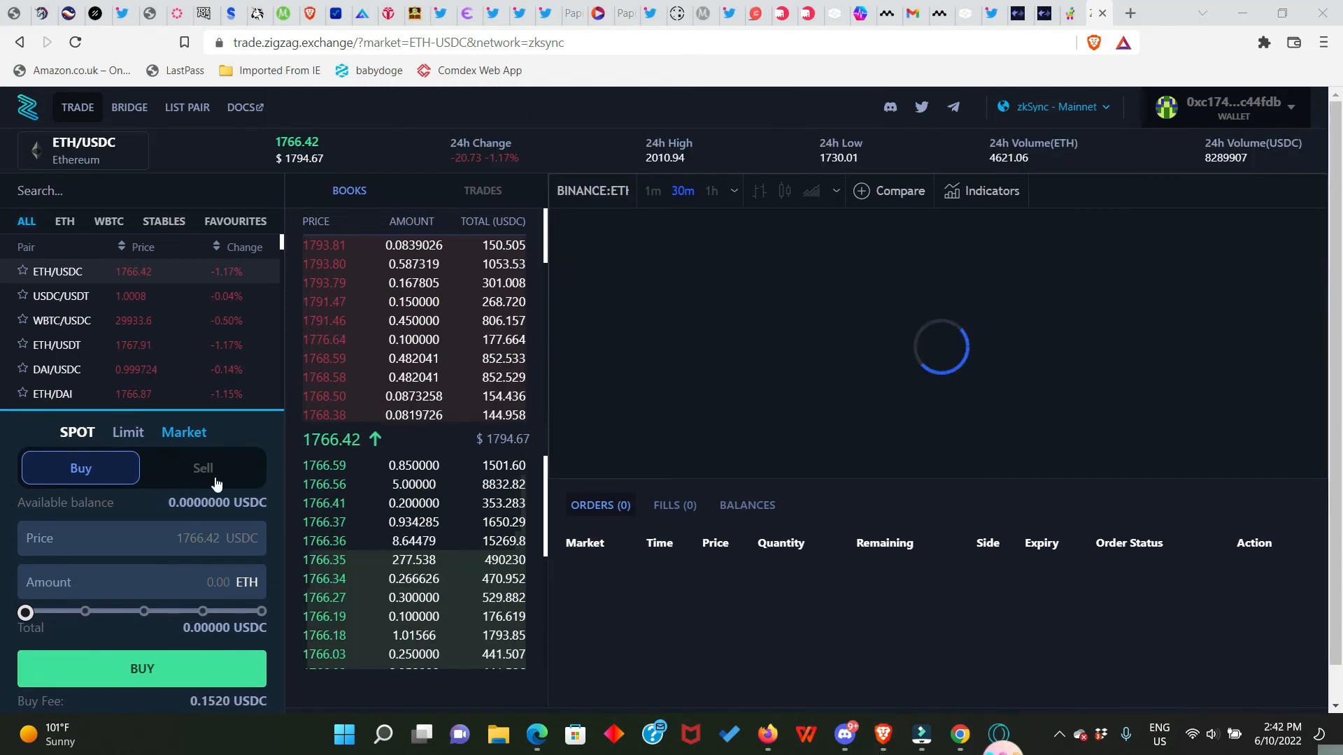
Market-sell 0.001255 ETH for USDC and sign the order in MetaMask so it fills
click(202, 467)
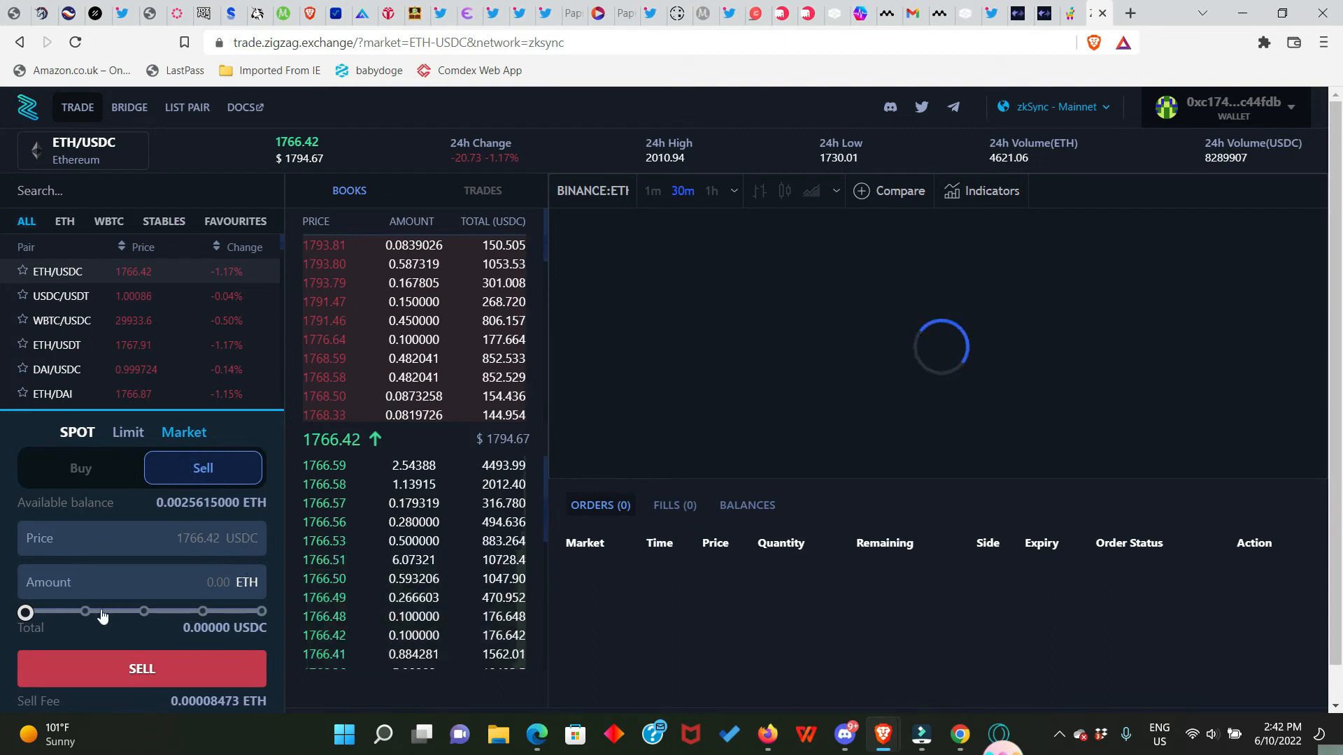
mouse_move(140, 620)
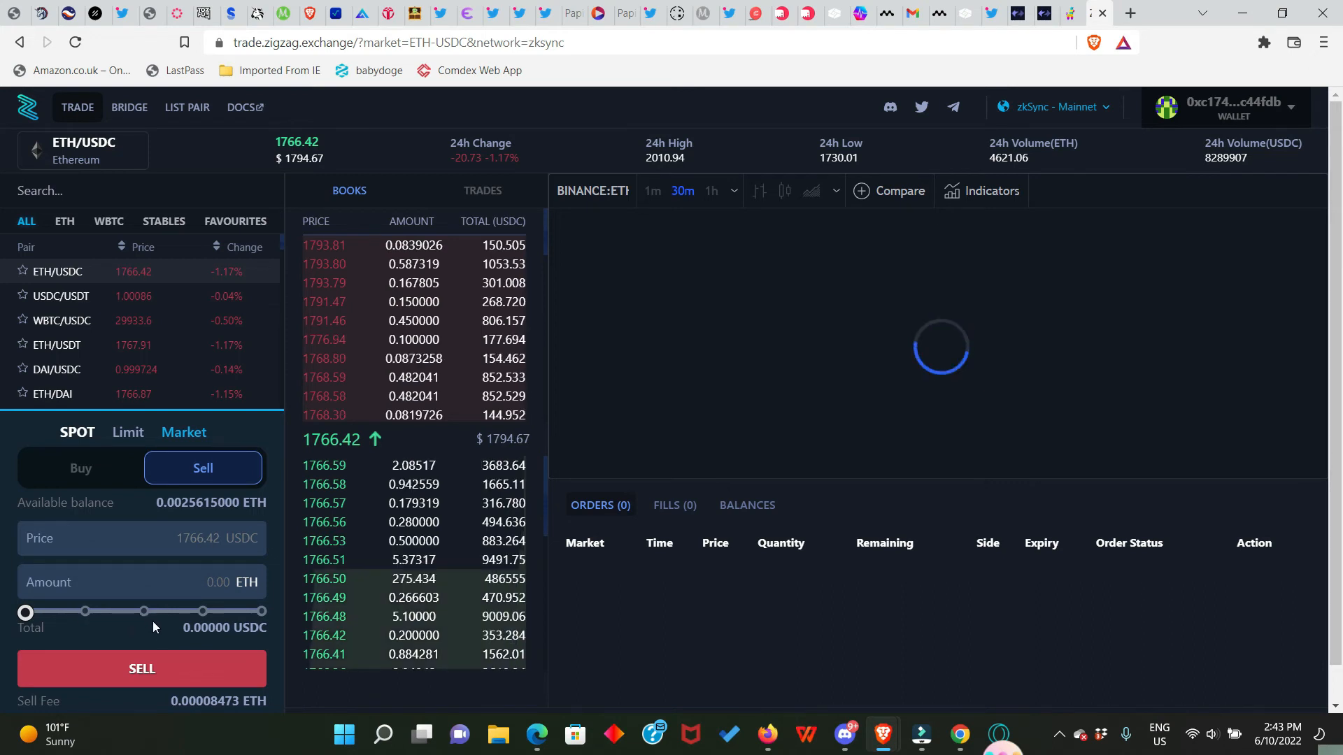
mouse_move(131, 626)
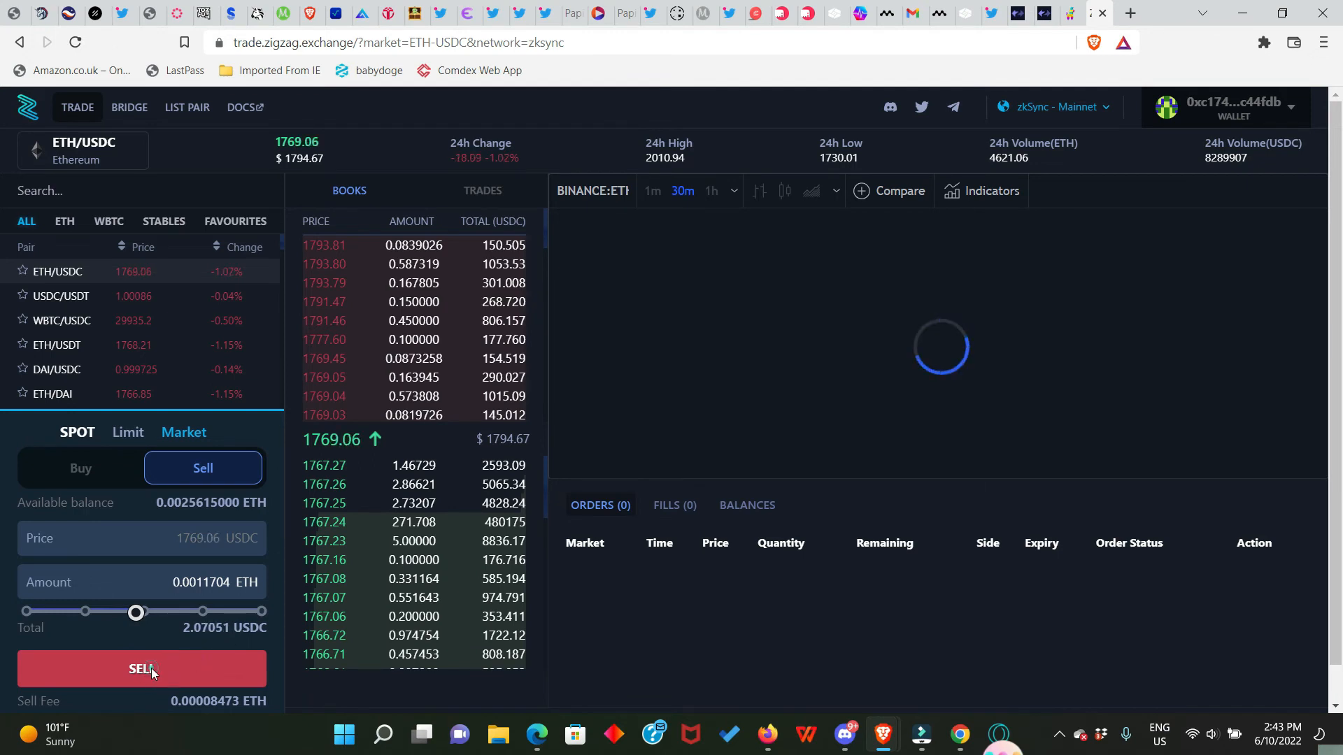
click(141, 669)
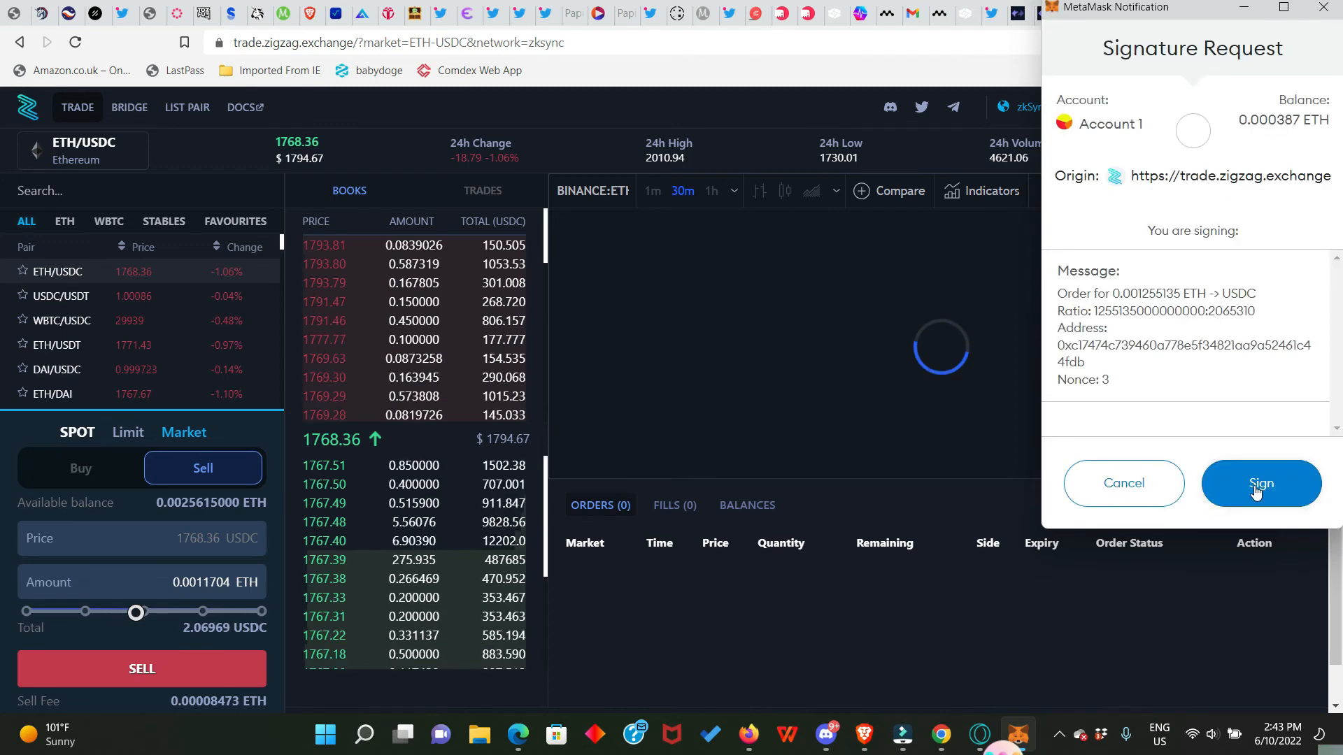
click(1260, 482)
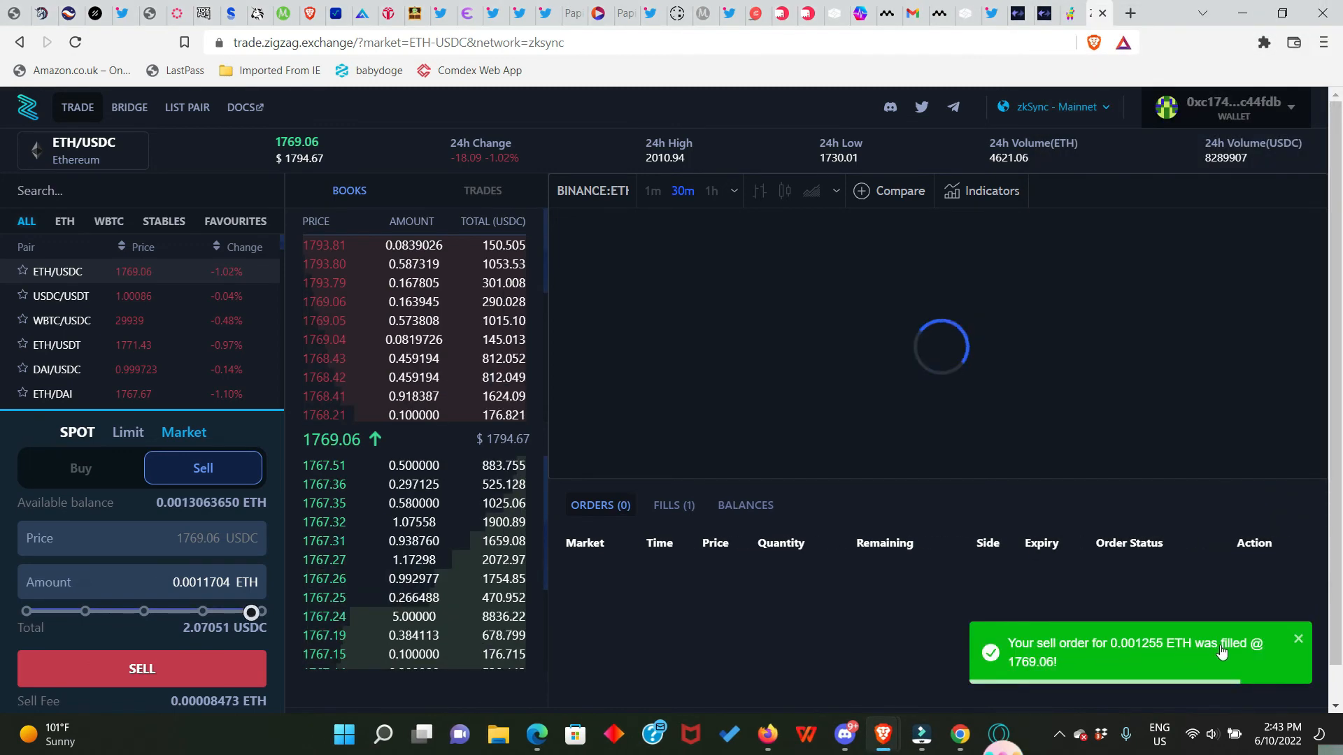
mouse_move(947, 666)
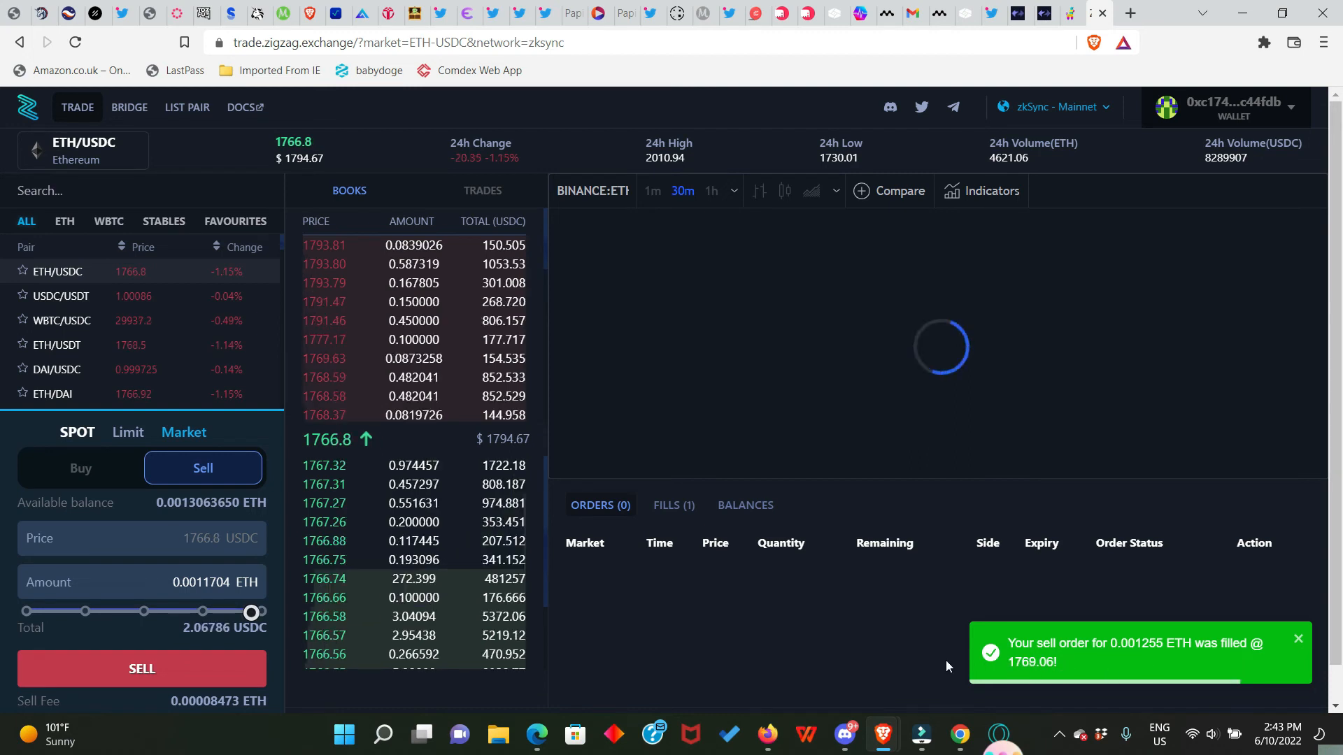